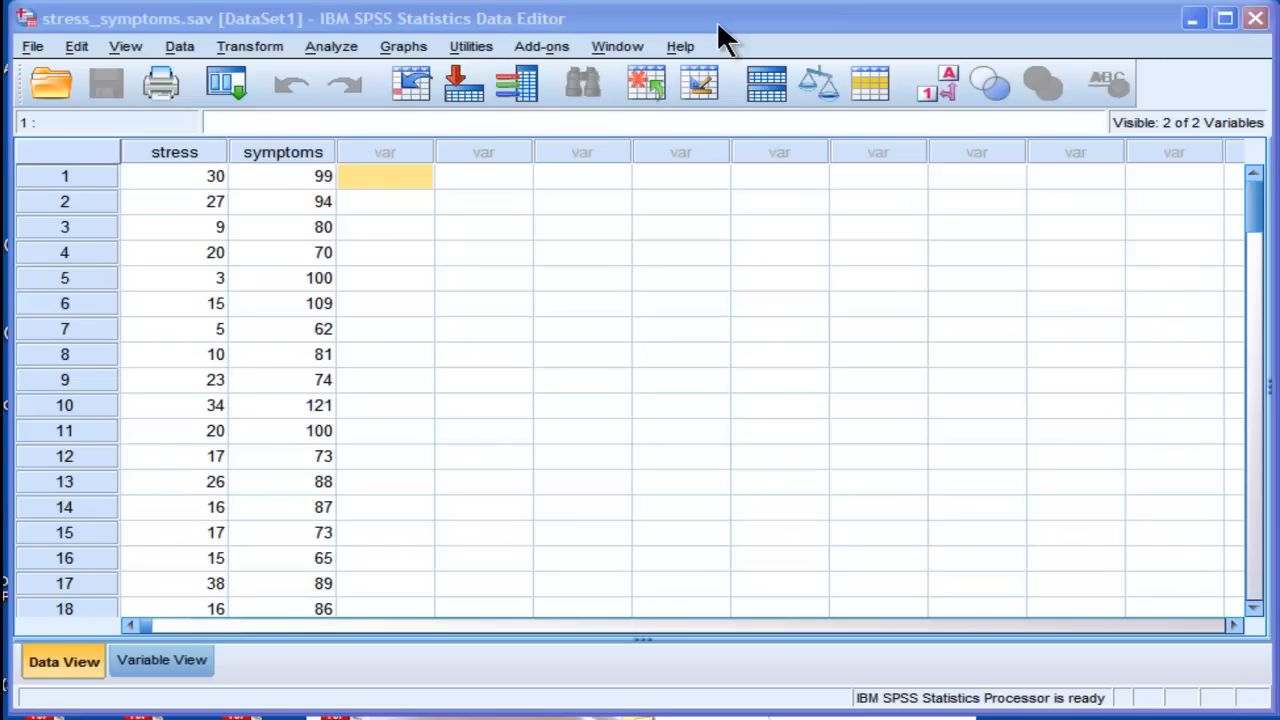
mouse_move(388, 210)
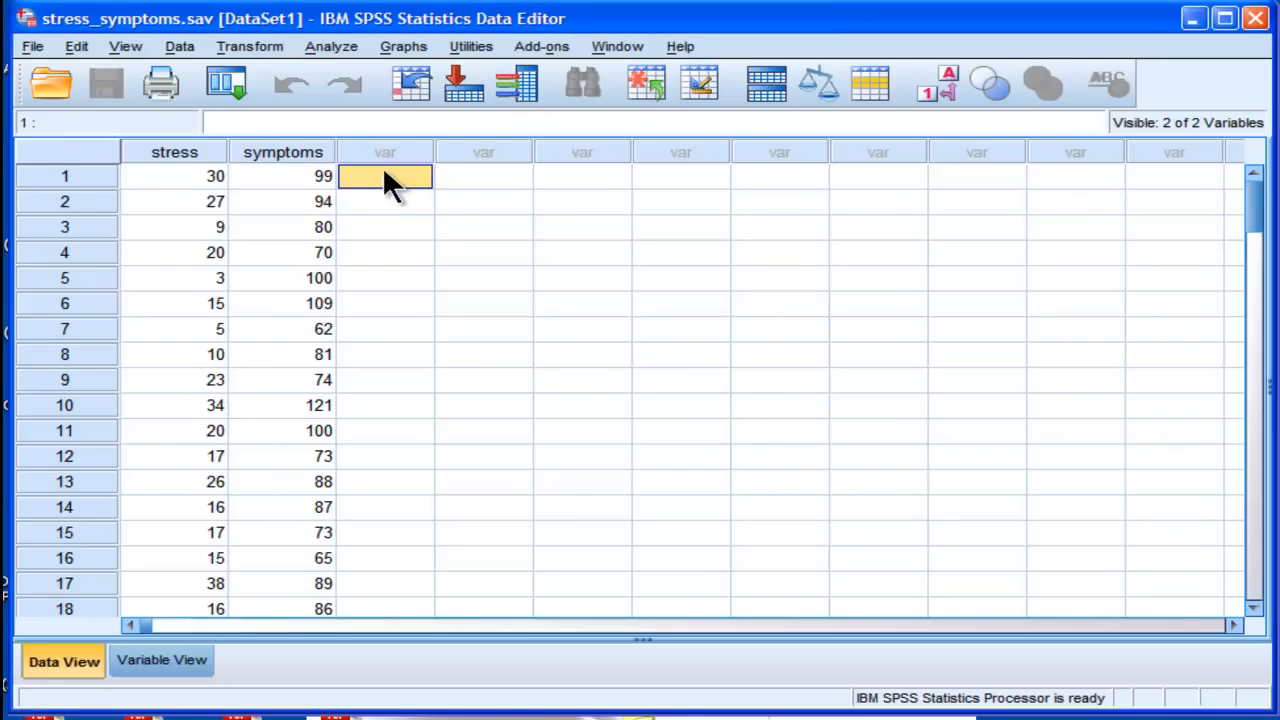
Bring up the Analyze menu over the stress_symptoms data to reach Correlate > Bivariate
left_click(332, 46)
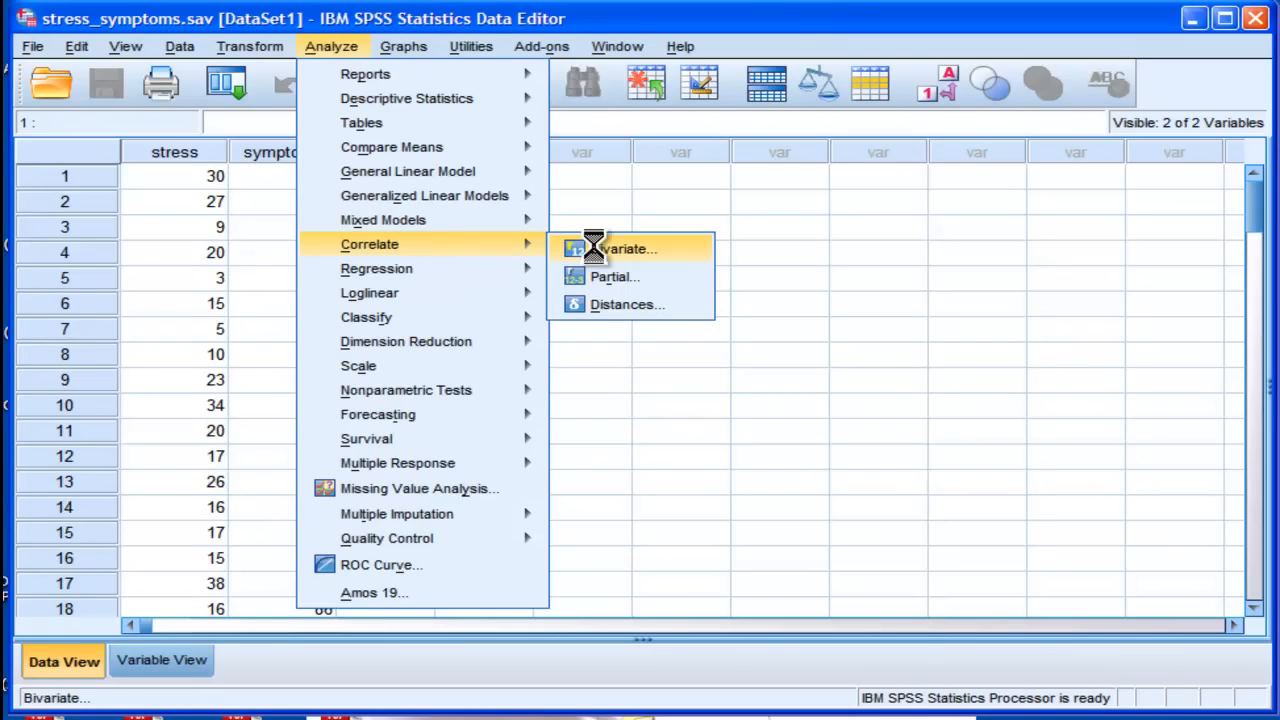
Run a bivariate Pearson correlation of stress and symptoms (r = .525, N = 107) and view the table
left_click(628, 248)
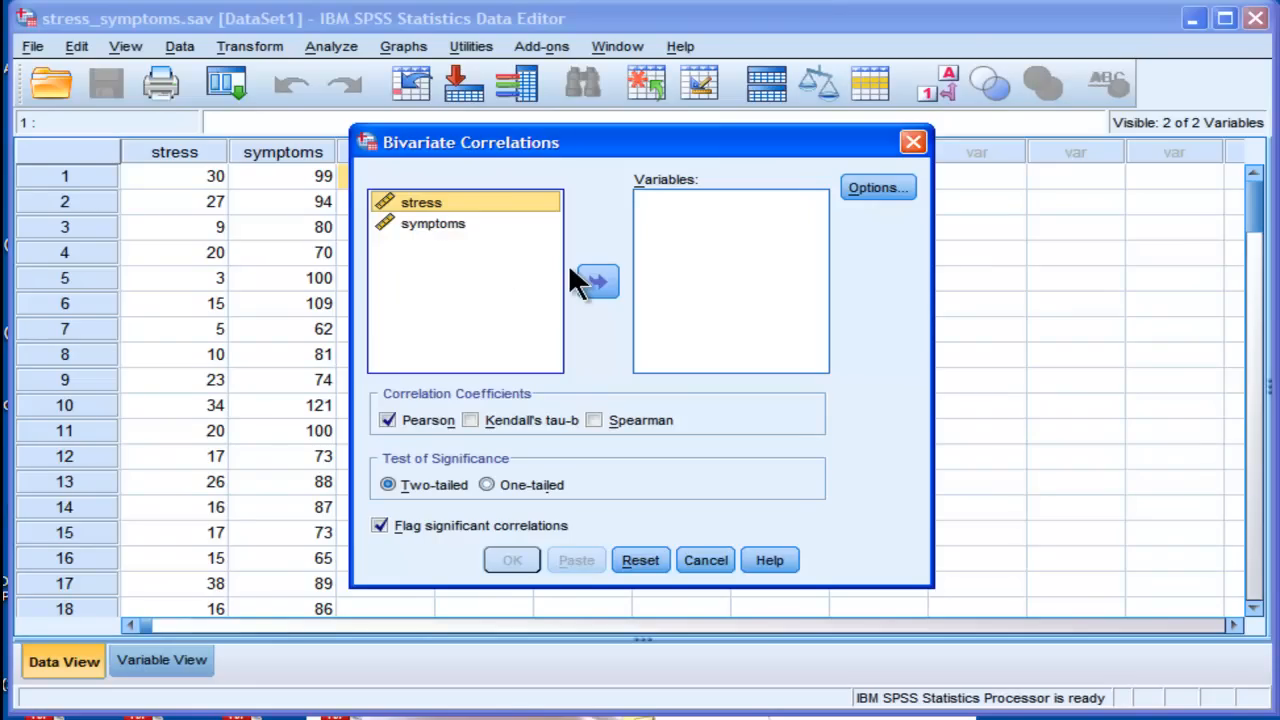
left_click(596, 280)
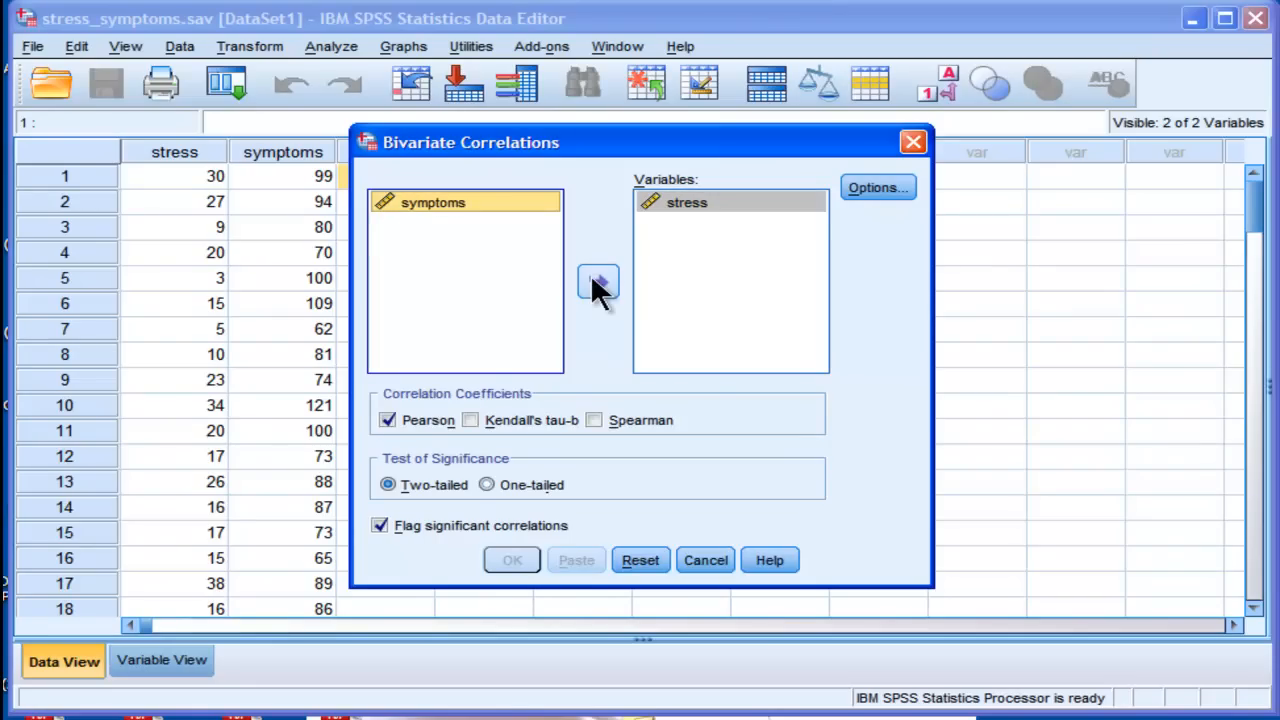
left_click(598, 284)
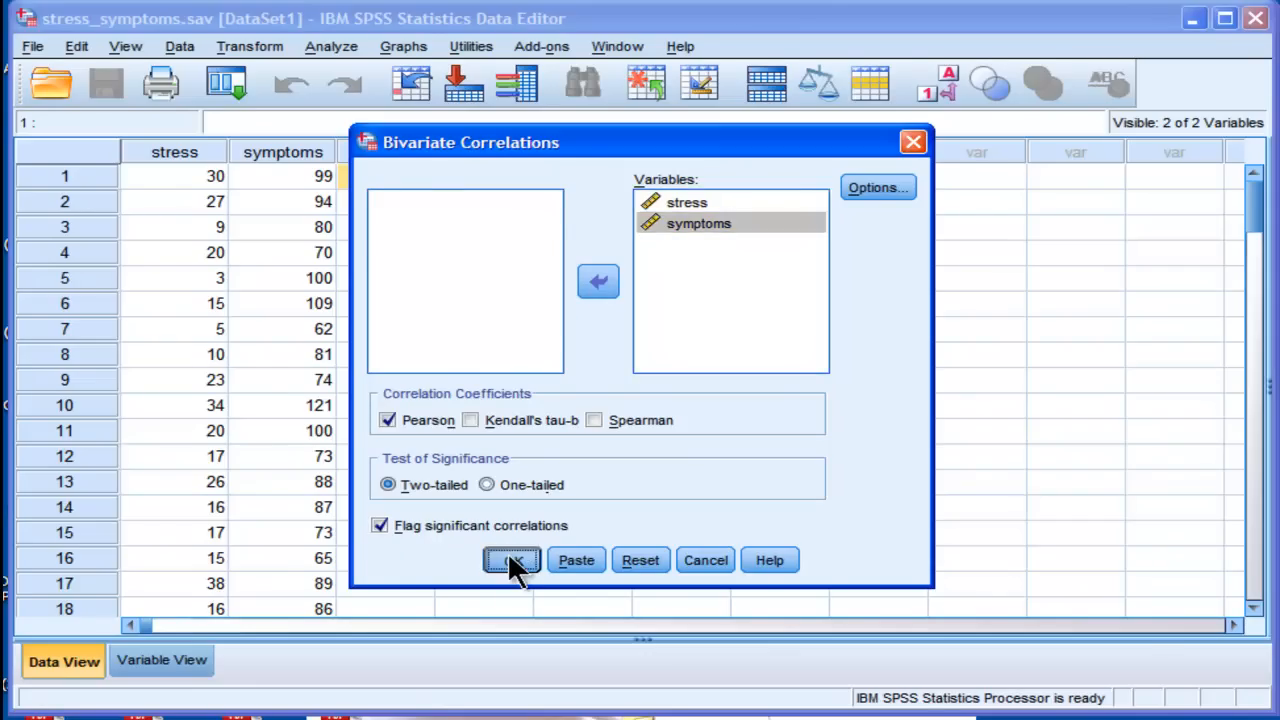
left_click(512, 560)
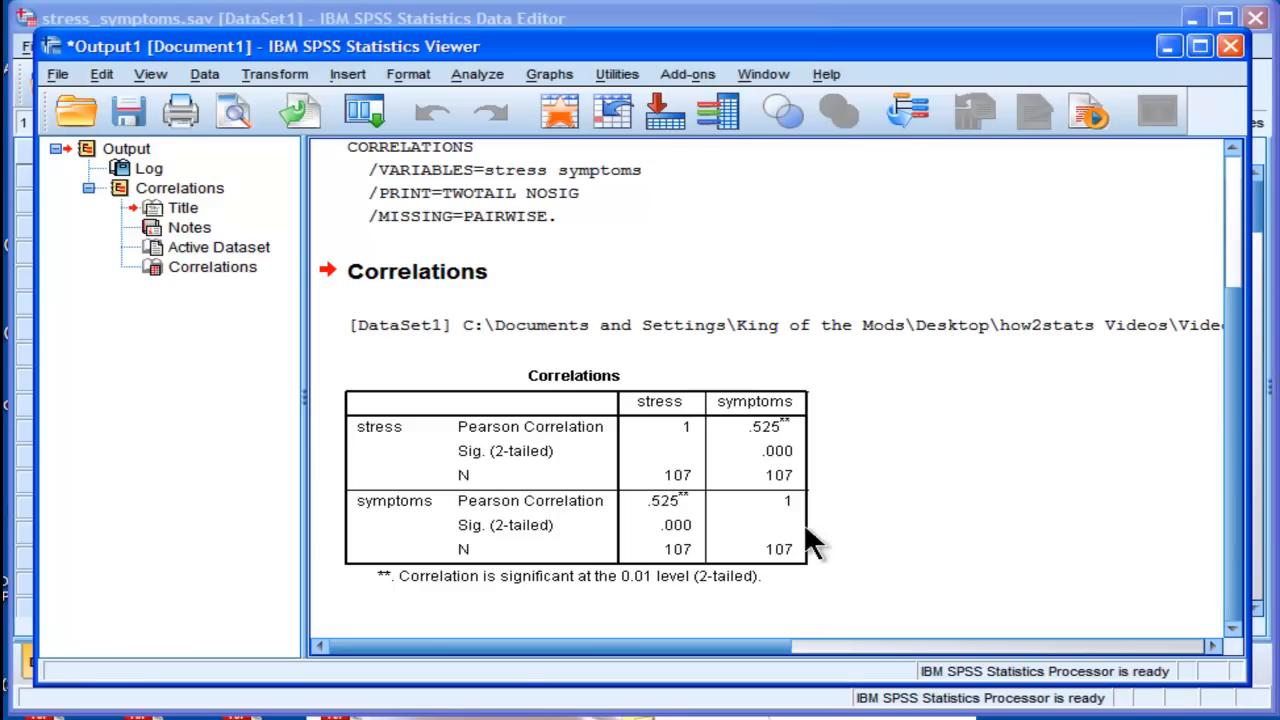
left_click(680, 524)
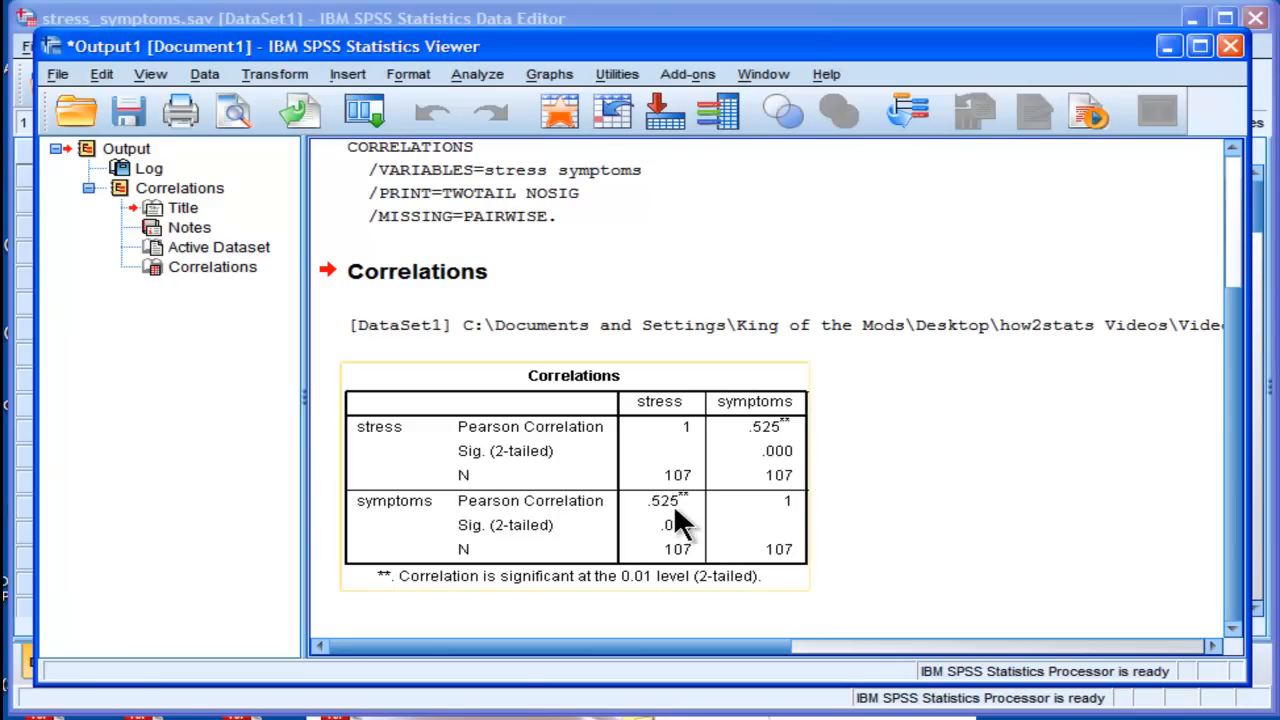
mouse_move(680, 520)
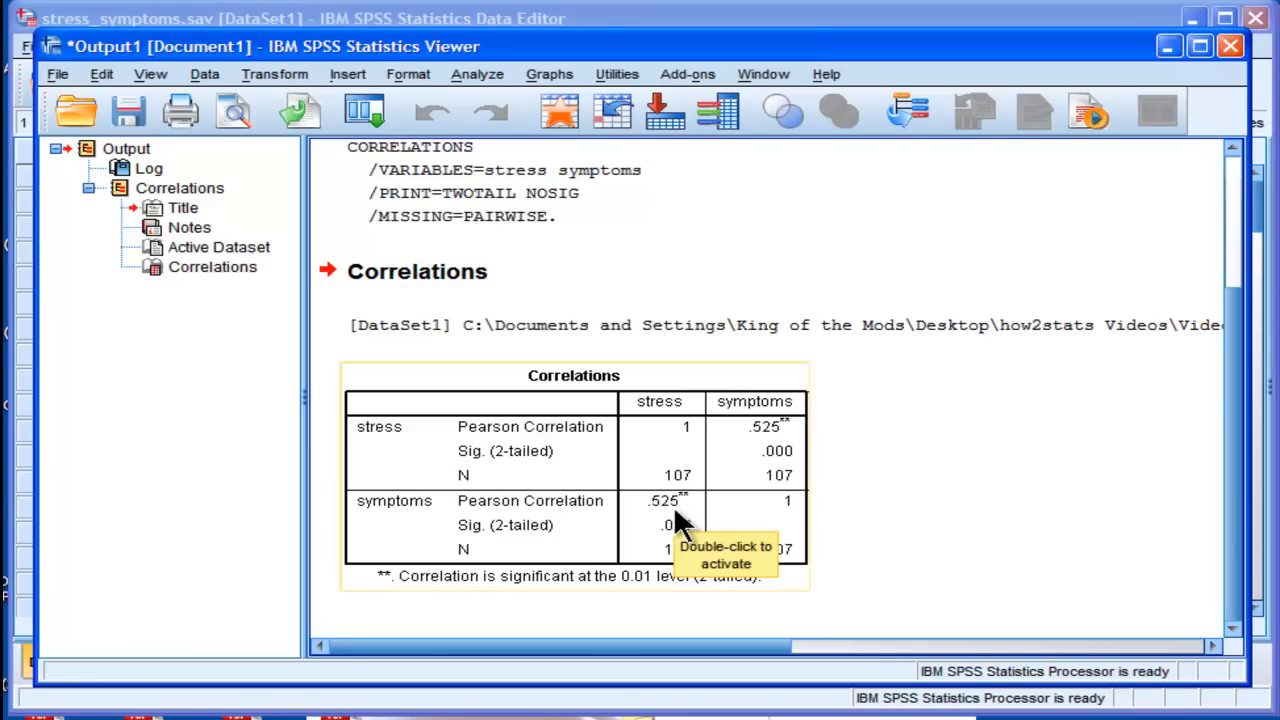
mouse_move(690, 500)
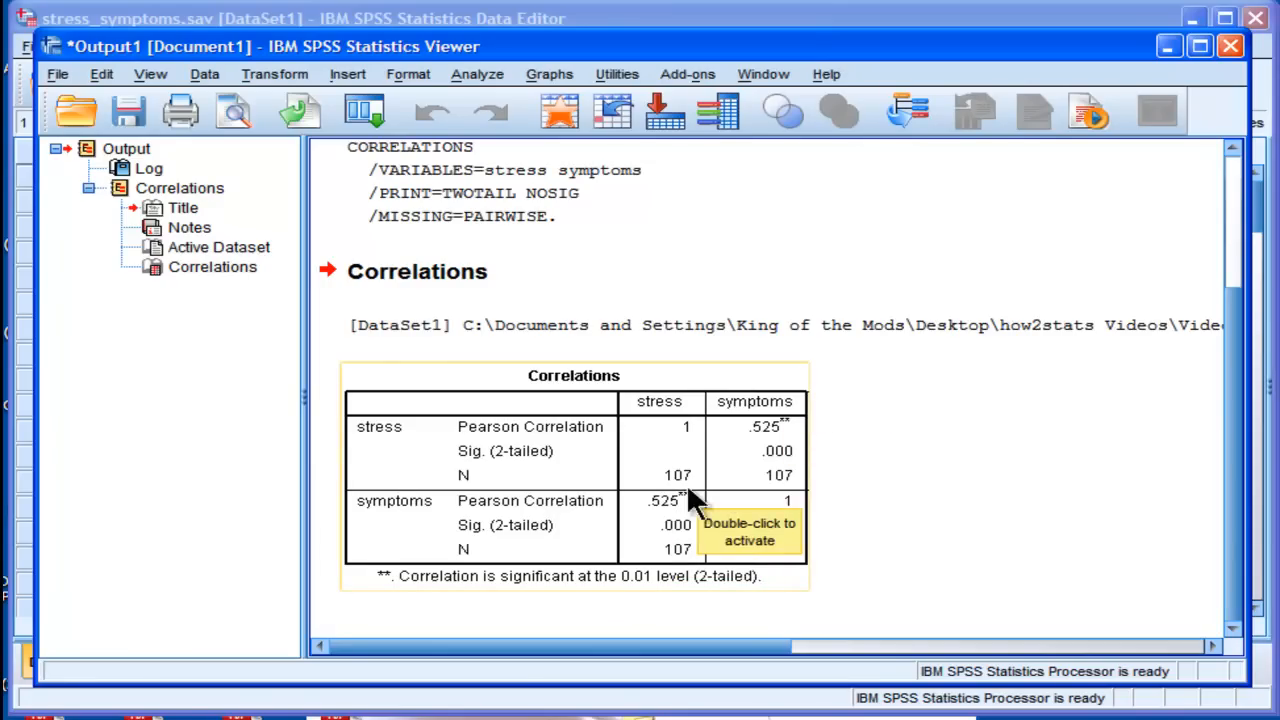
left_click(476, 74)
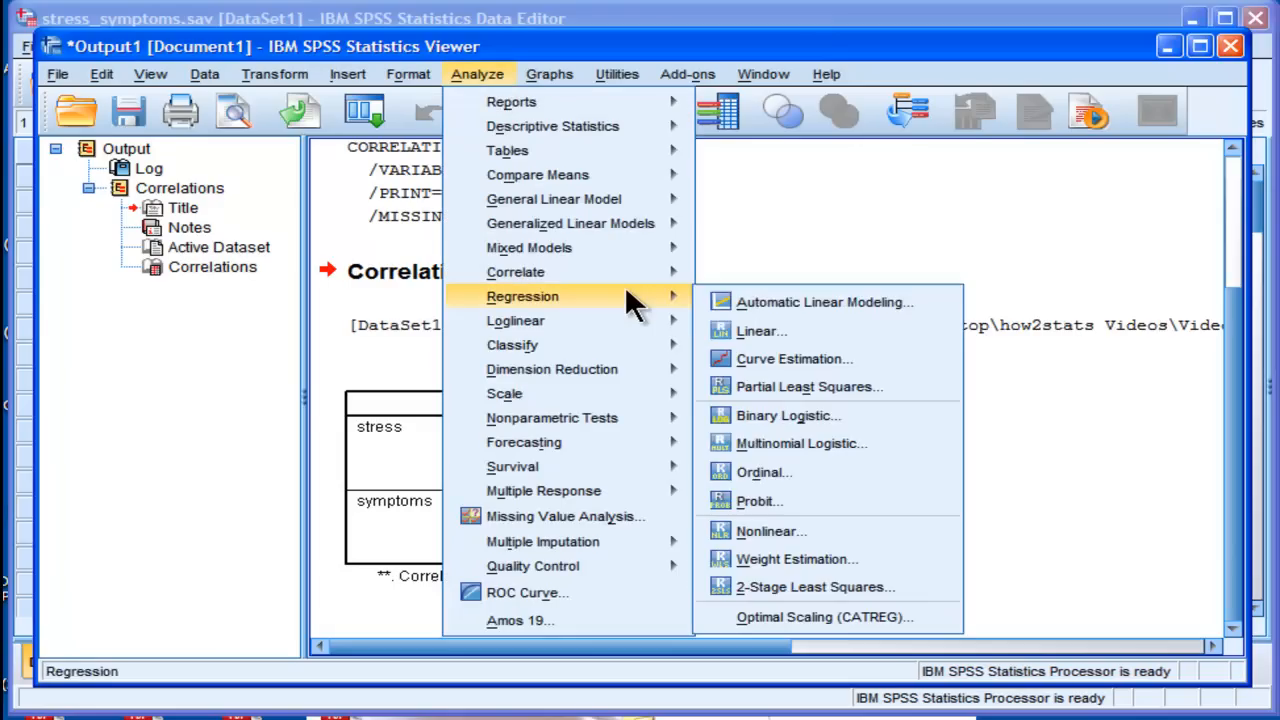
left_click(516, 272)
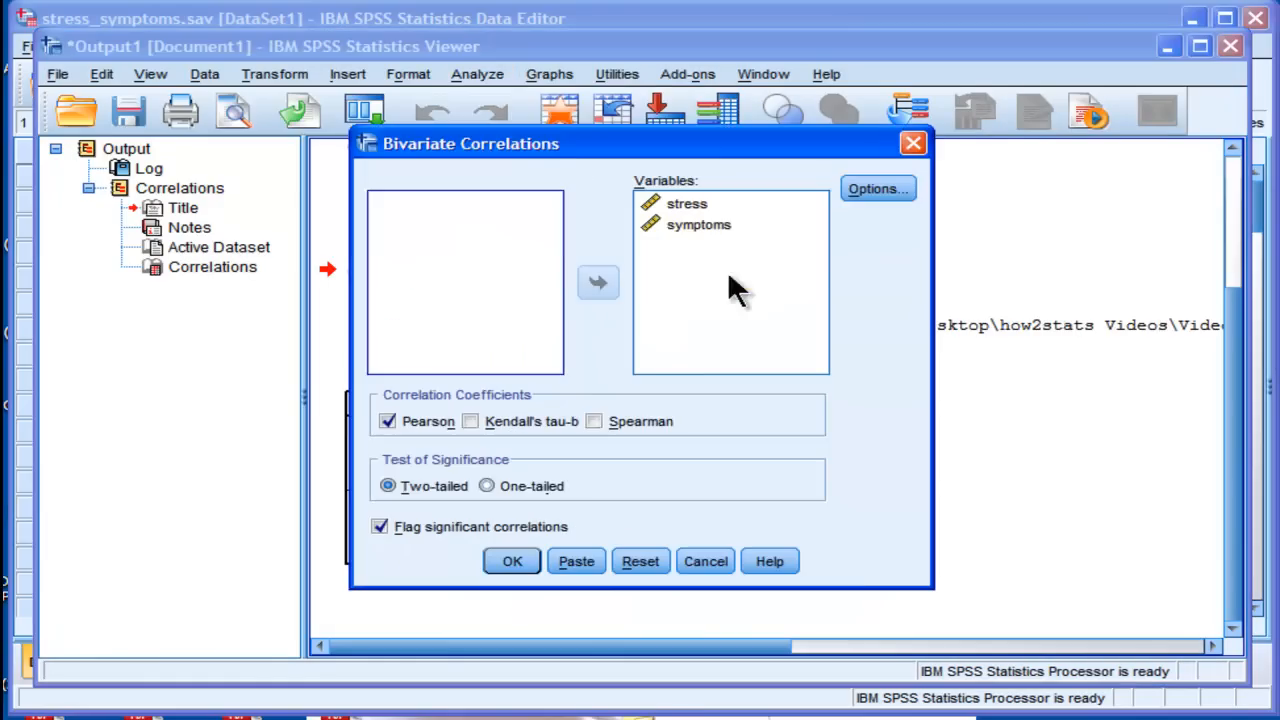
left_click(876, 188)
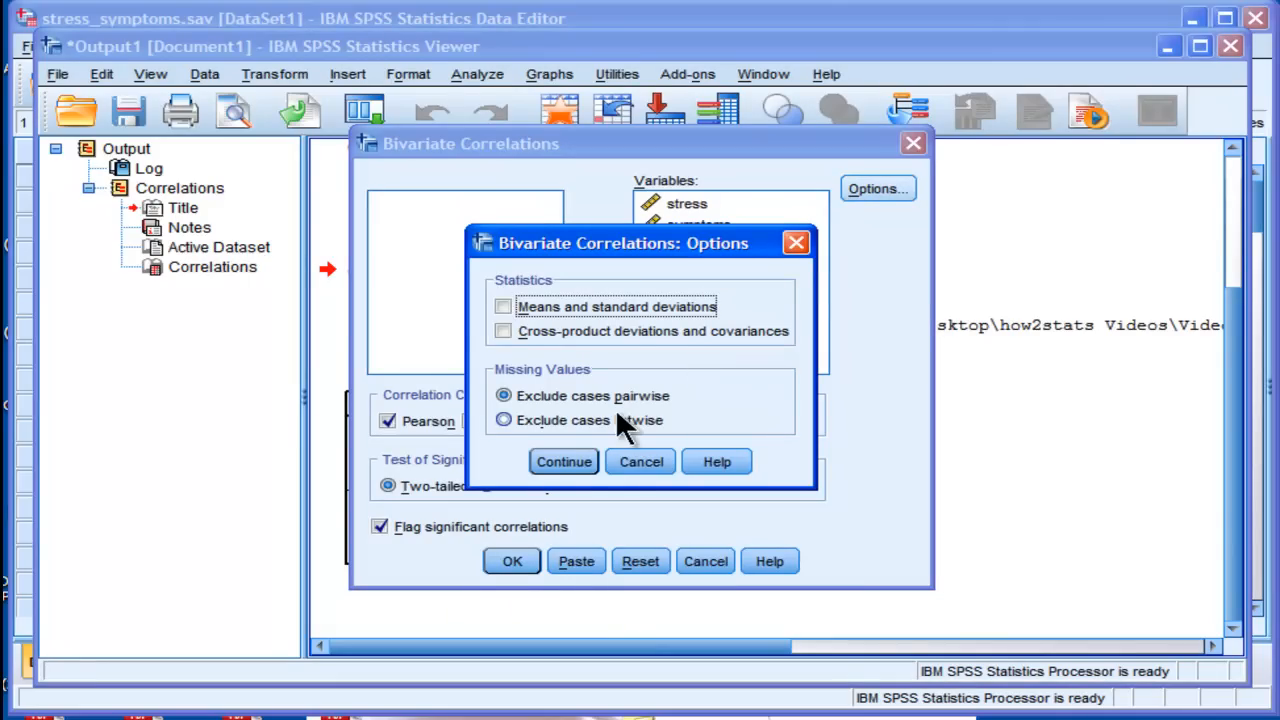
left_click(564, 460)
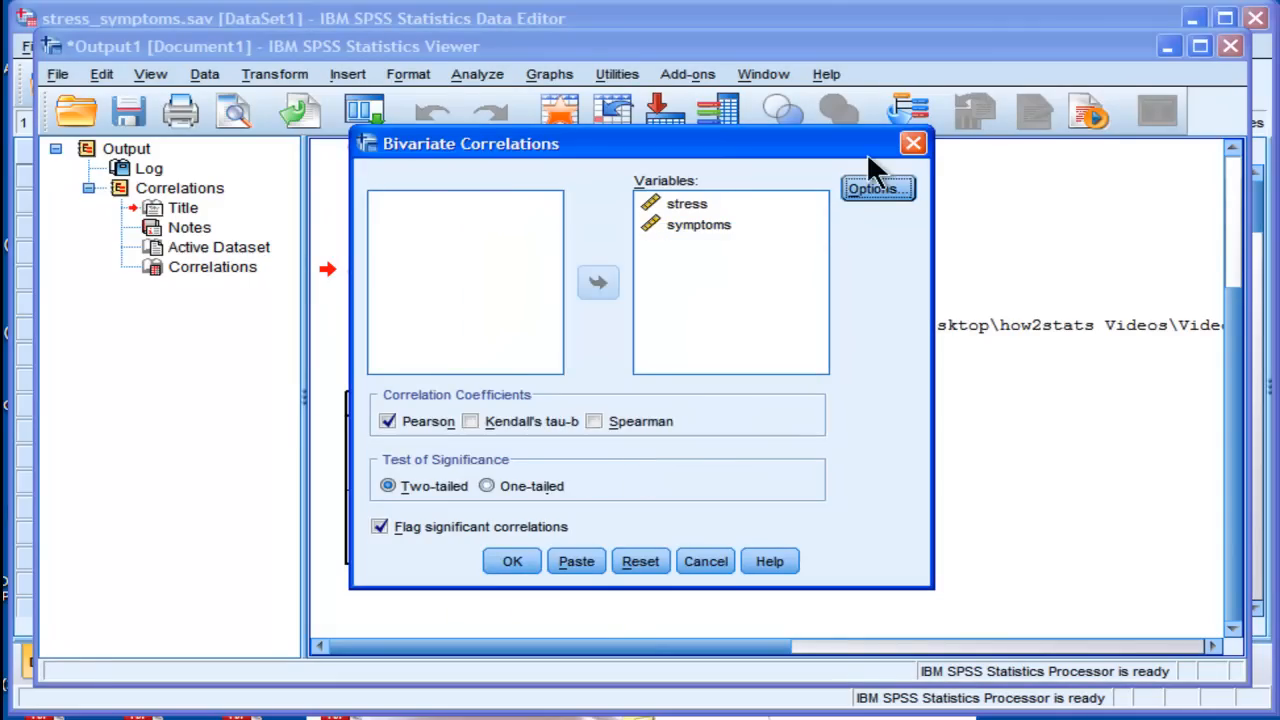
left_click(512, 560)
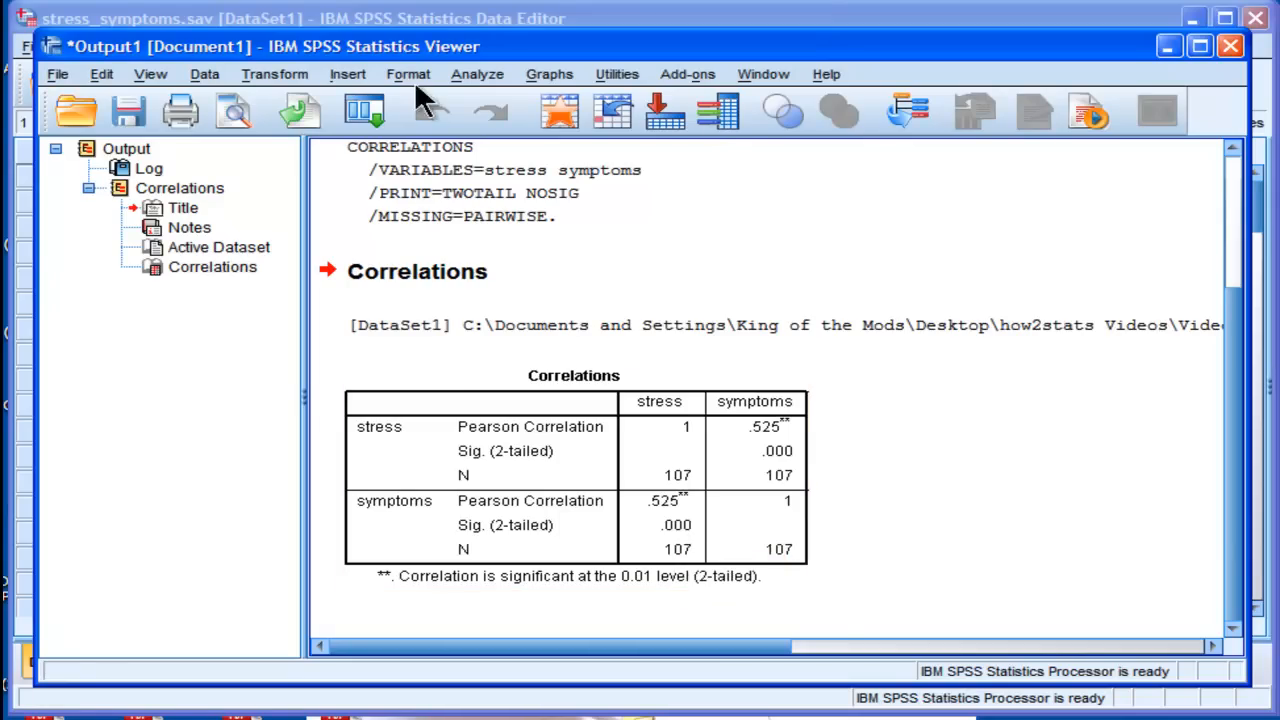
mouse_move(380, 48)
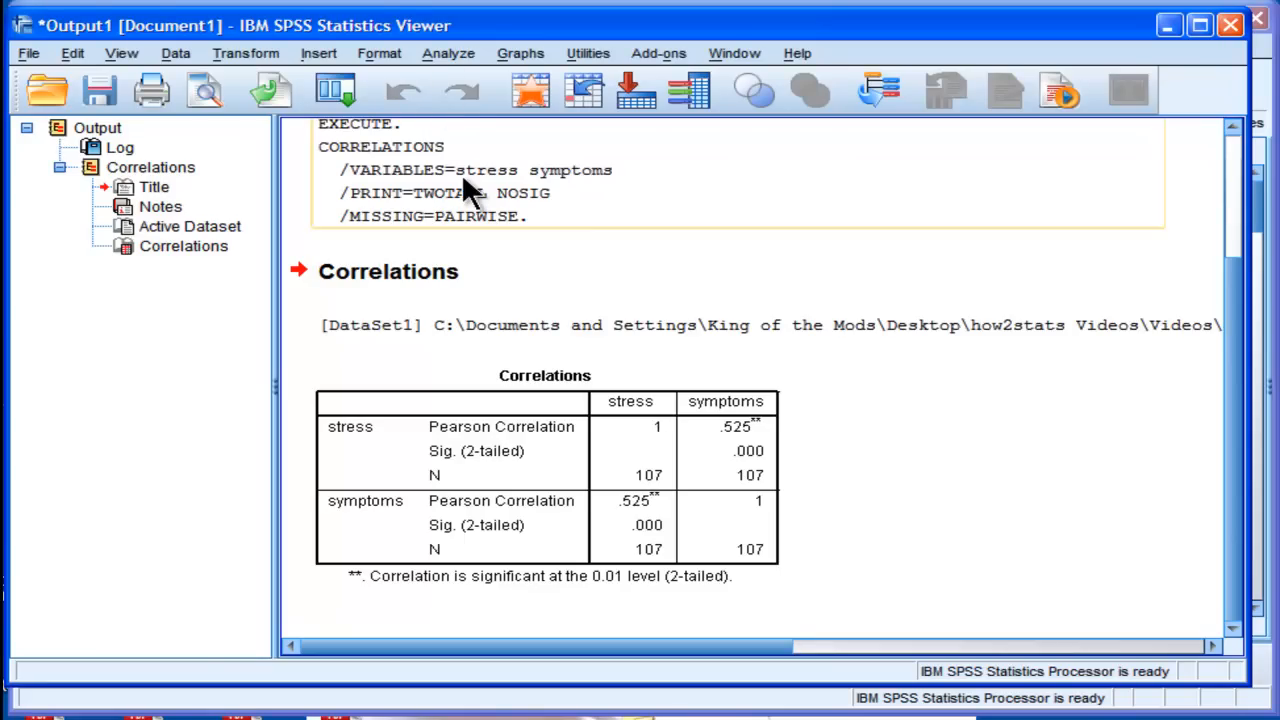
Run a linear regression of symptoms on stress with coefficient confidence intervals requested
left_click(448, 52)
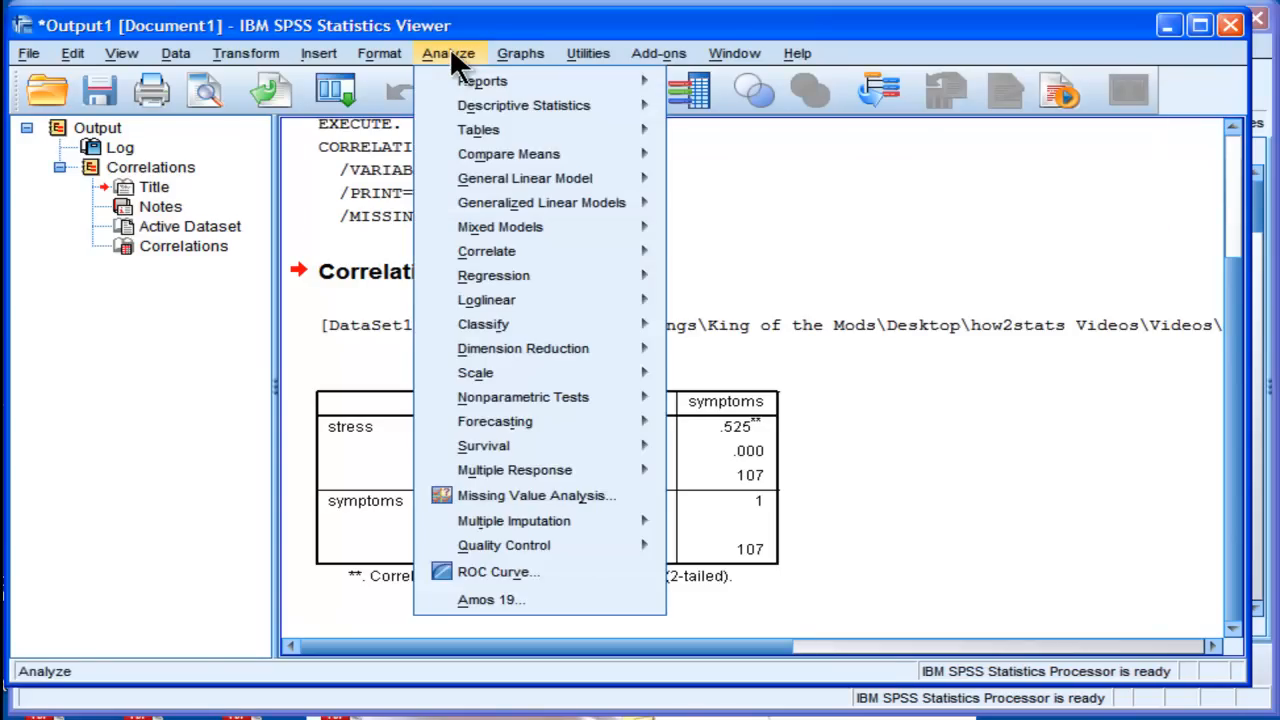
mouse_move(492, 276)
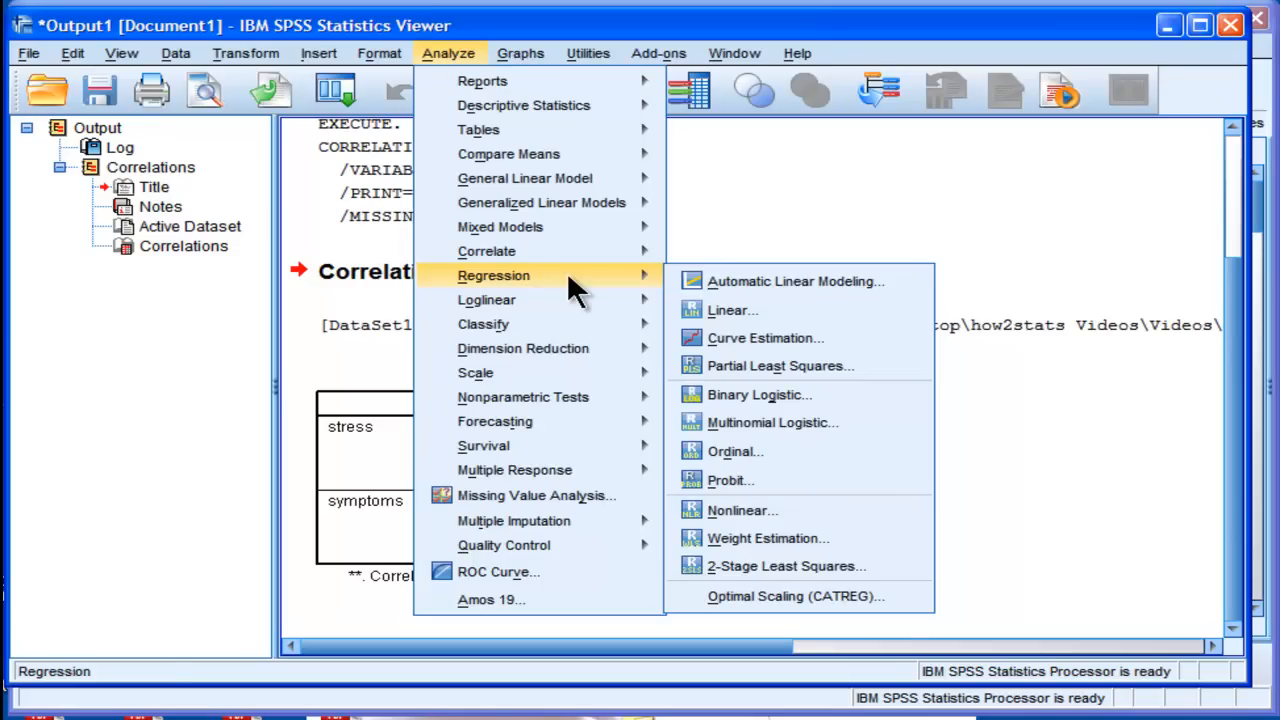
left_click(732, 310)
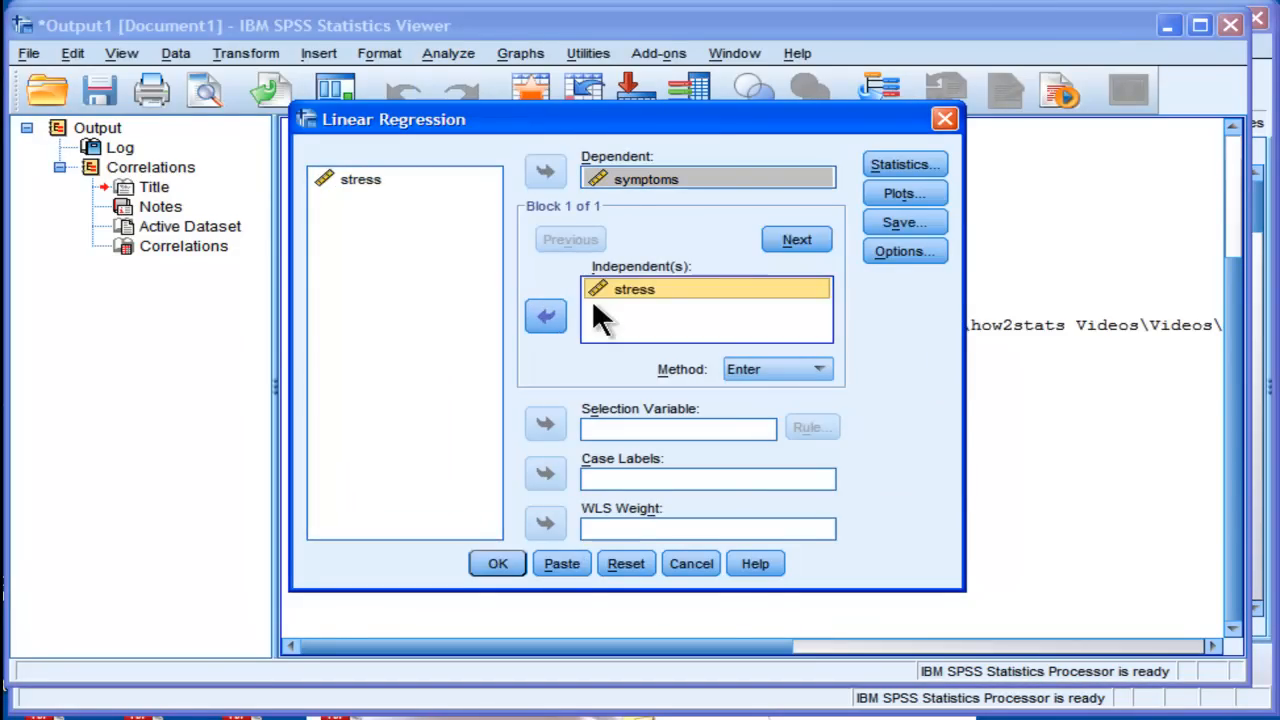
left_click(904, 164)
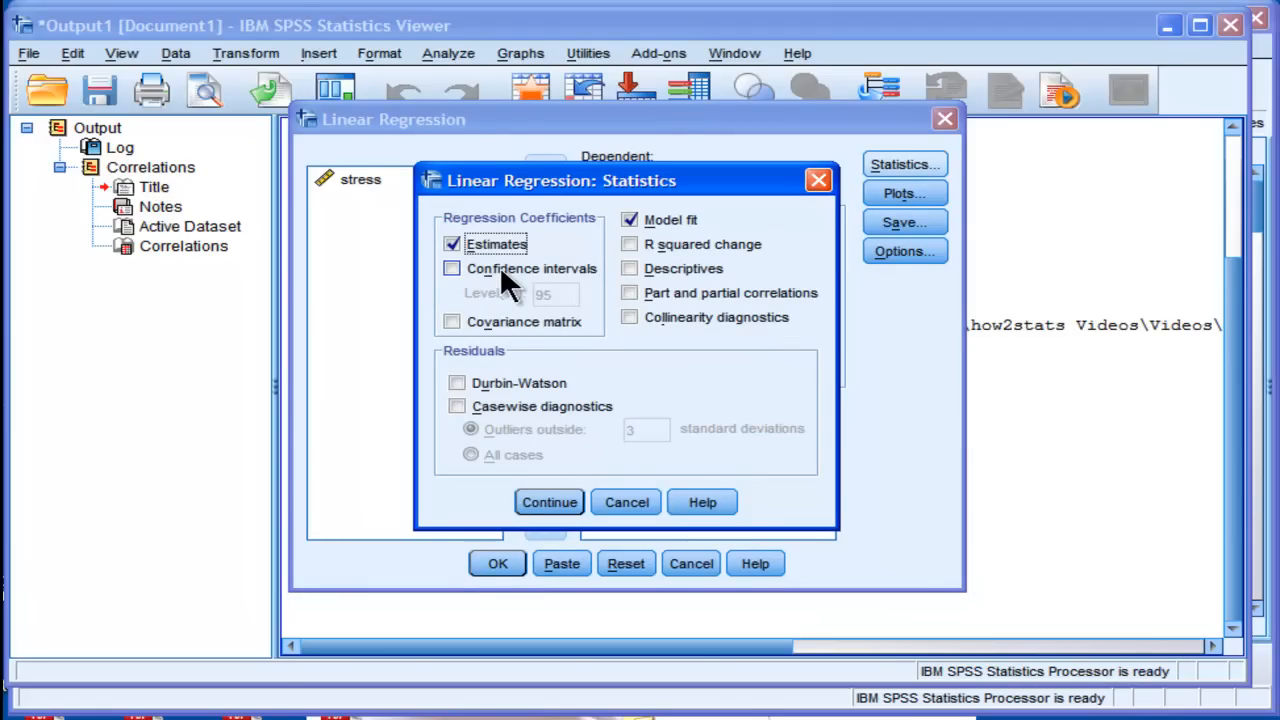
left_click(452, 268)
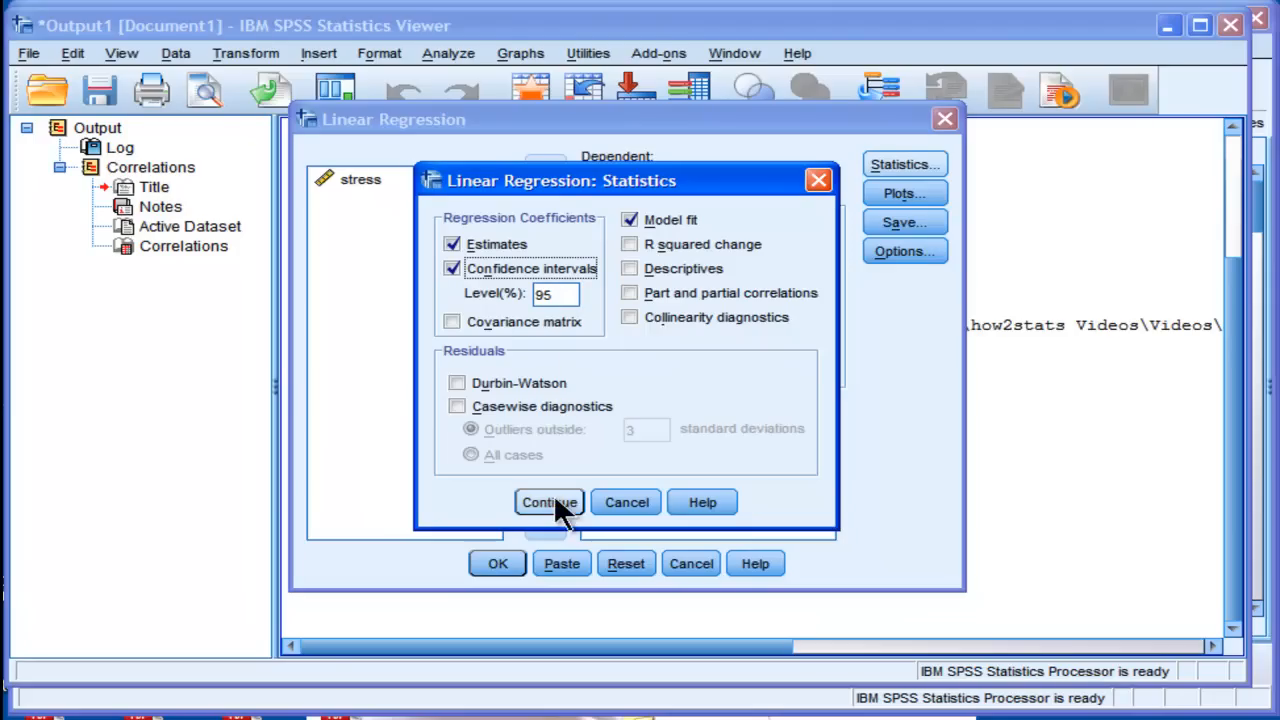
left_click(548, 502)
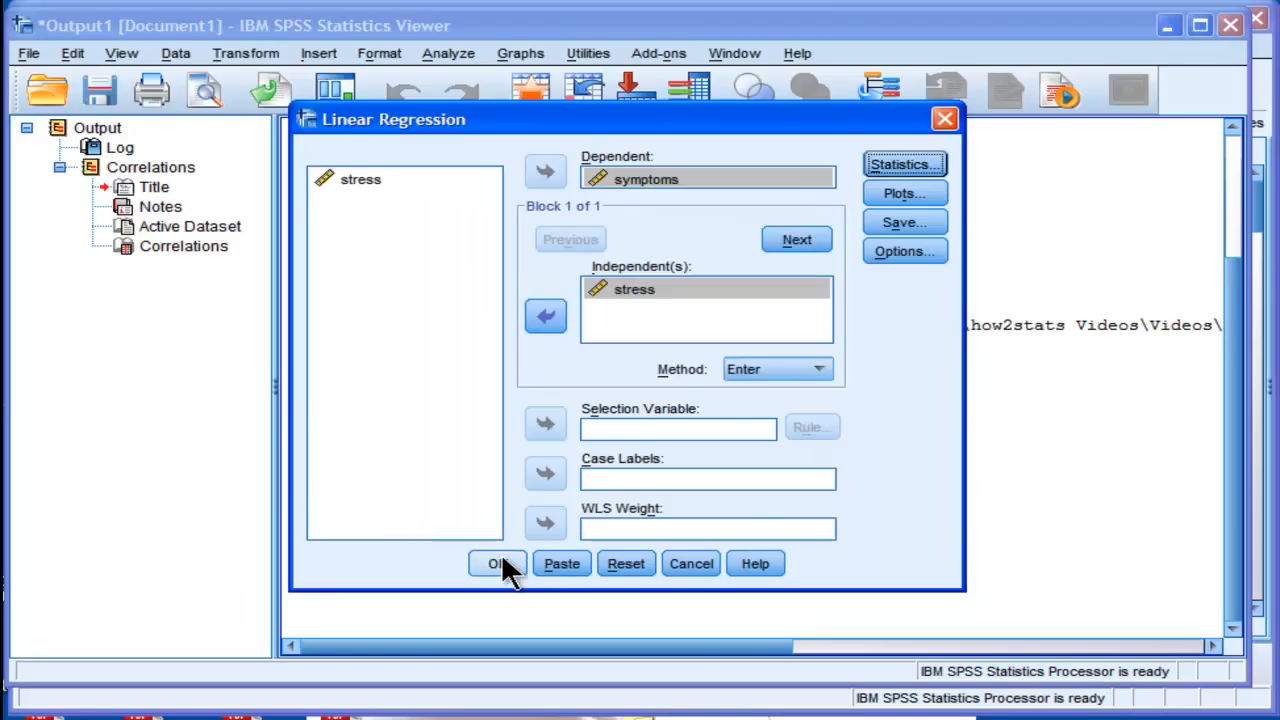
left_click(496, 564)
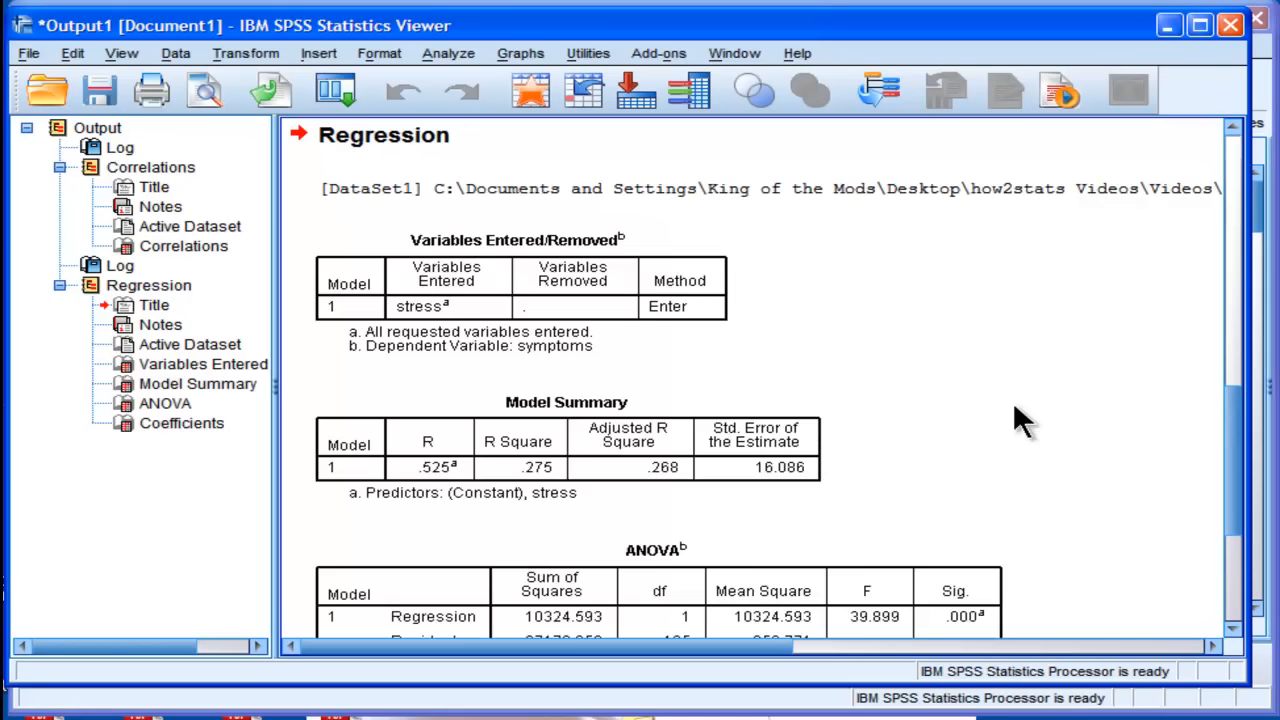
scroll("down", 3)
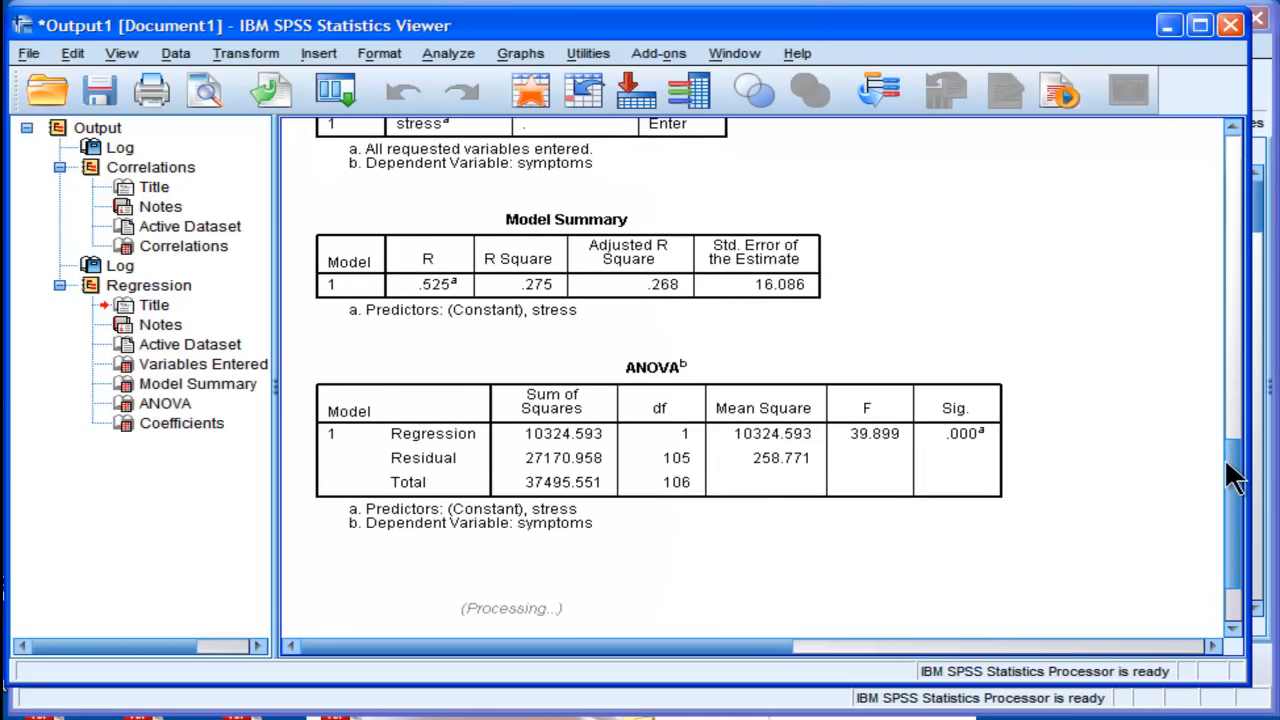
scroll("down", 3)
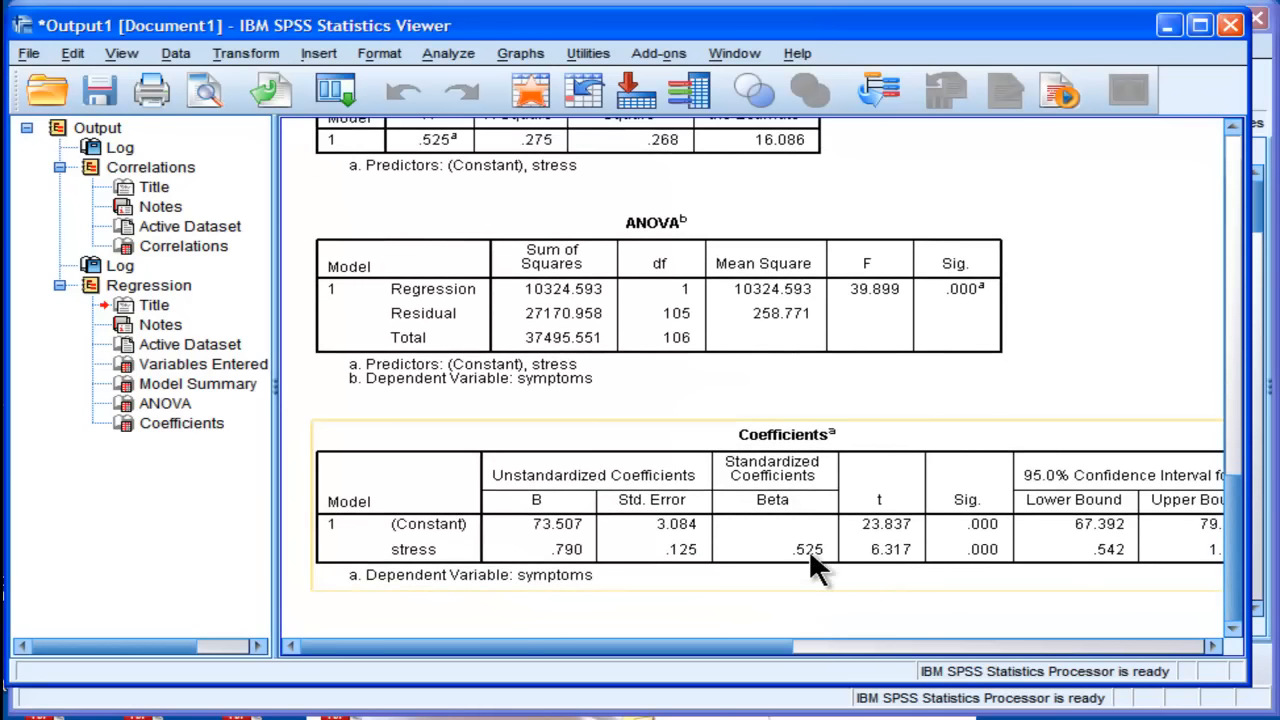
mouse_move(810, 576)
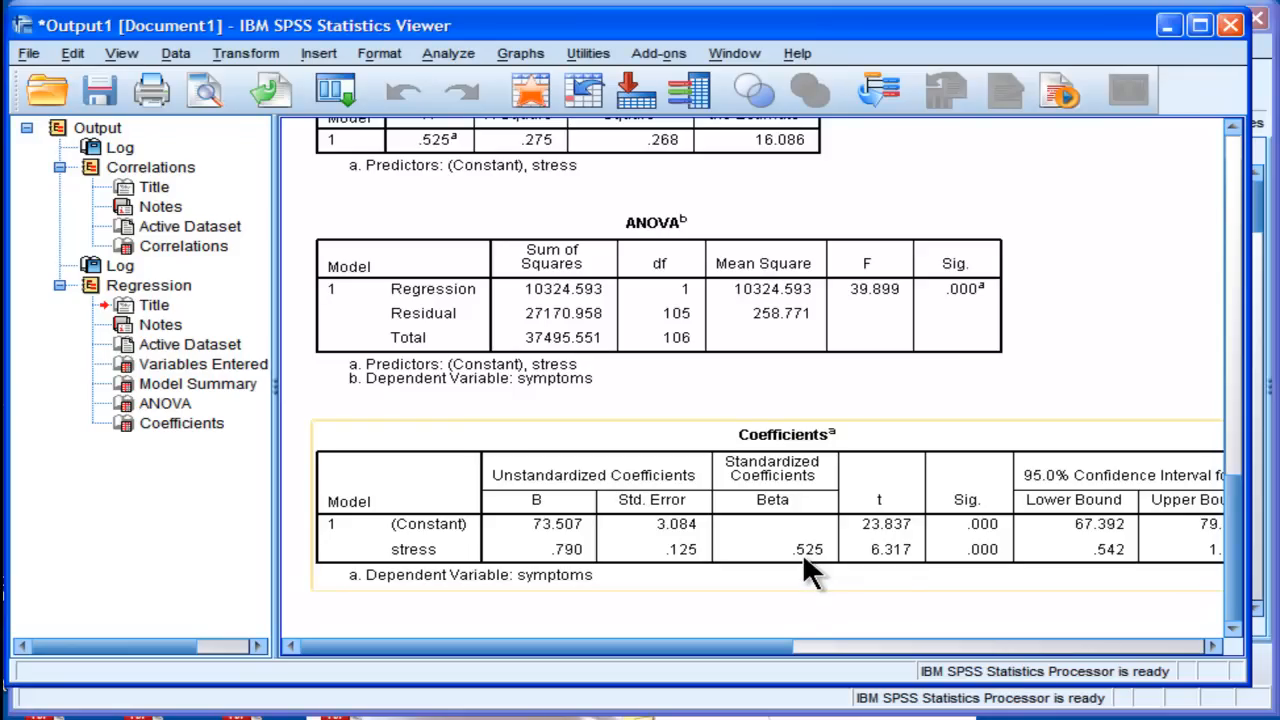
mouse_move(810, 570)
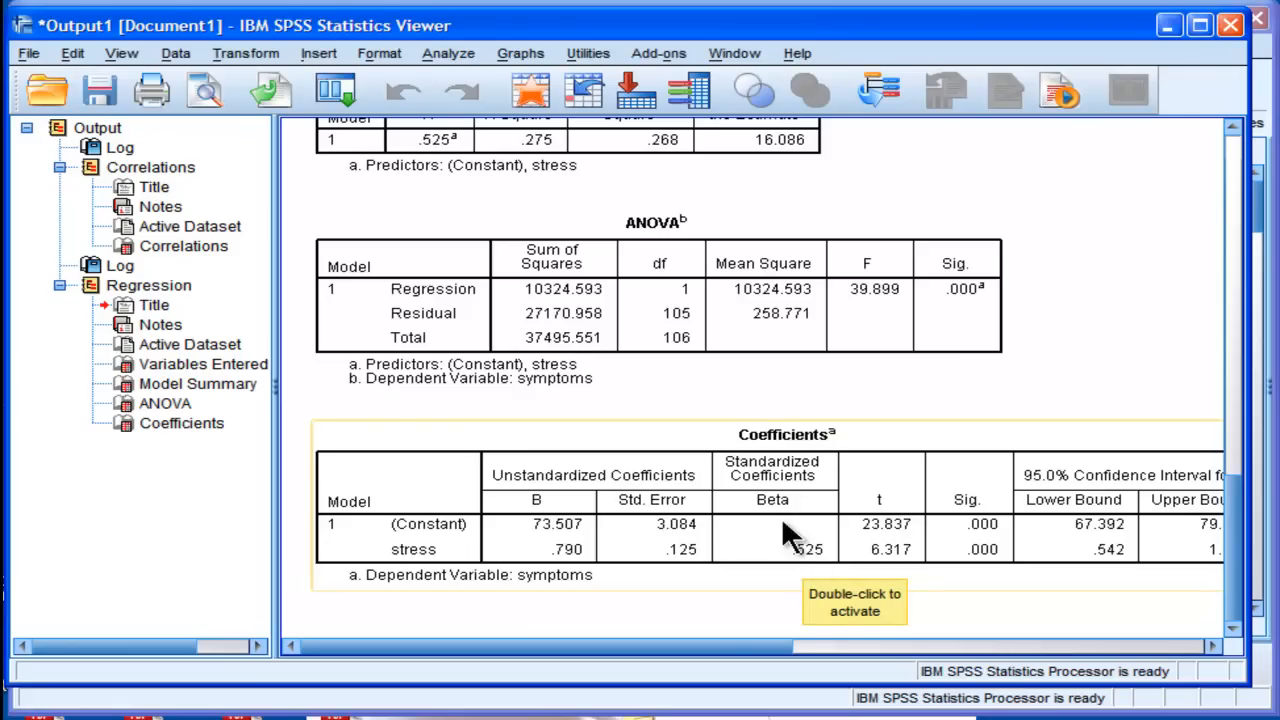
mouse_move(610, 524)
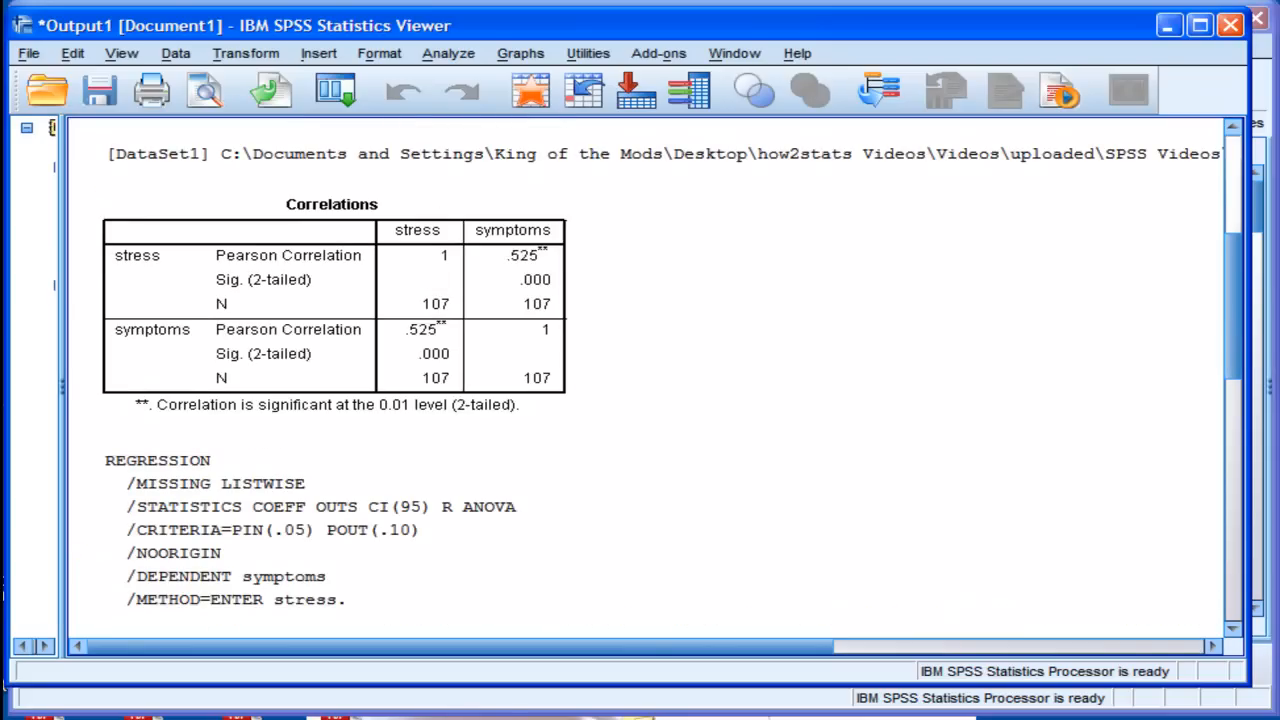
scroll("down", 3)
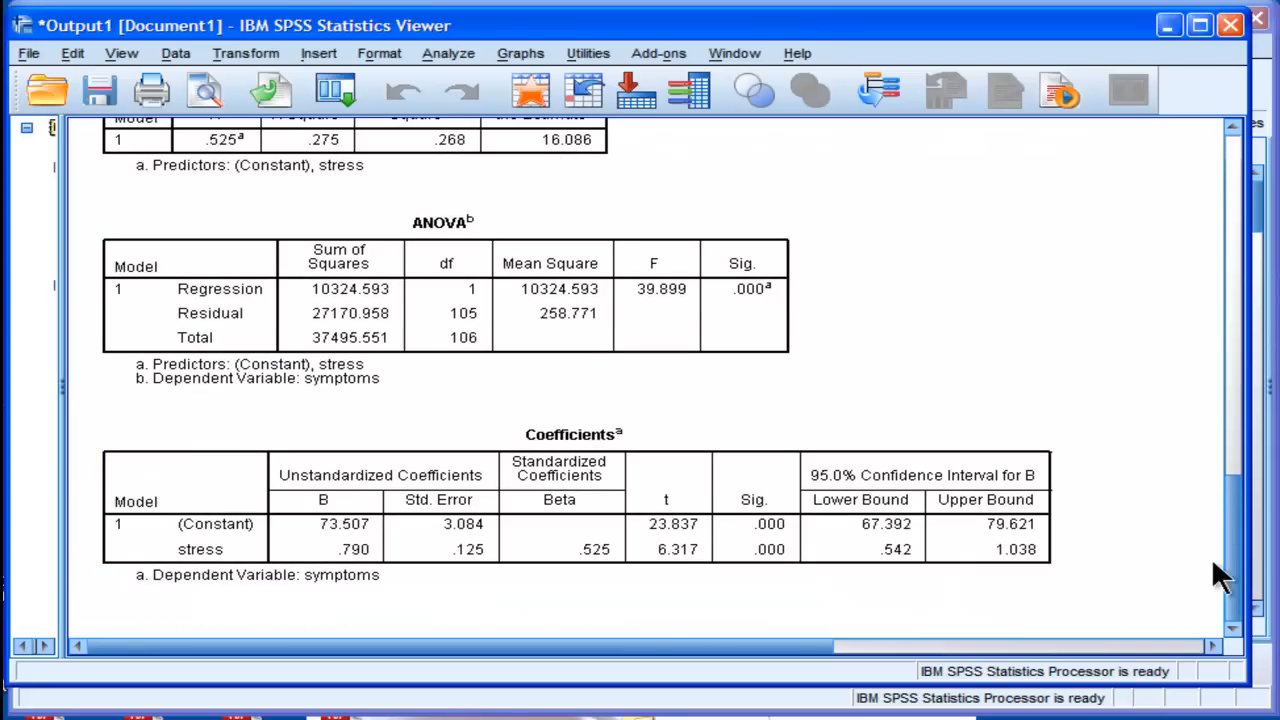
left_click(860, 520)
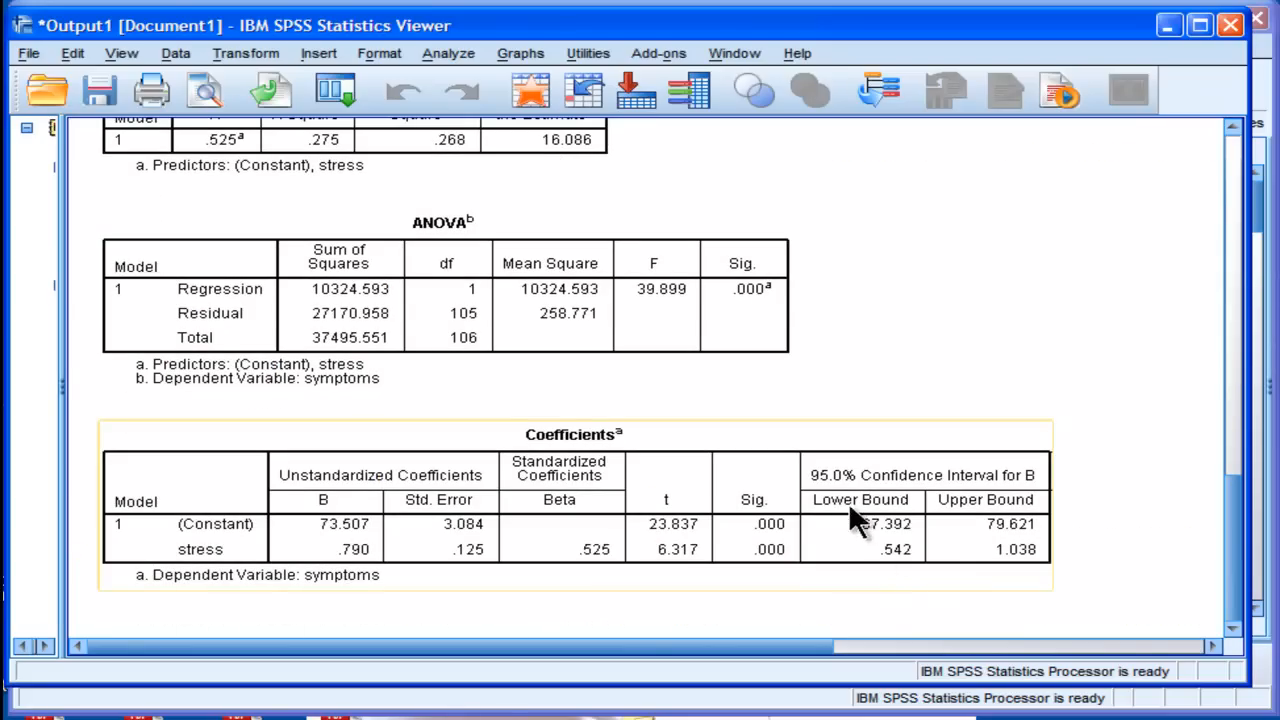
mouse_move(896, 570)
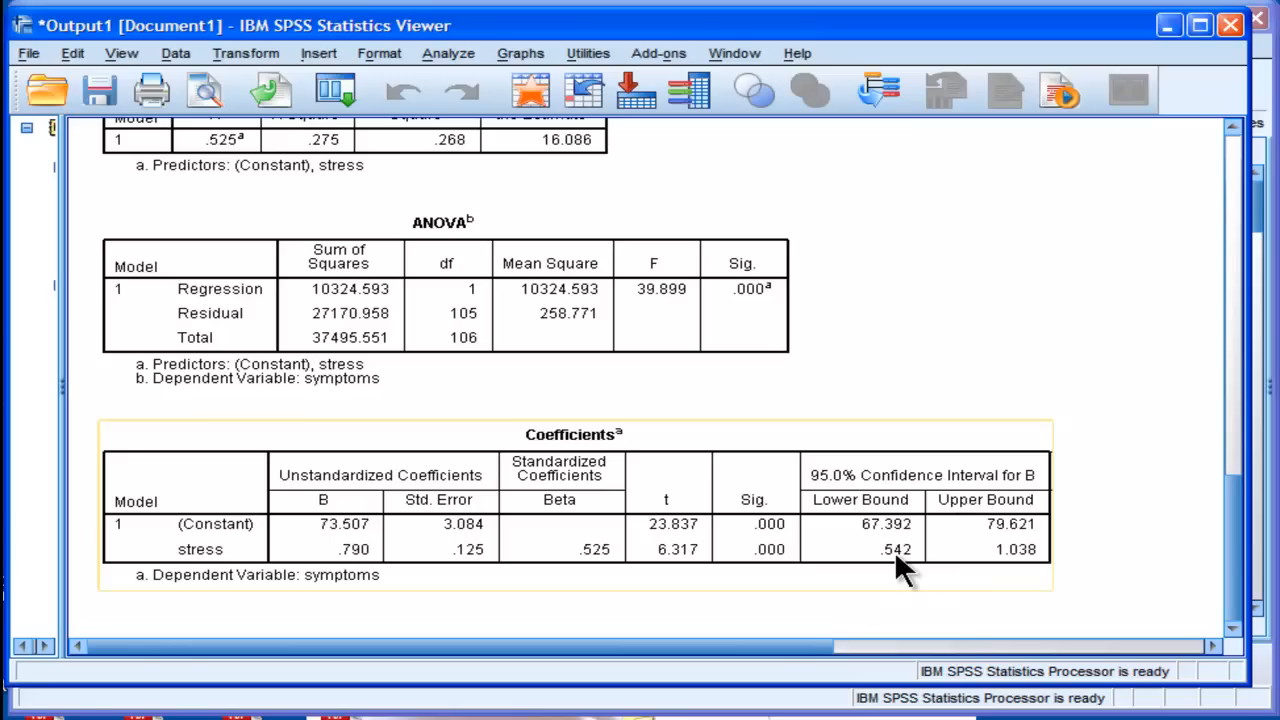
mouse_move(980, 560)
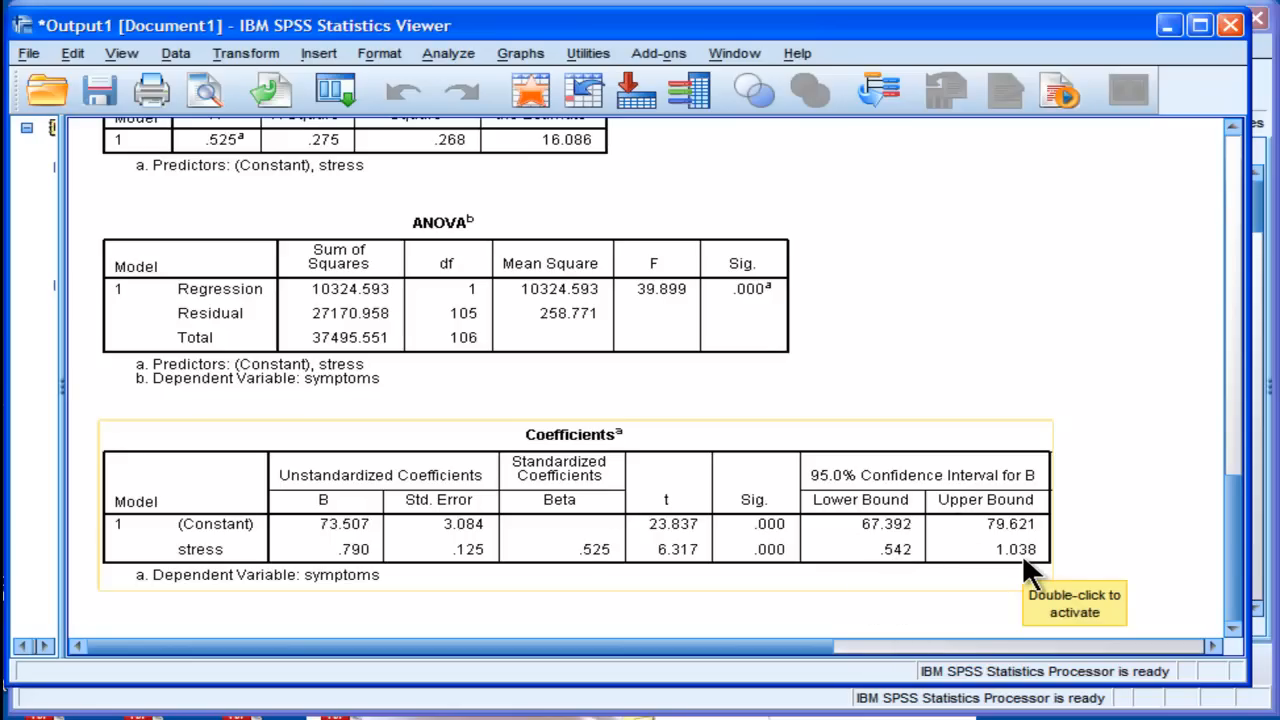
mouse_move(648, 570)
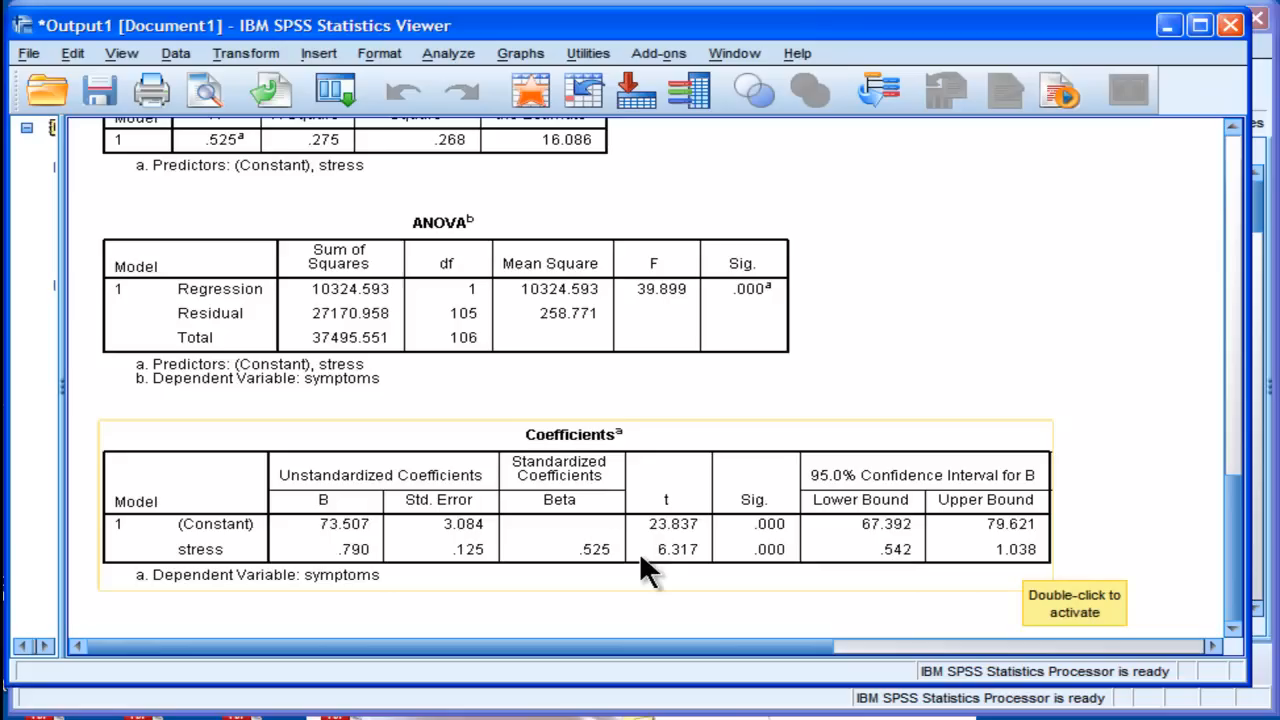
mouse_move(356, 564)
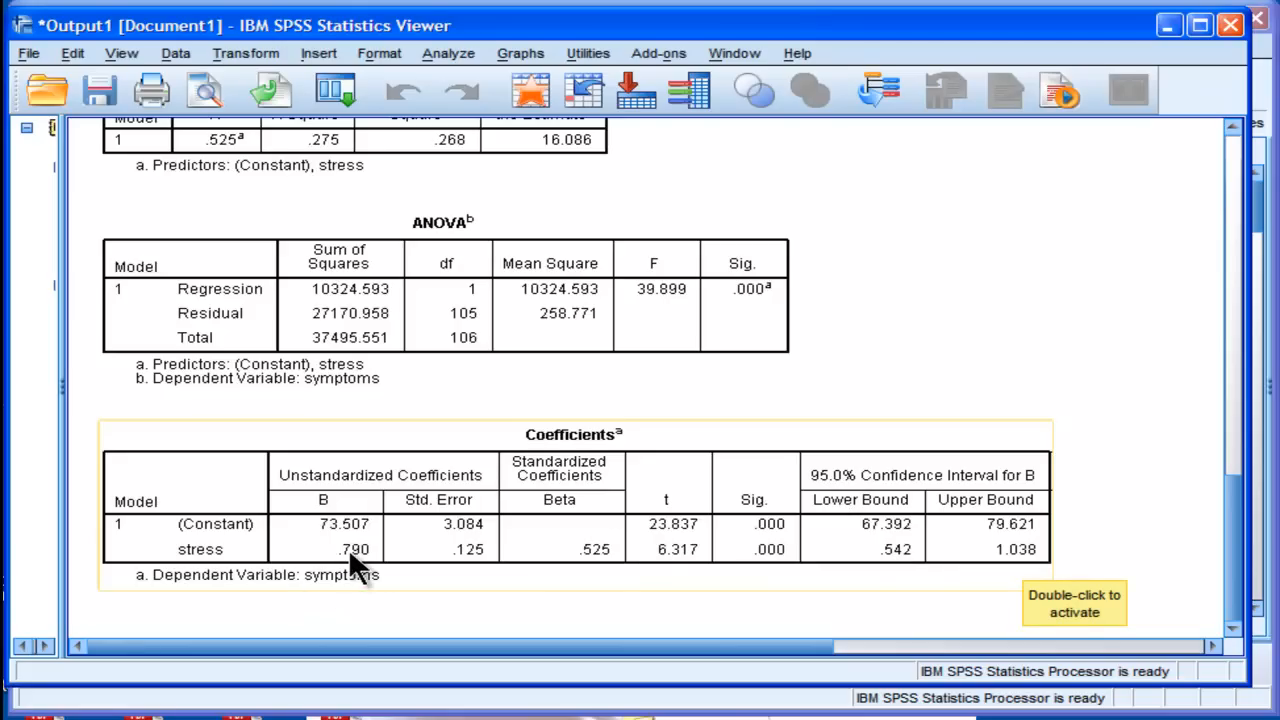
mouse_move(388, 556)
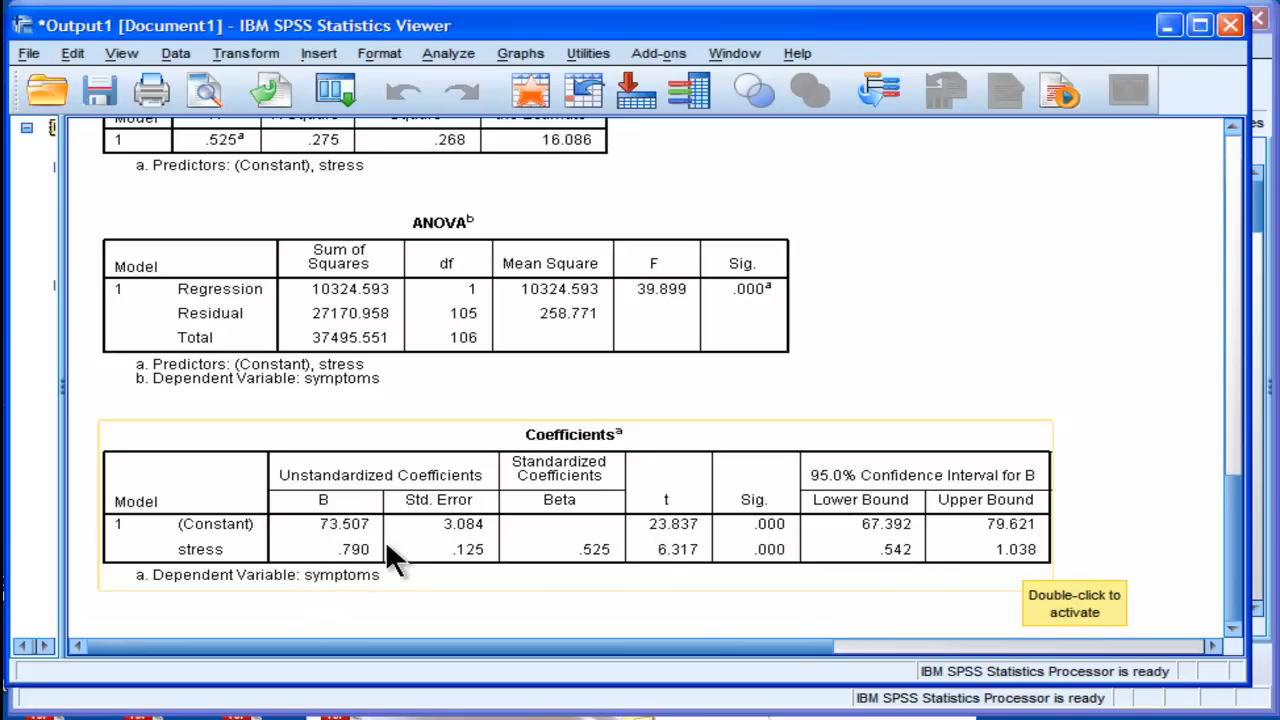
mouse_move(904, 556)
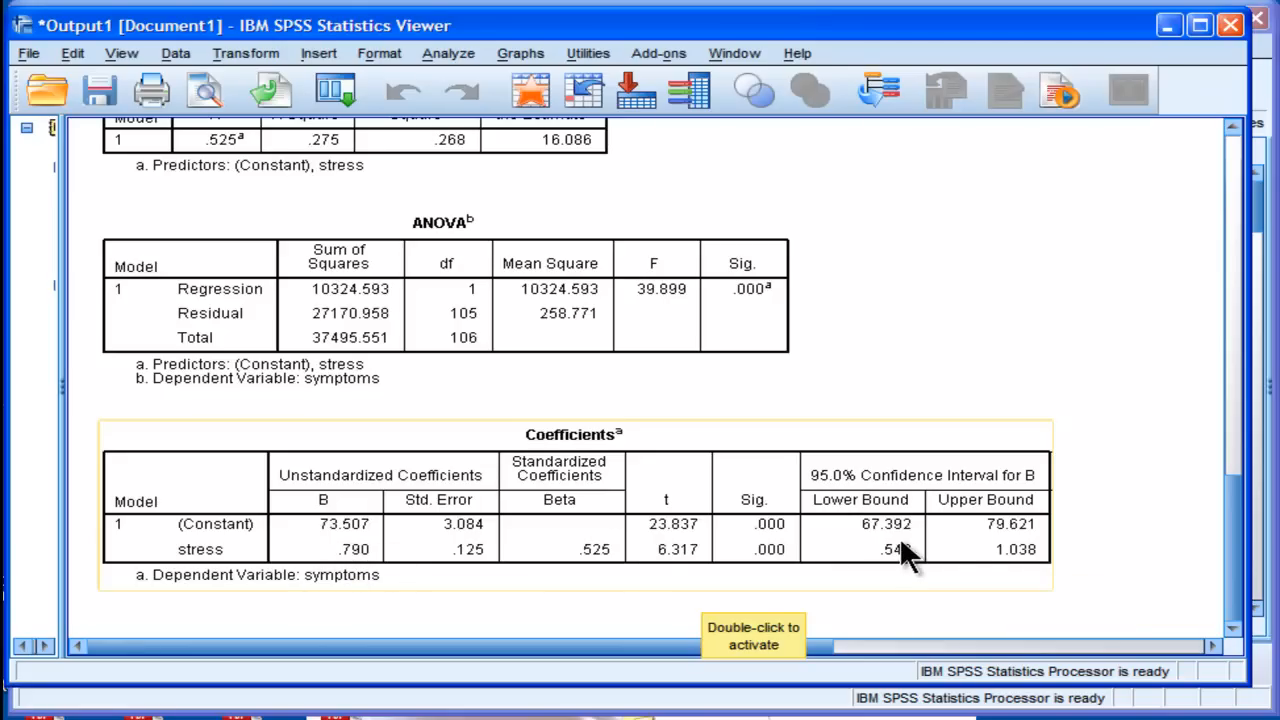
mouse_move(360, 548)
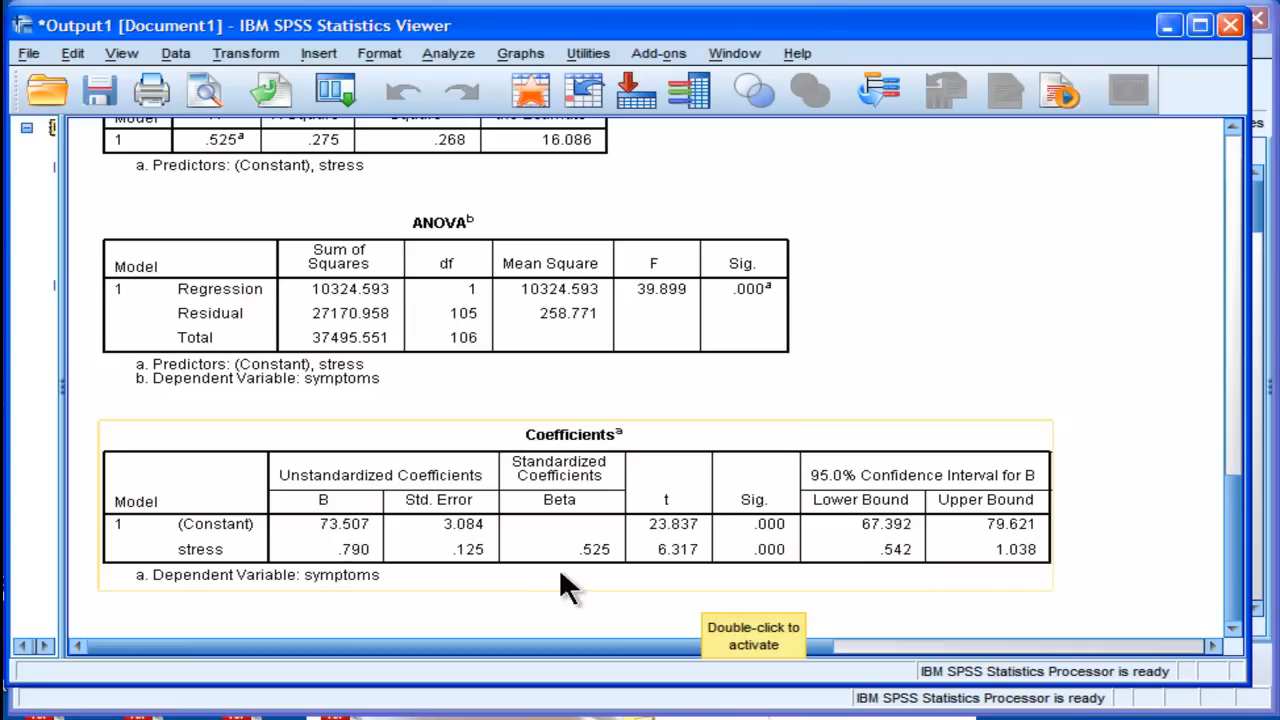
mouse_move(616, 564)
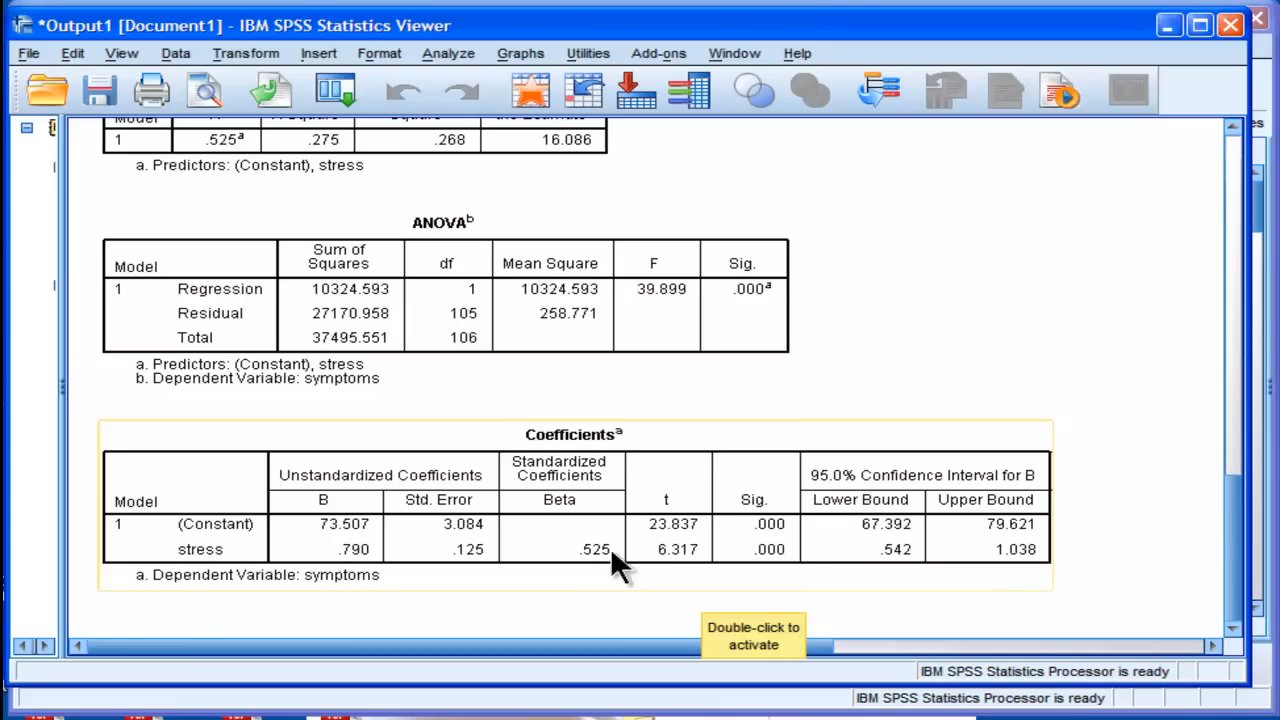
mouse_move(600, 564)
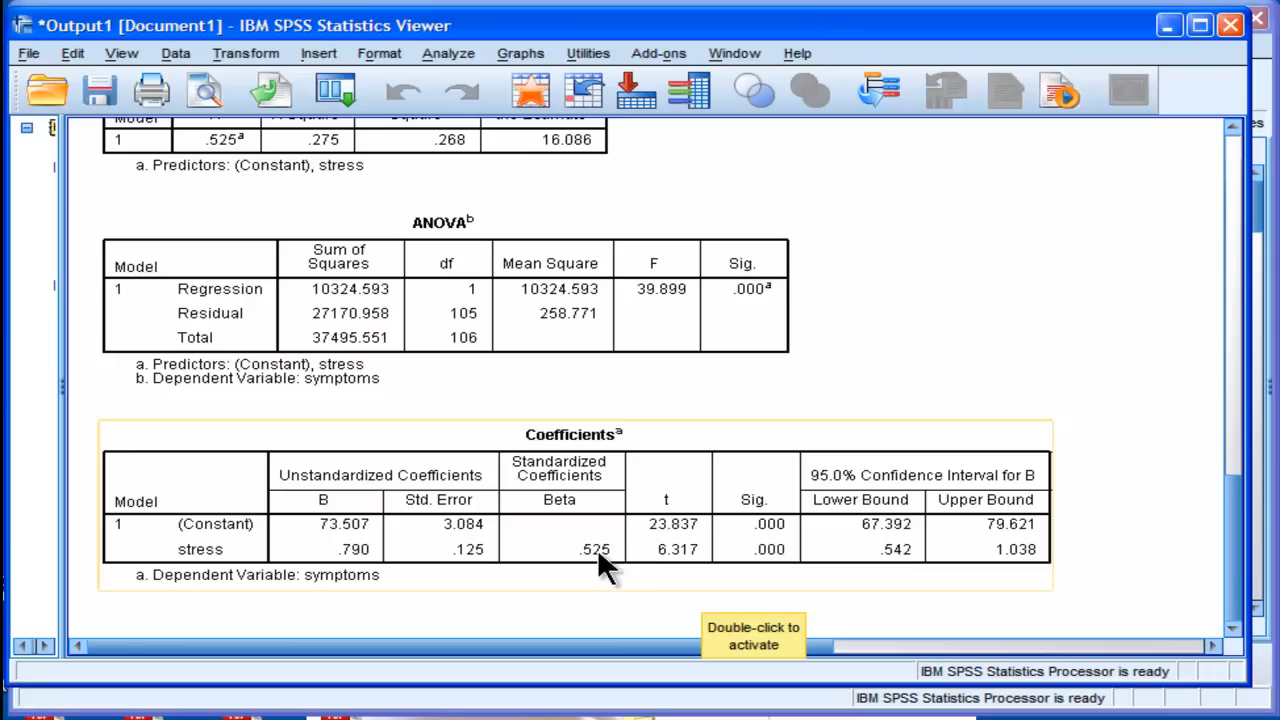
mouse_move(608, 572)
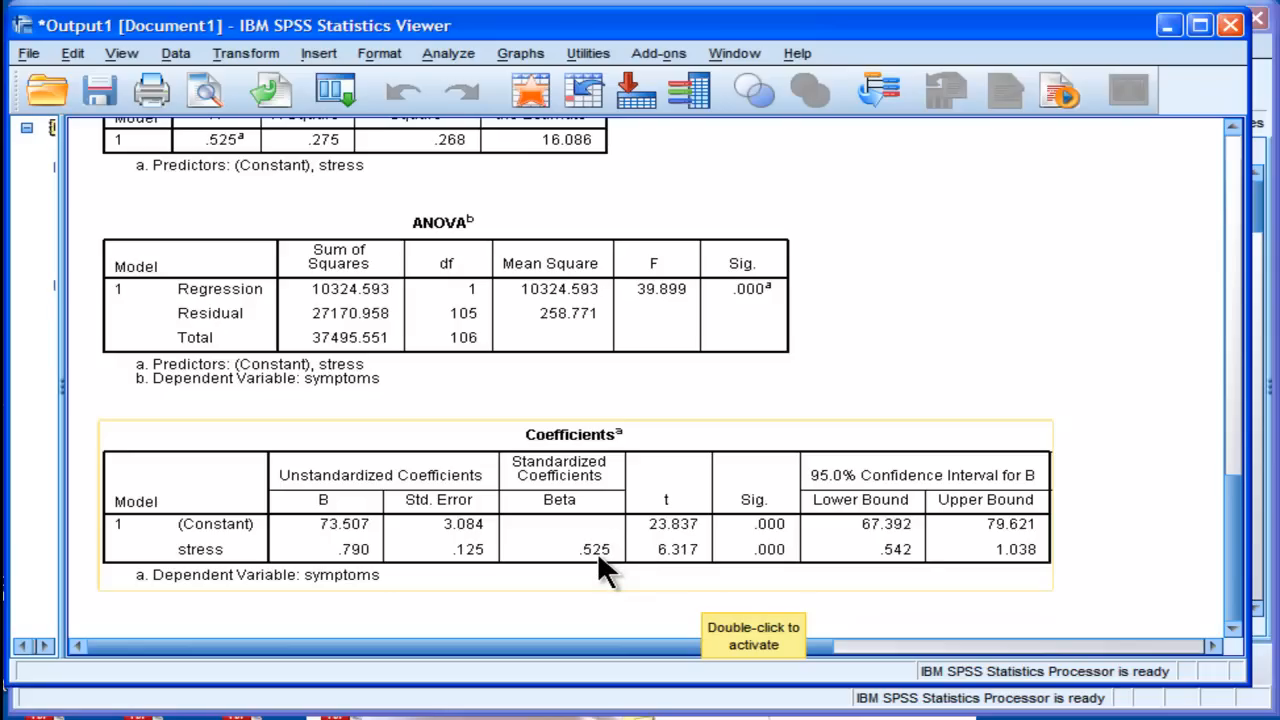
mouse_move(588, 564)
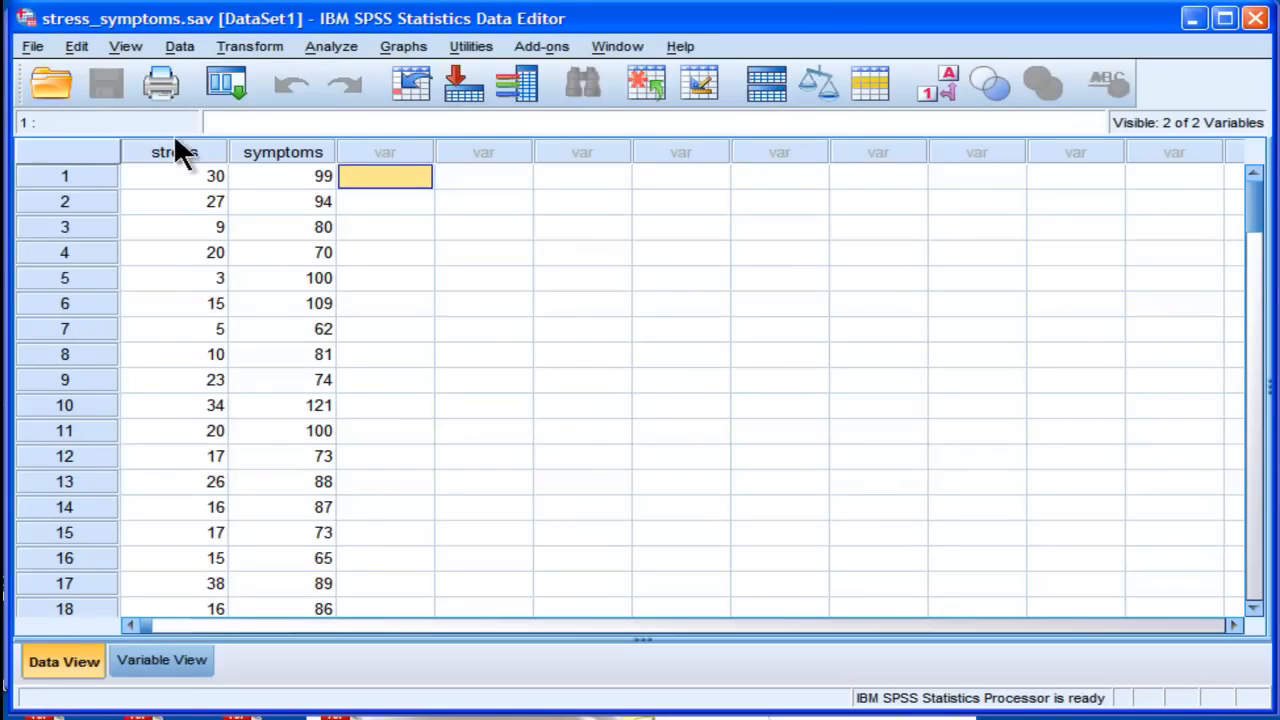
Run Descriptives on stress and symptoms saving standardized values as Zstress and Zsymptoms
left_click(332, 46)
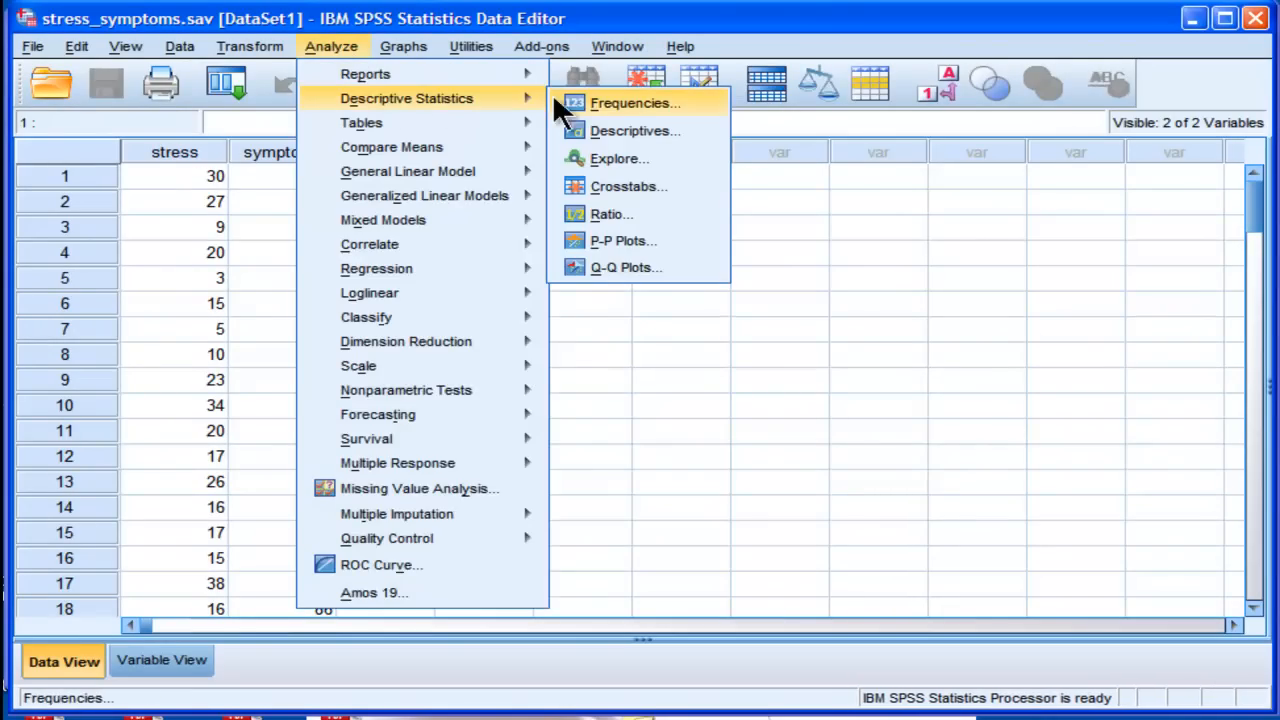
left_click(636, 130)
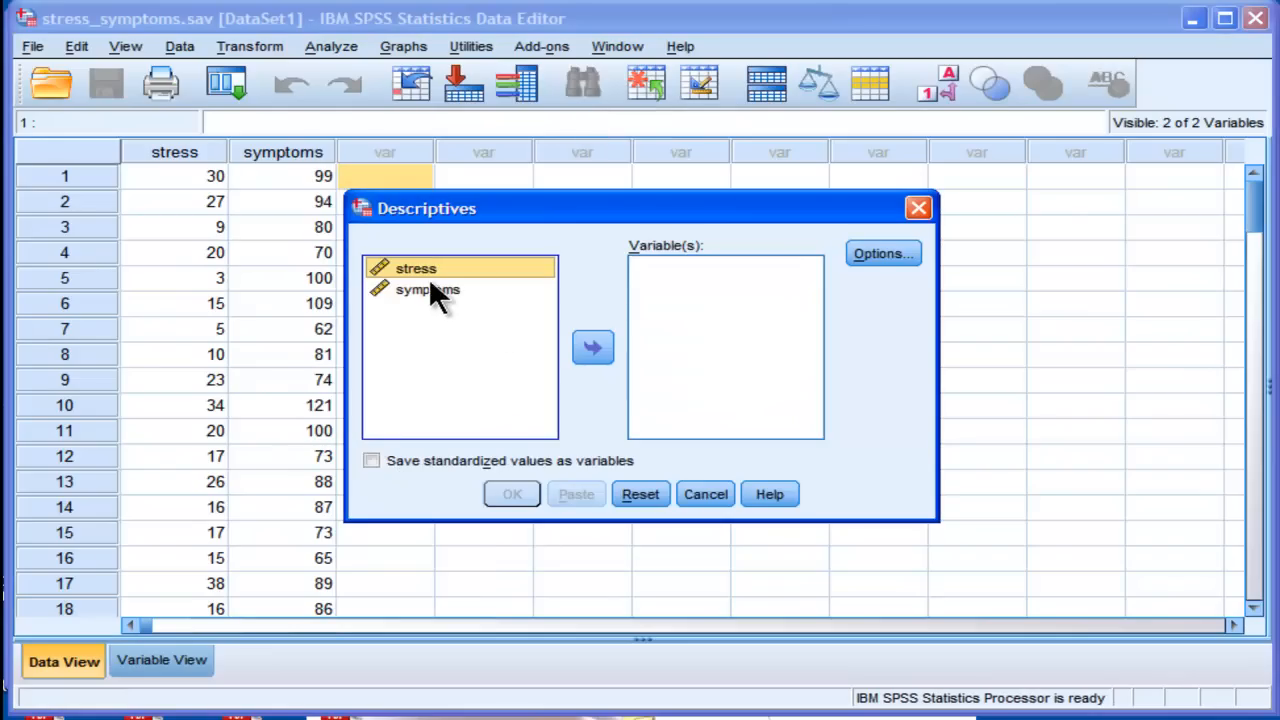
left_click(592, 348)
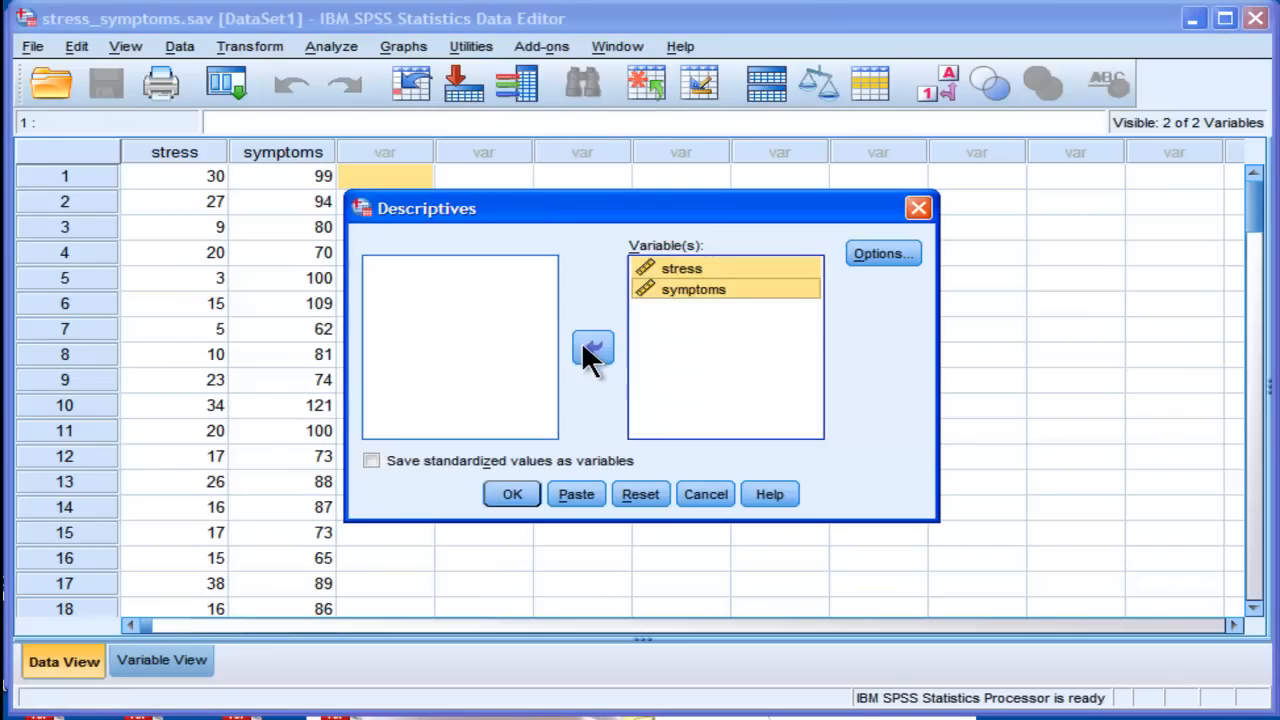
left_click(372, 460)
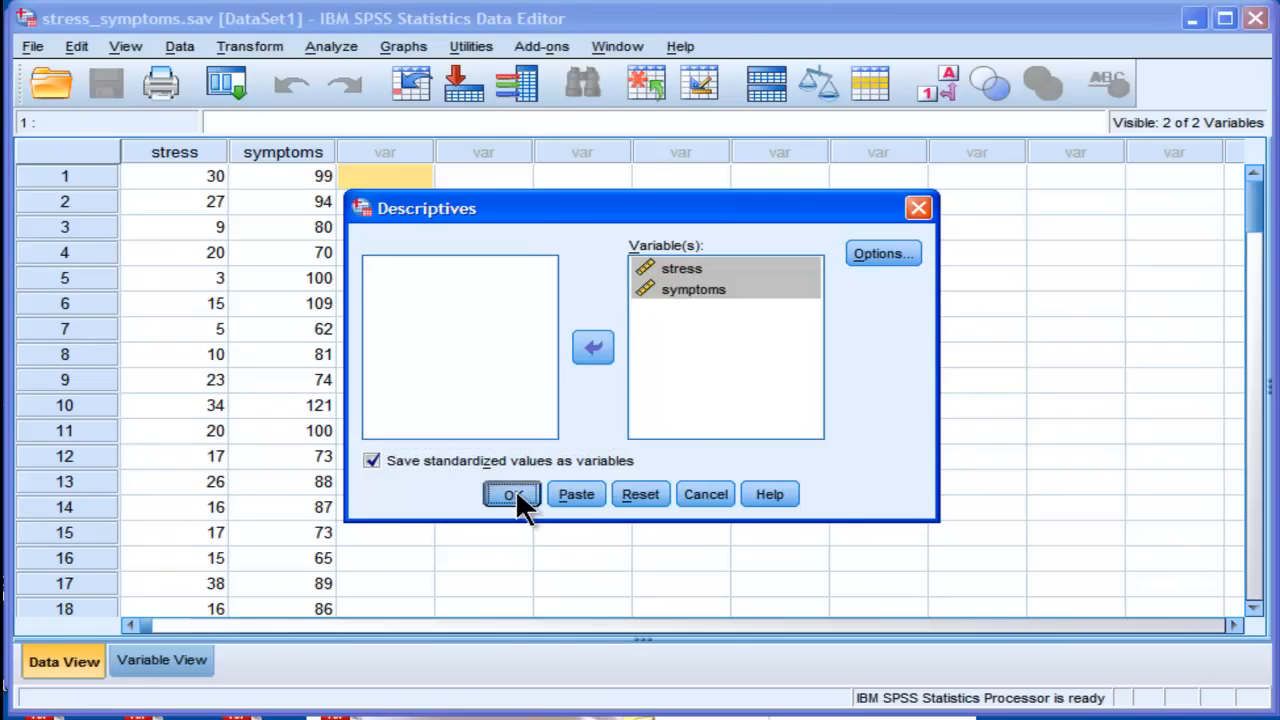
left_click(512, 494)
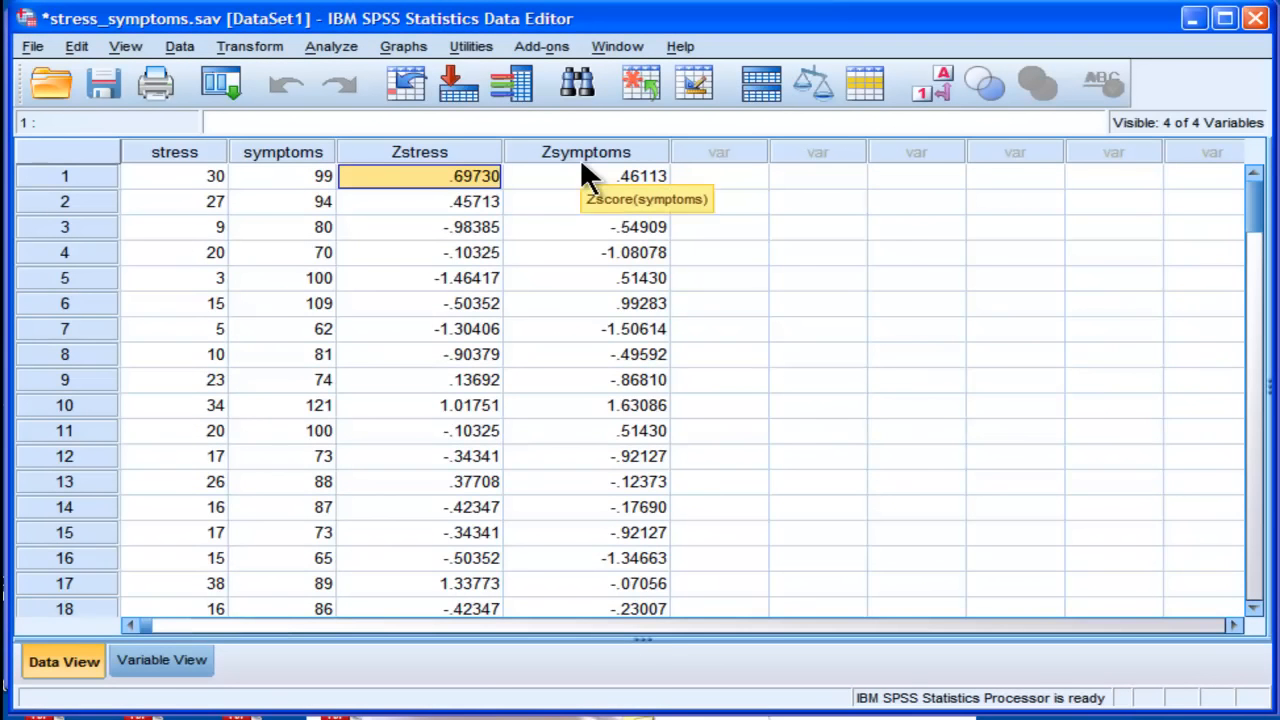
left_click(586, 176)
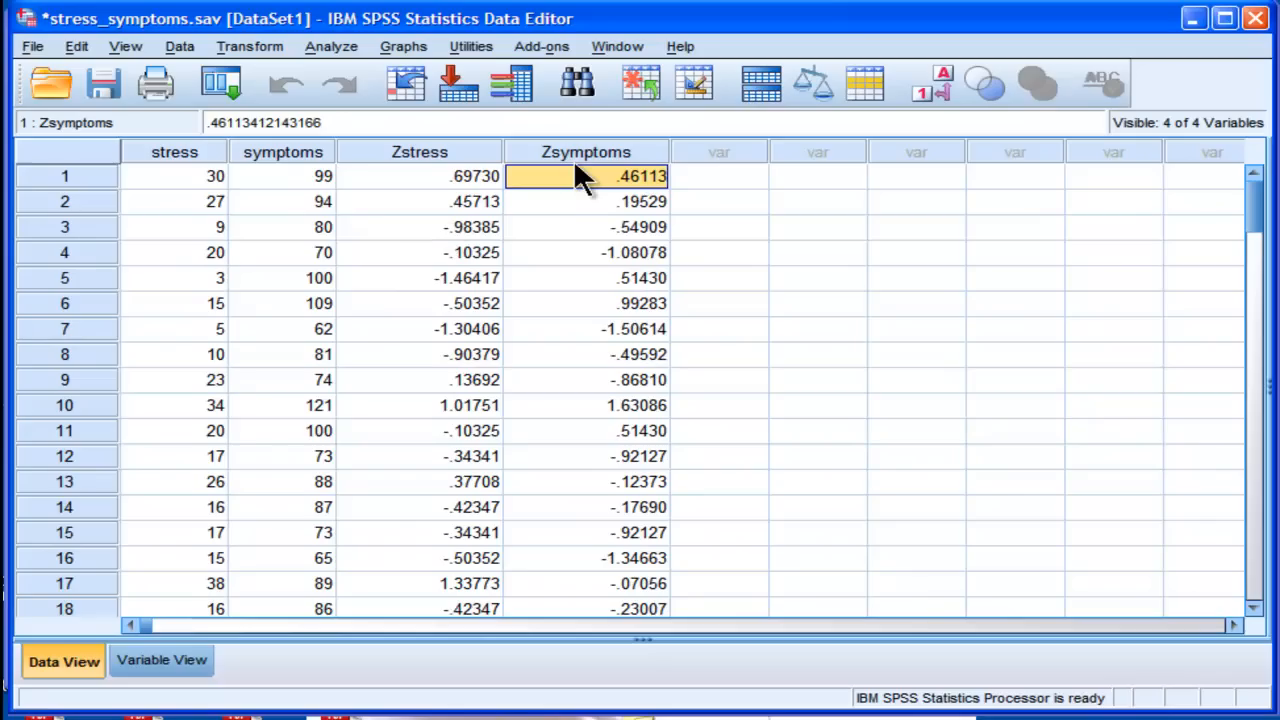
mouse_move(584, 176)
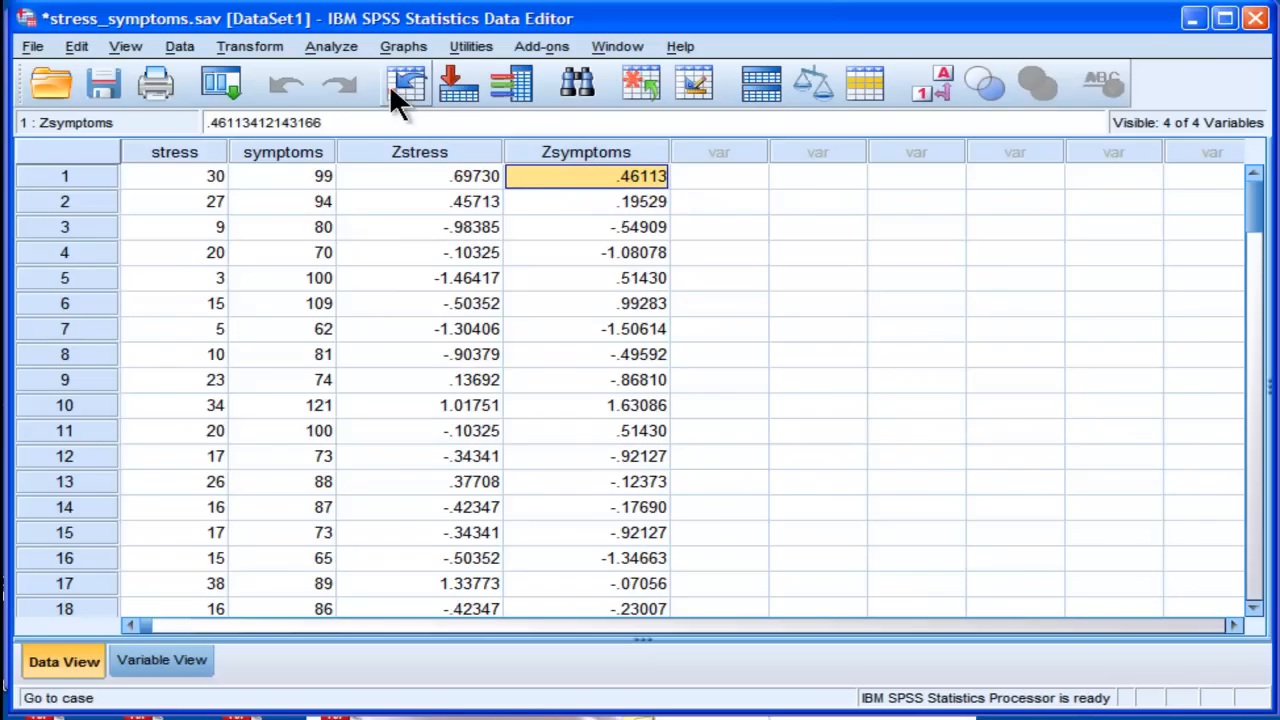
Rerun the linear regression of symptoms on stress and scroll to its output (R = .525, B = .790)
left_click(332, 46)
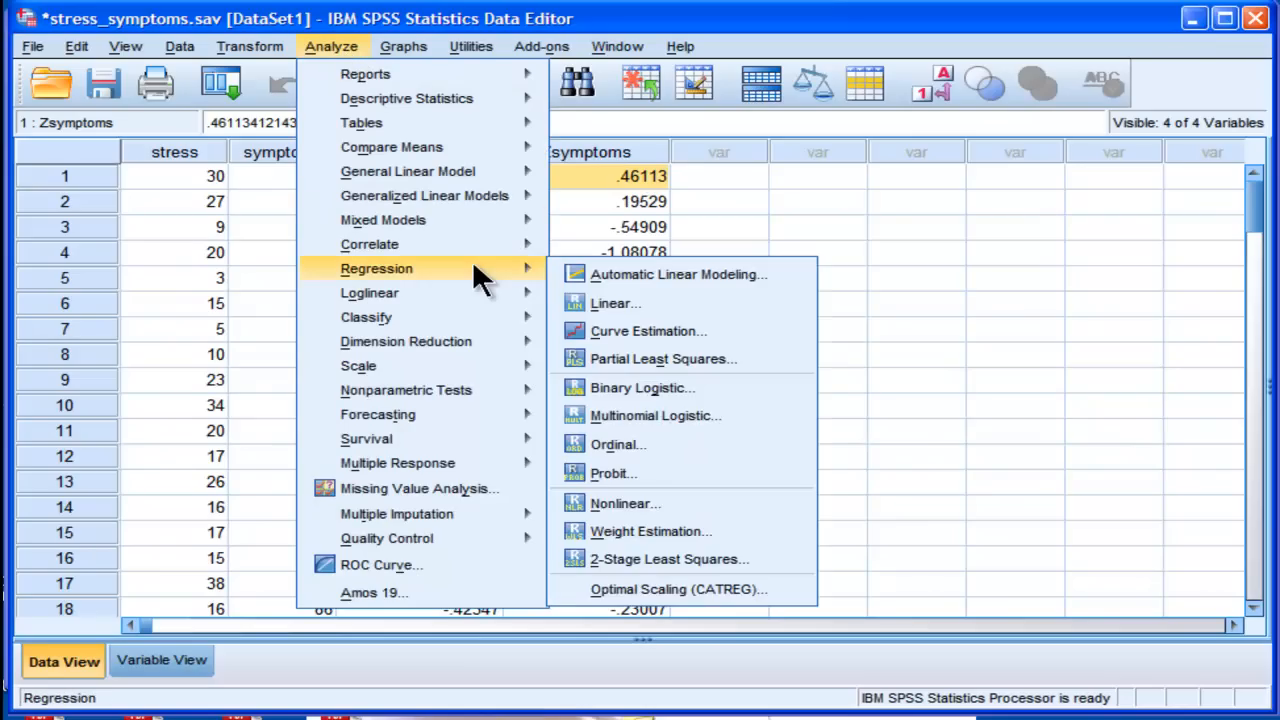
left_click(616, 304)
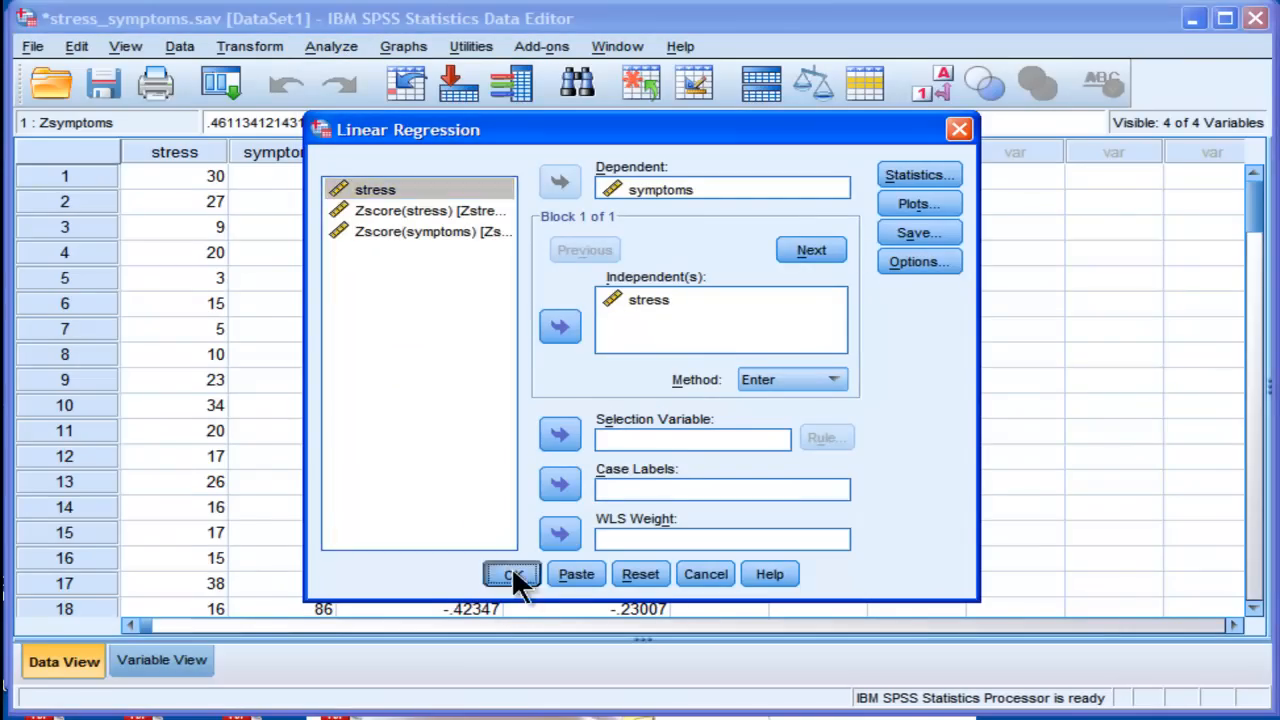
left_click(512, 572)
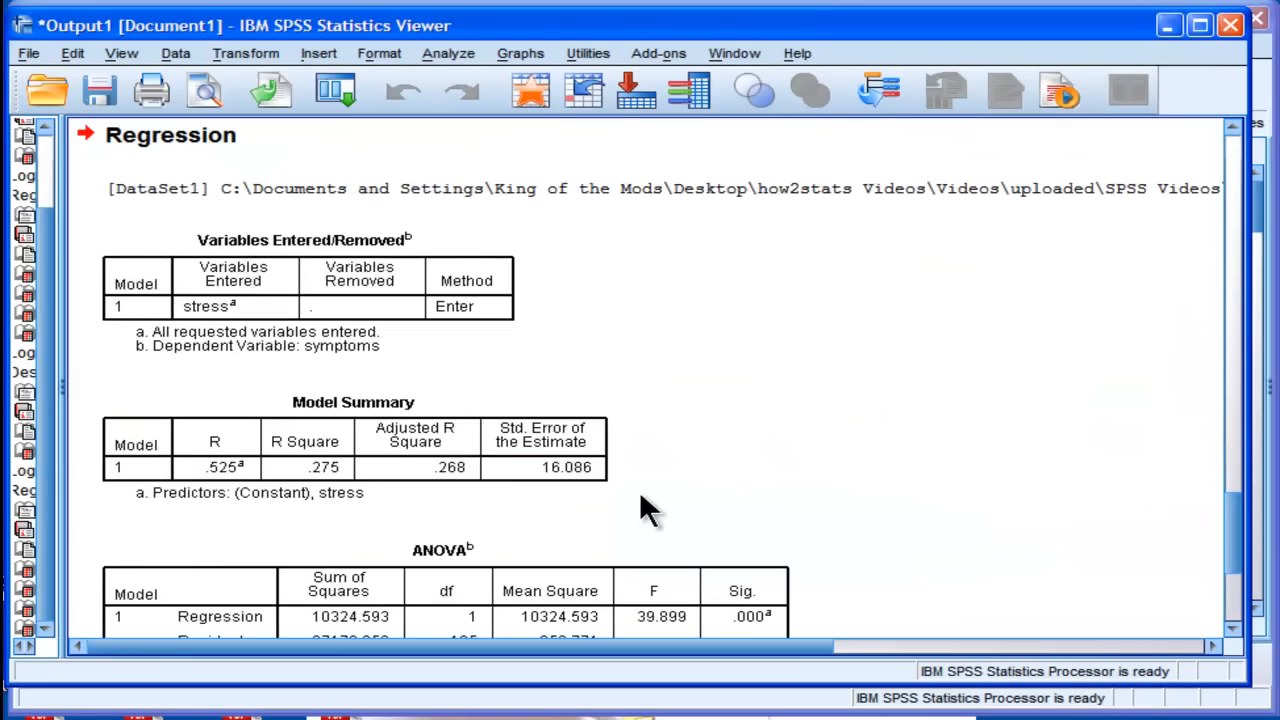
scroll("down", 3)
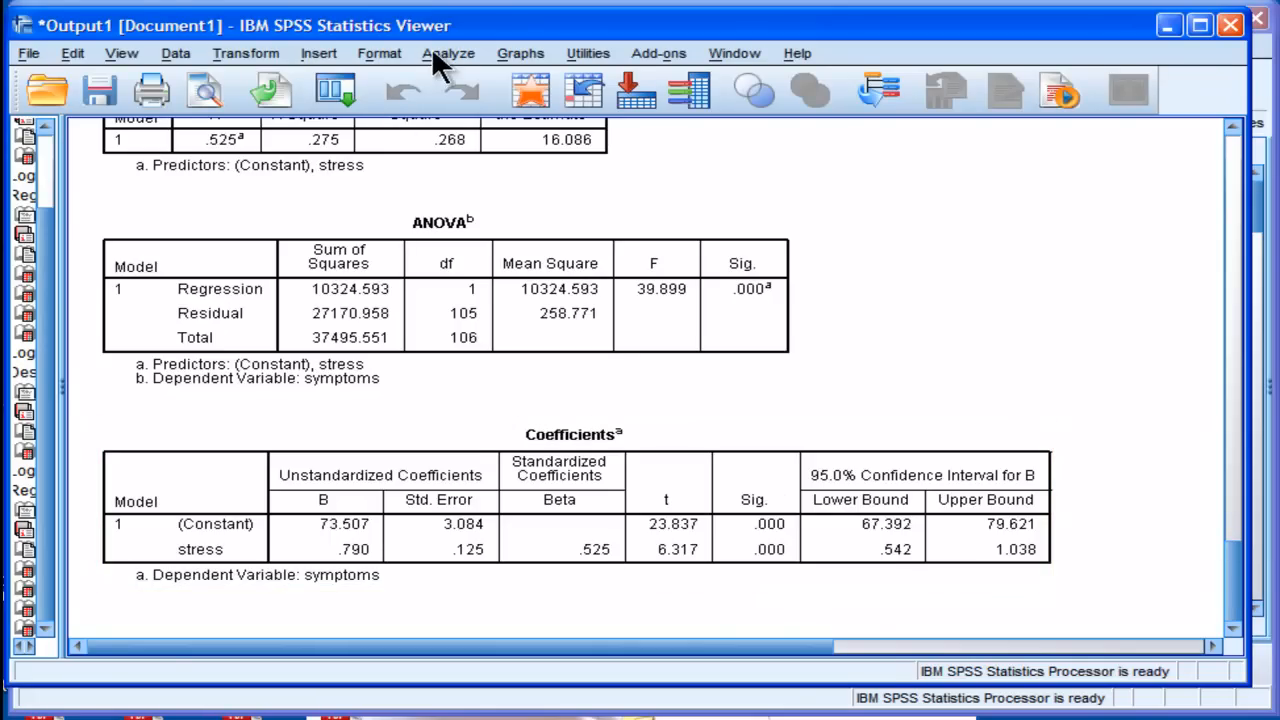
Run a linear regression with Zscore(symptoms) dependent and Zscore(stress) as predictor
left_click(448, 52)
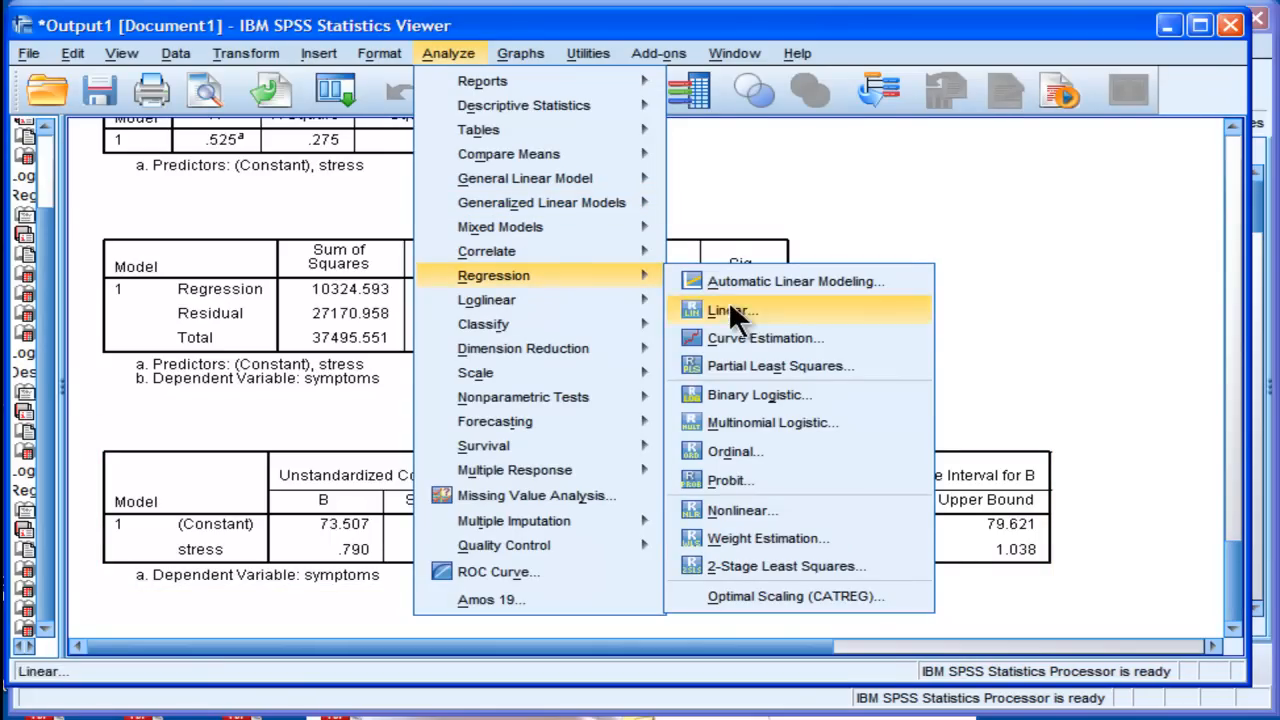
left_click(728, 310)
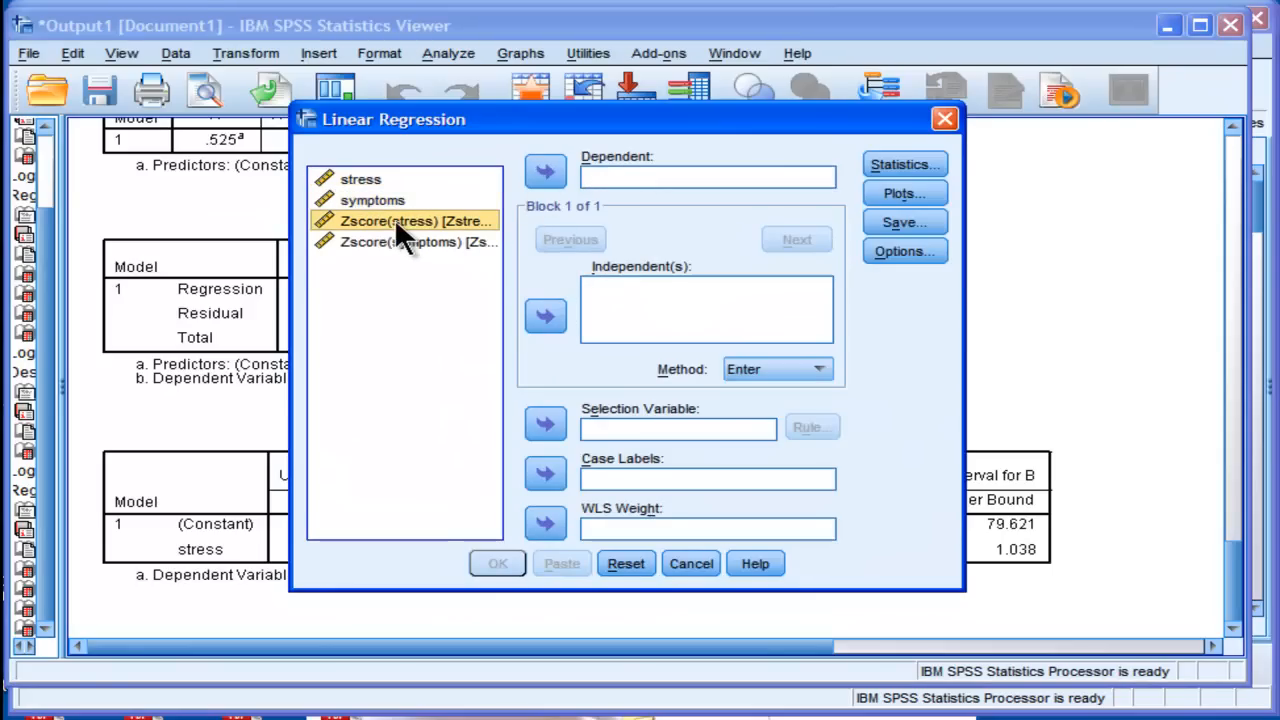
left_click(544, 316)
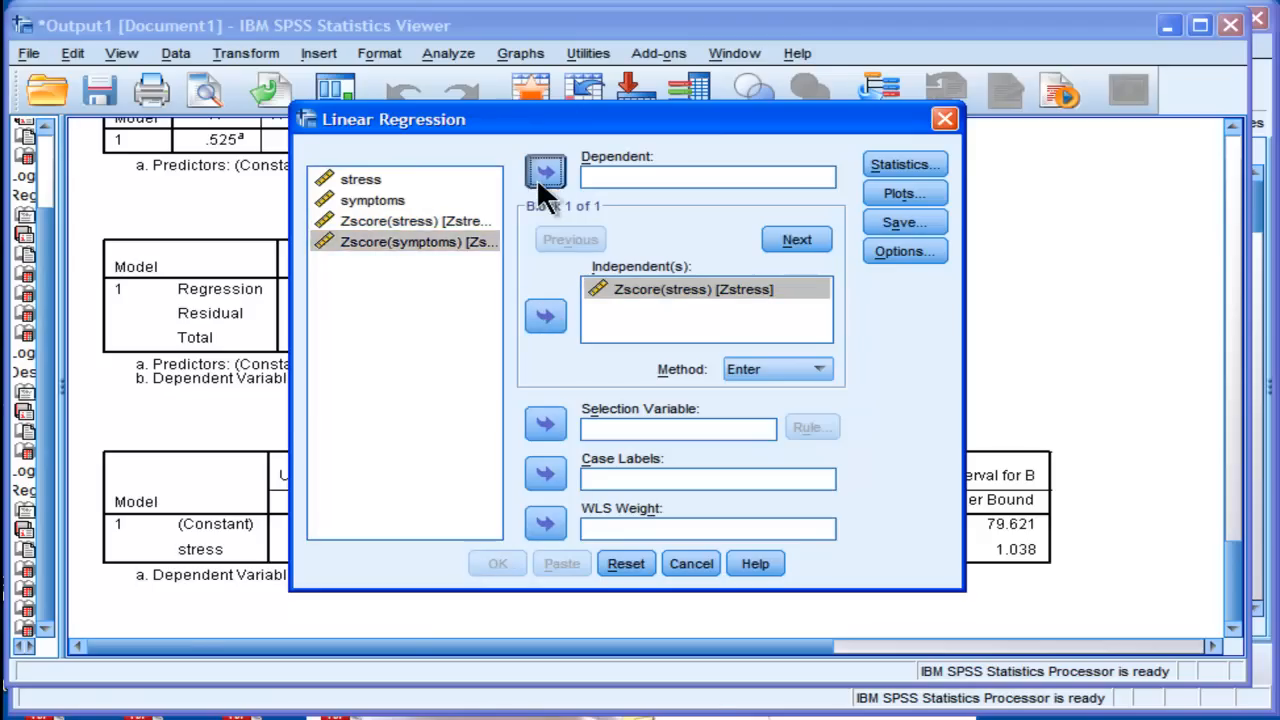
left_click(544, 172)
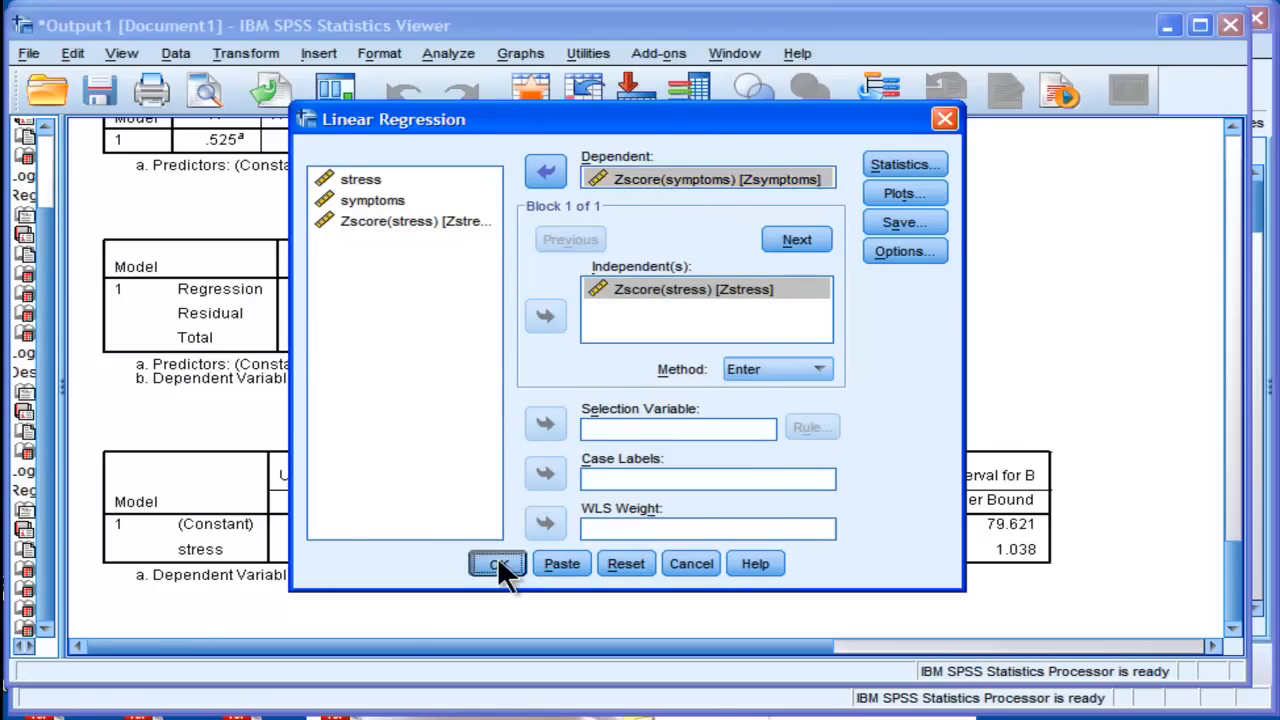
left_click(498, 564)
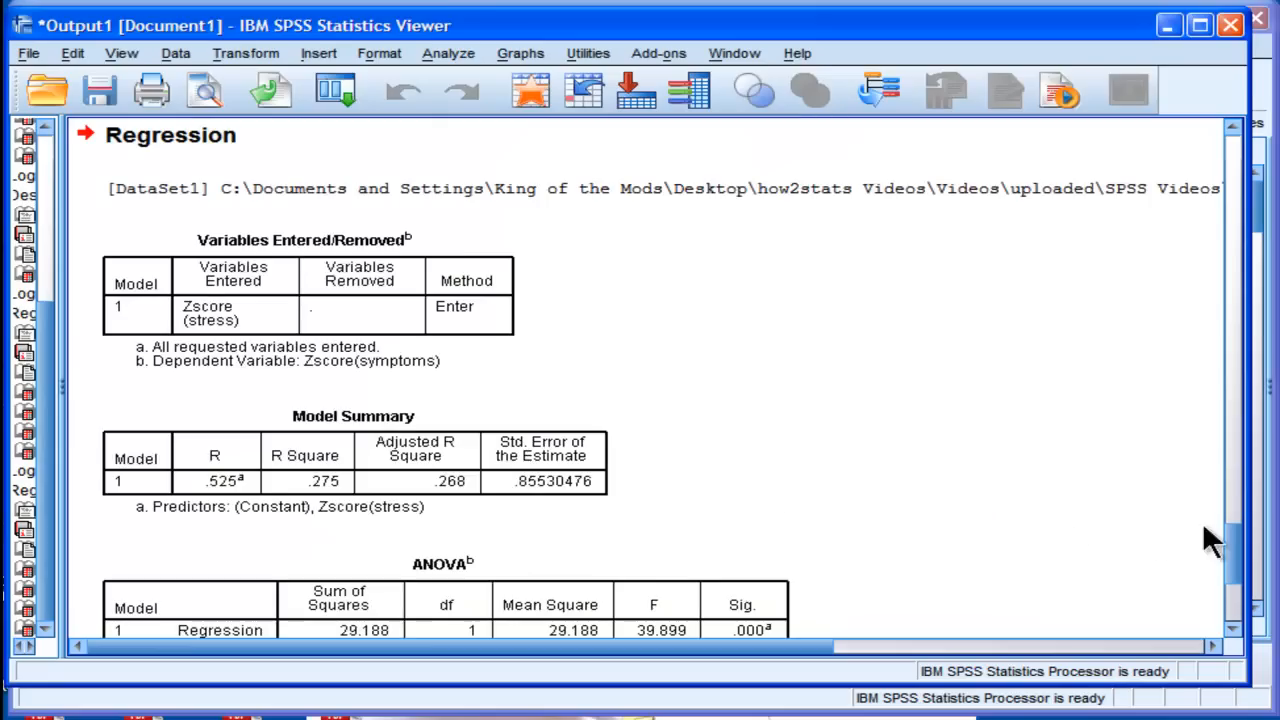
scroll("down", 3)
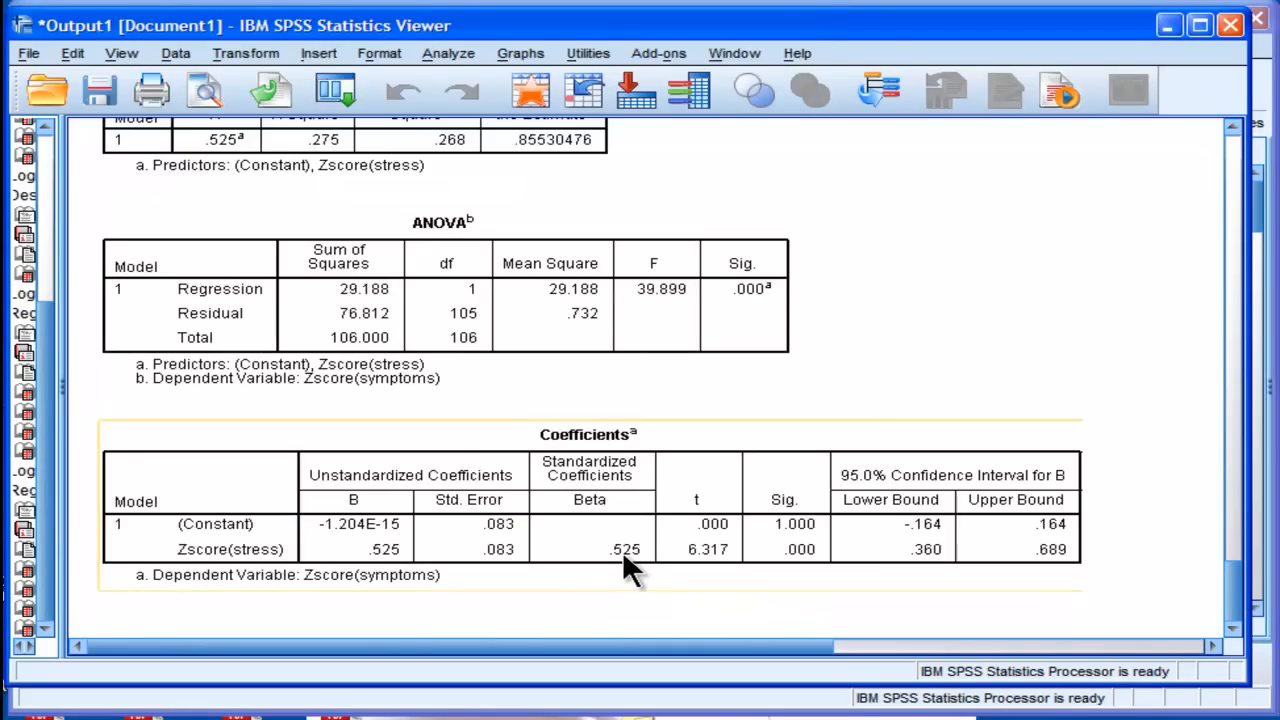
mouse_move(376, 576)
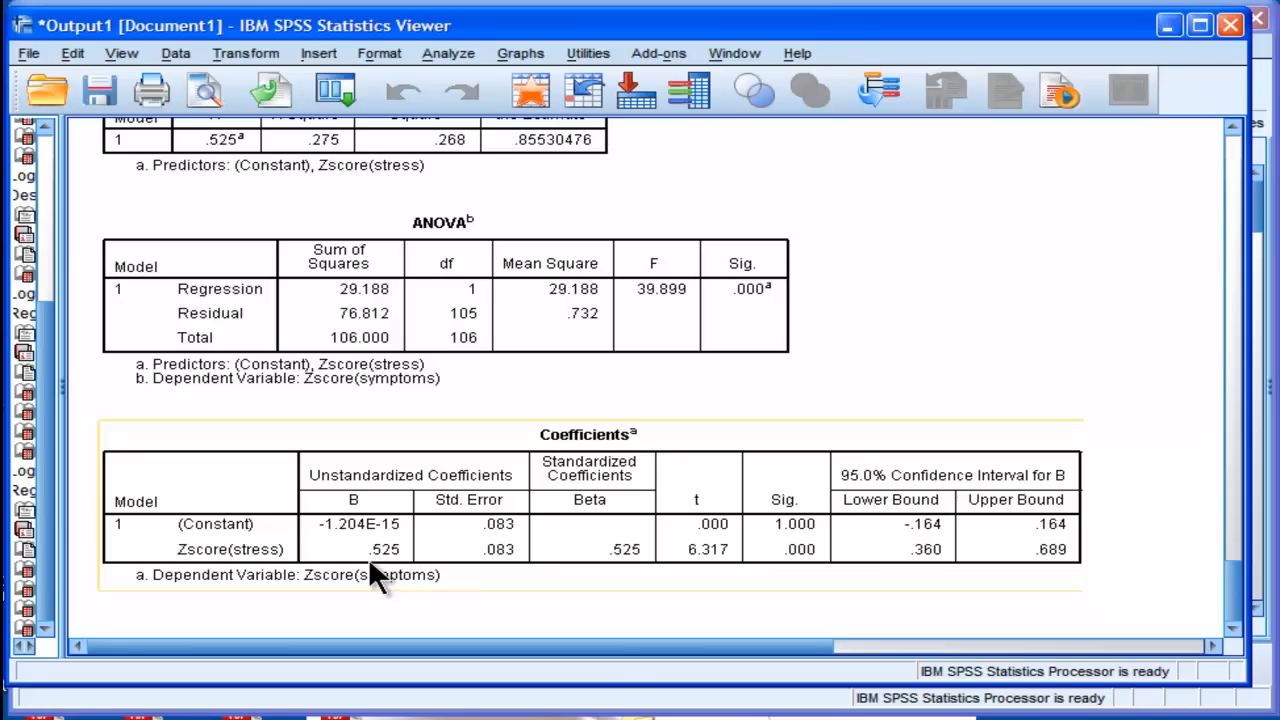
mouse_move(388, 568)
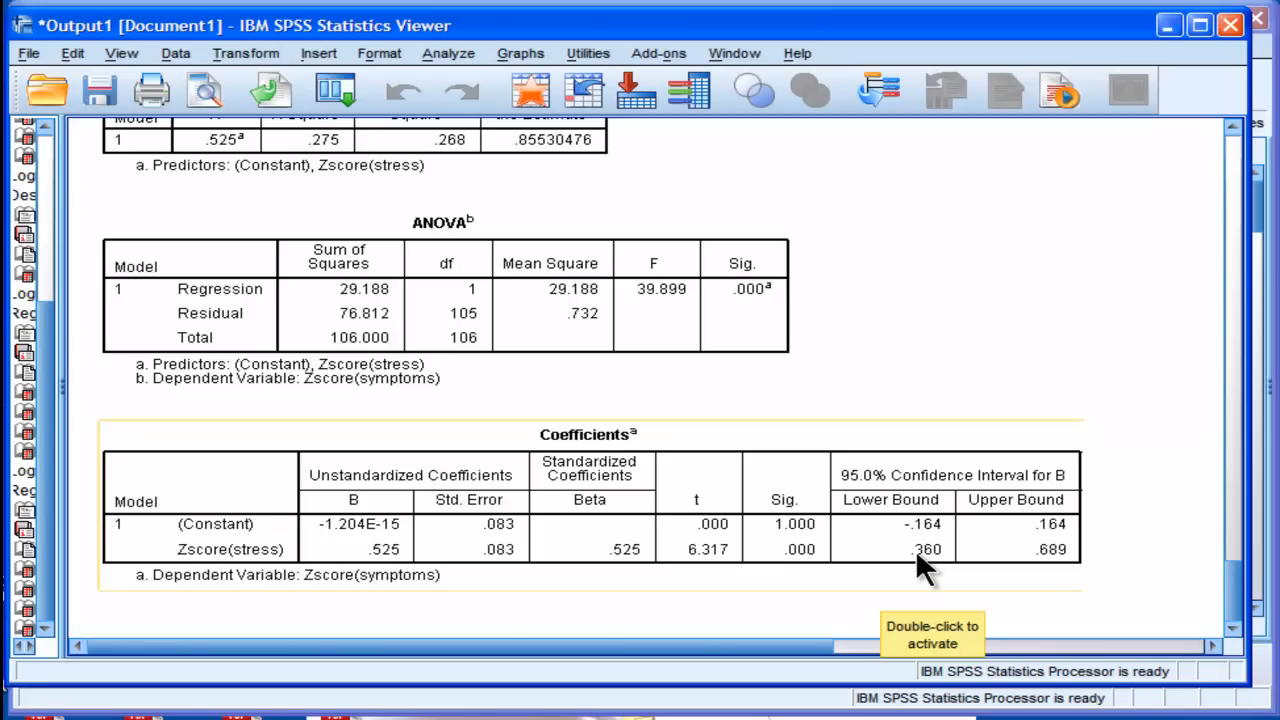
mouse_move(640, 600)
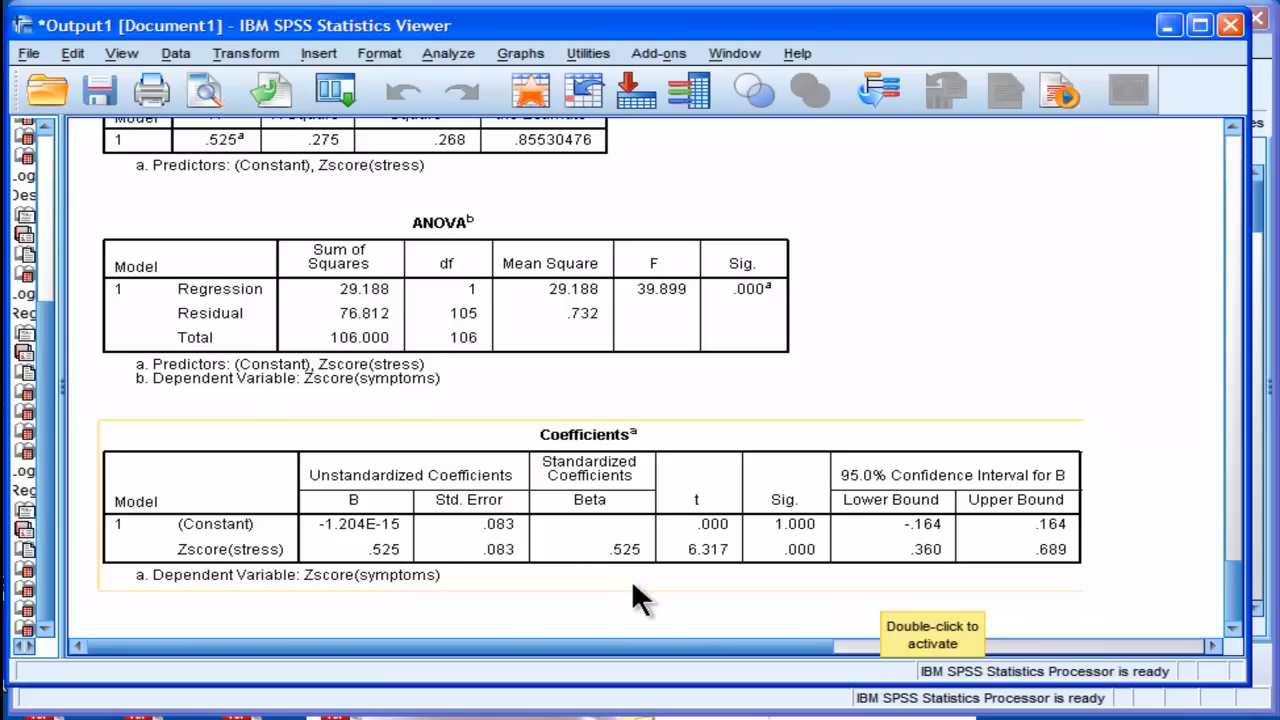
mouse_move(930, 570)
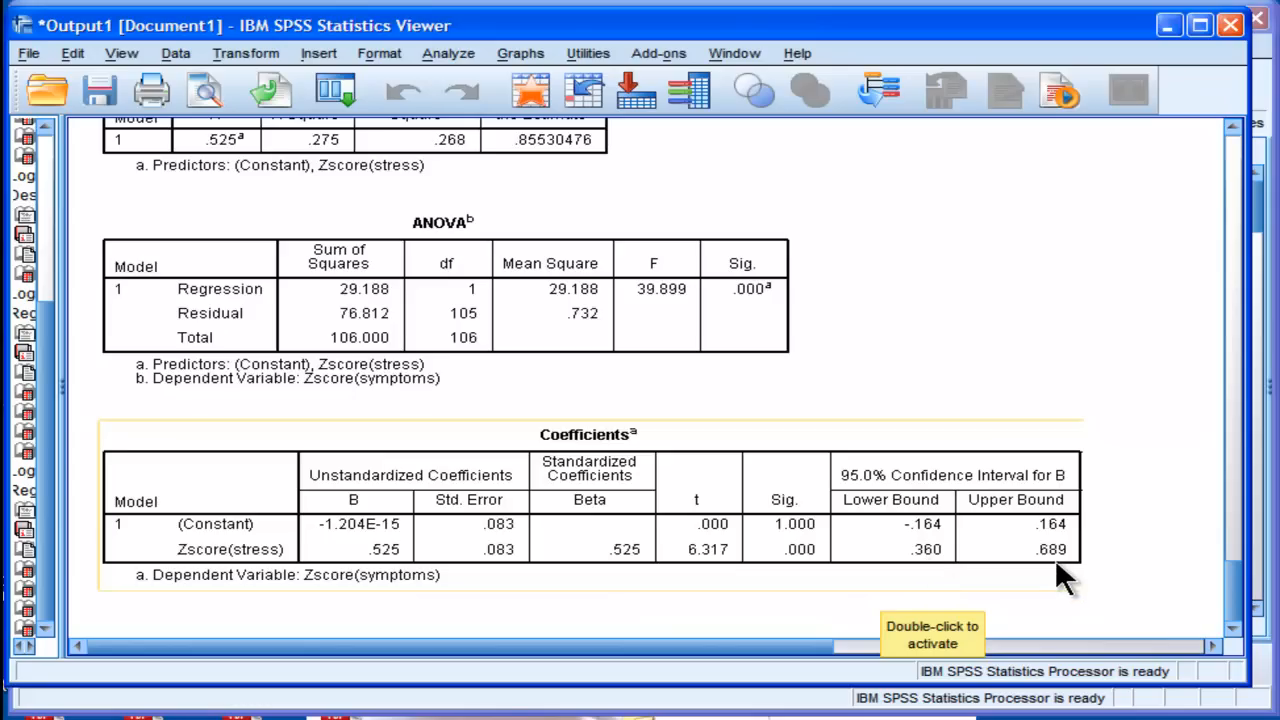
mouse_move(900, 576)
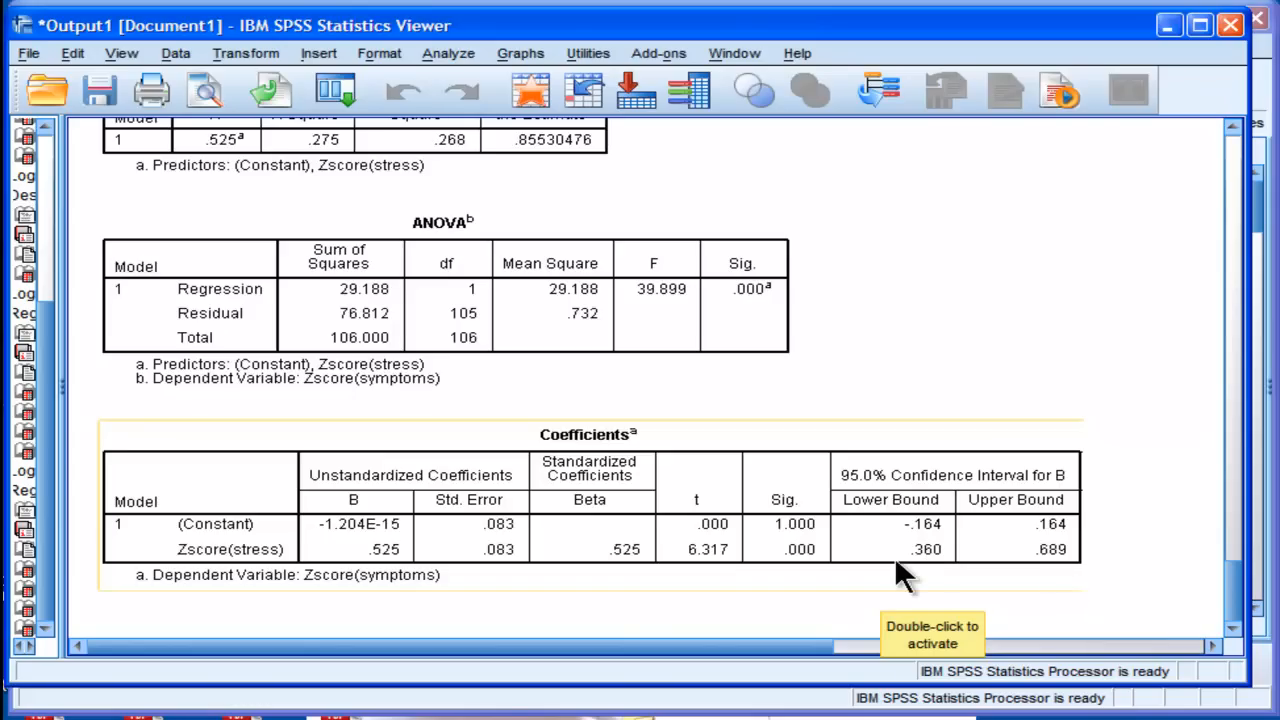
mouse_move(920, 576)
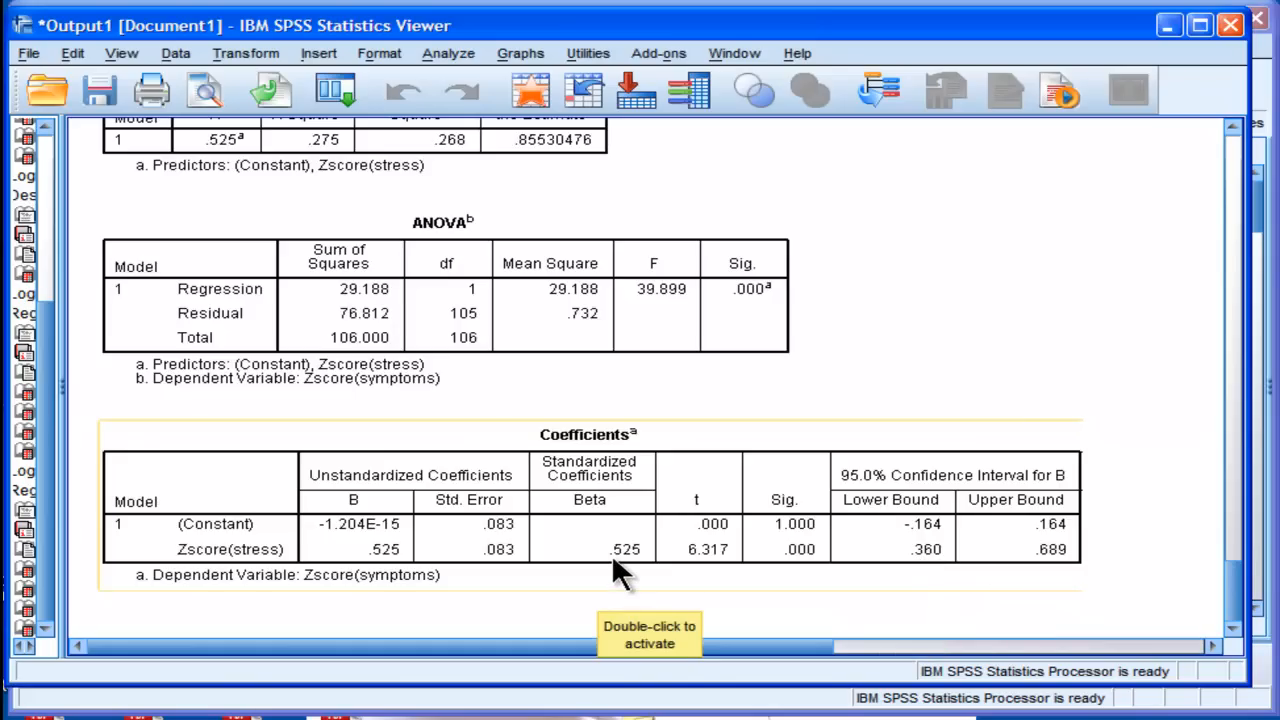
mouse_move(390, 570)
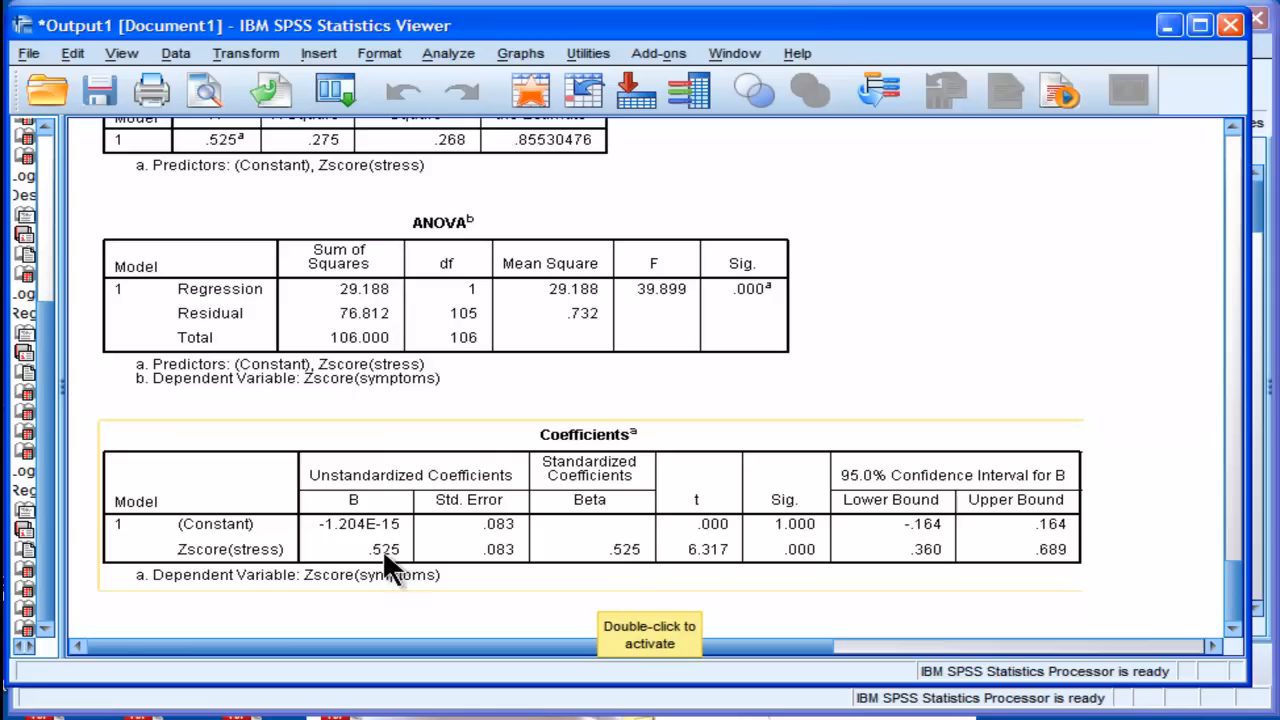
mouse_move(384, 552)
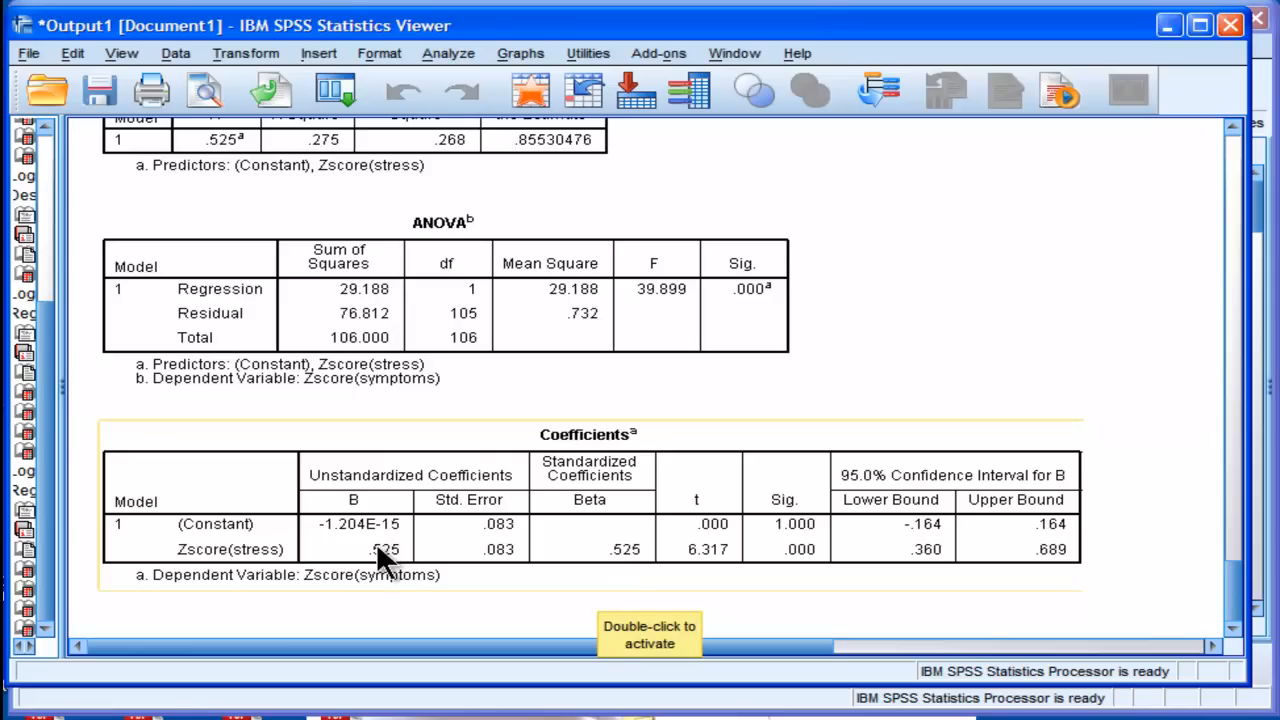
mouse_move(388, 560)
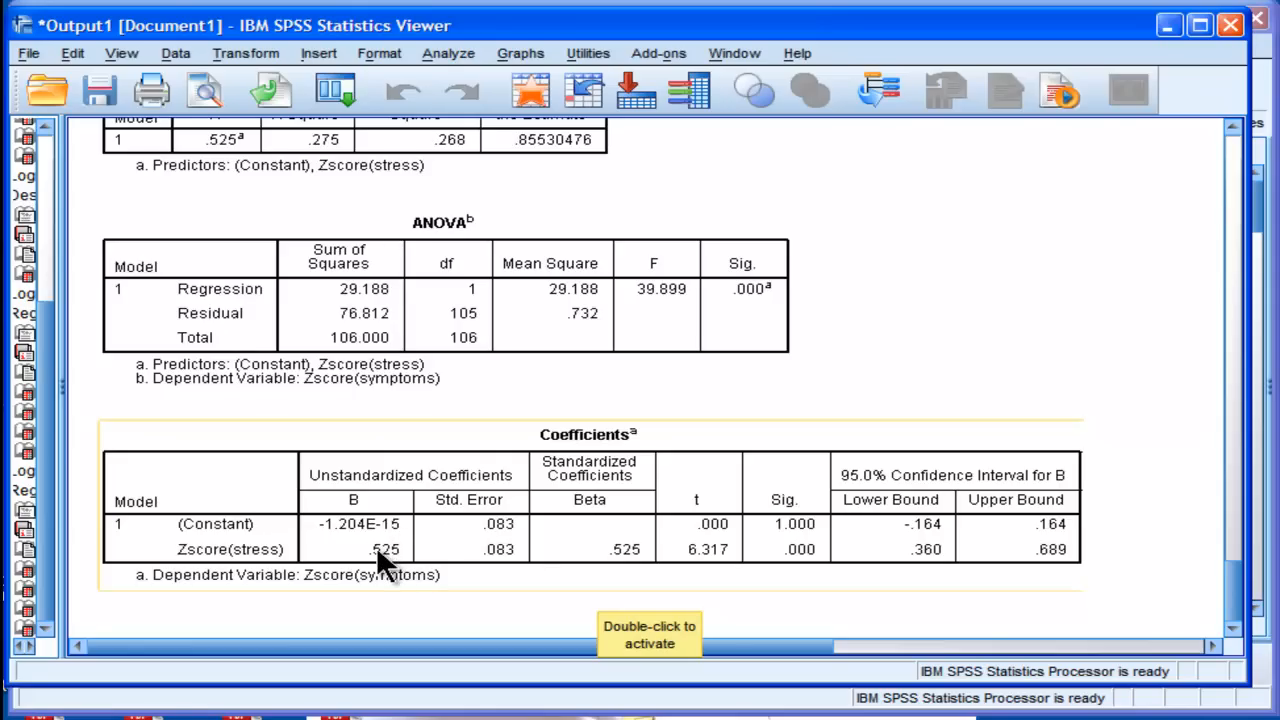
mouse_move(784, 580)
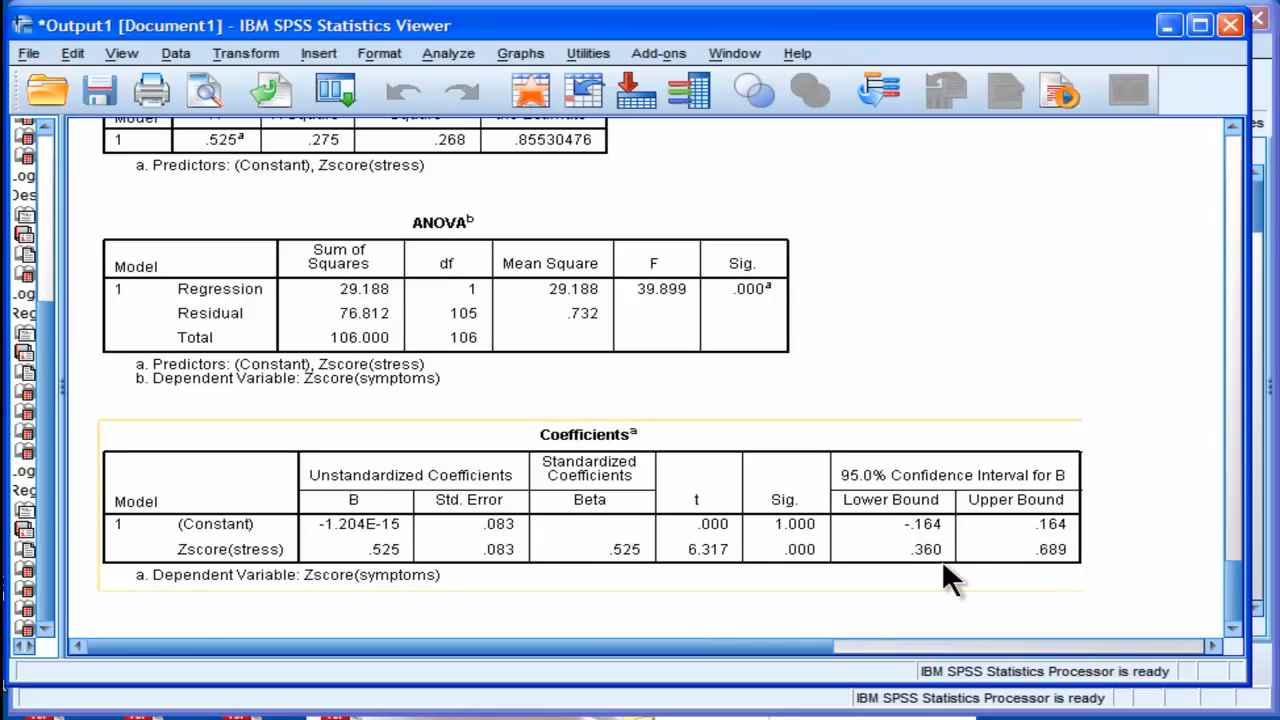
mouse_move(936, 576)
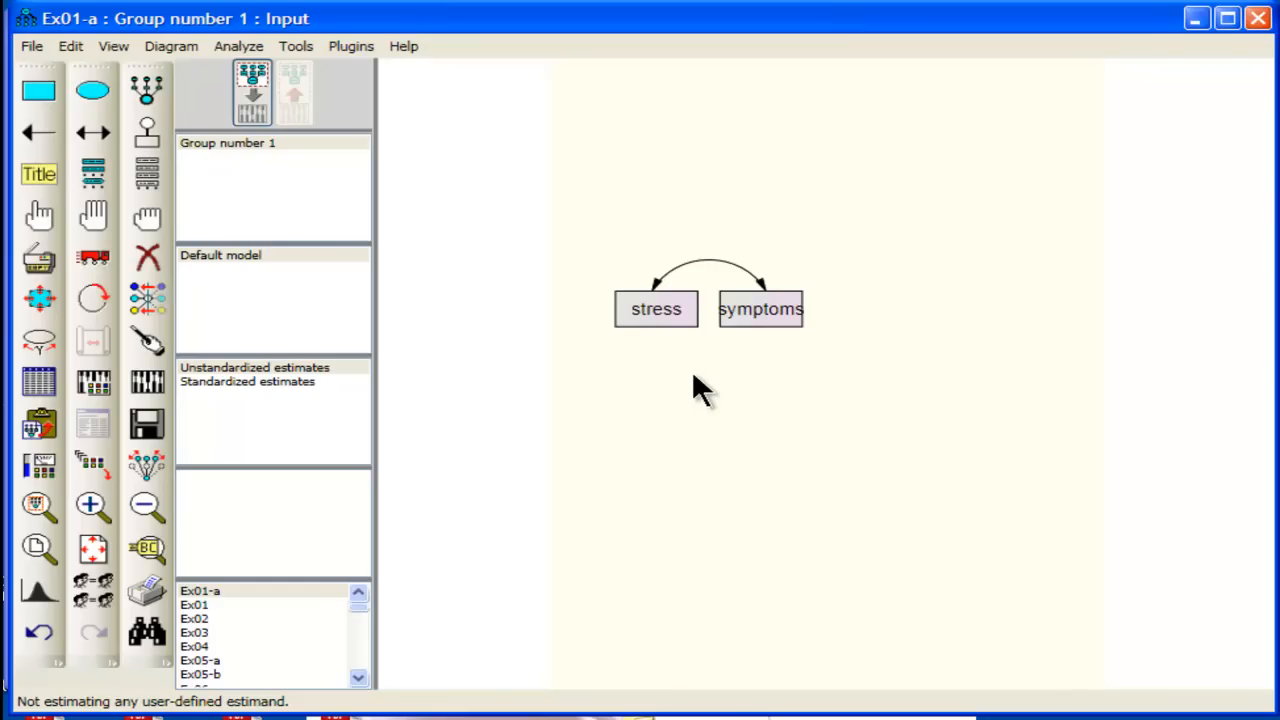
mouse_move(784, 310)
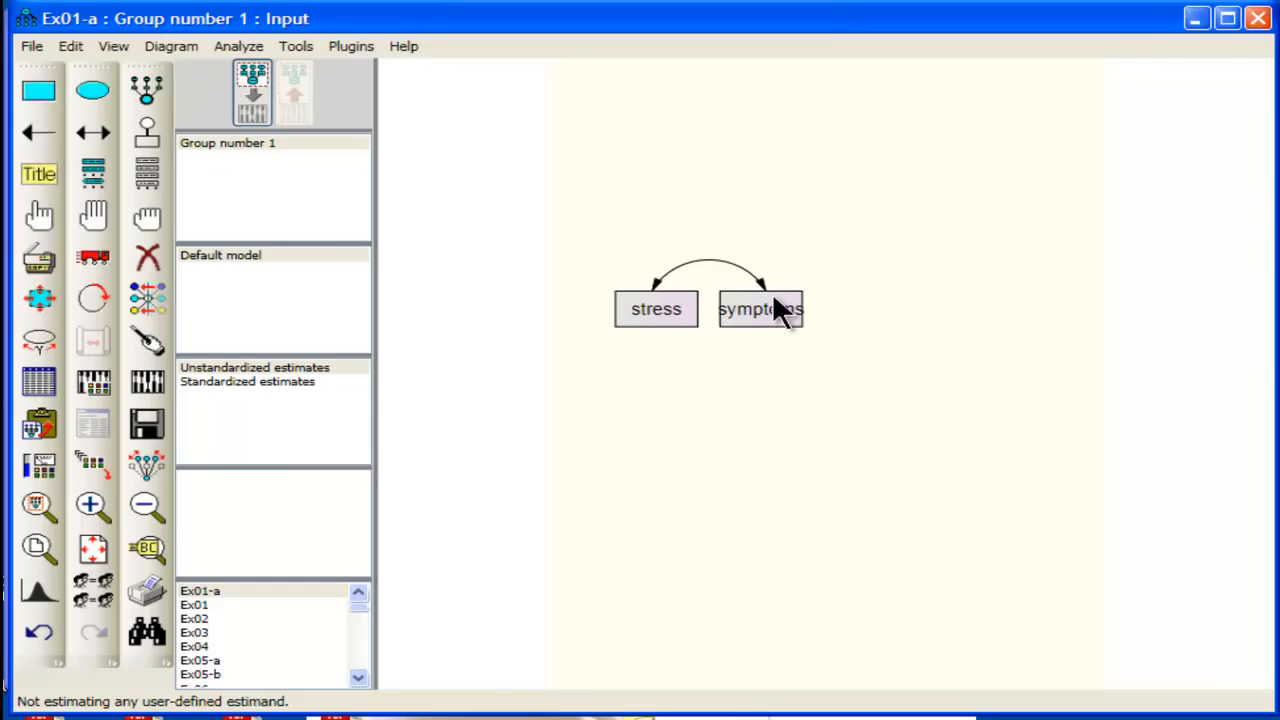
mouse_move(704, 364)
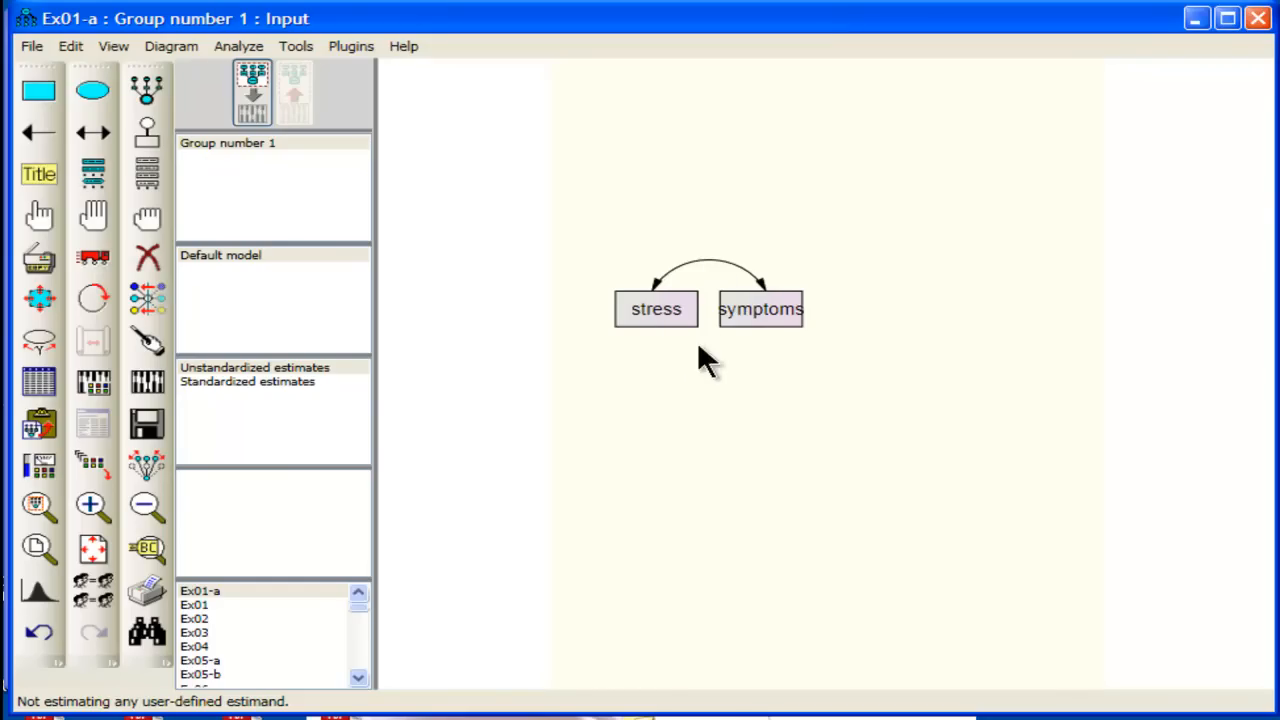
mouse_move(744, 356)
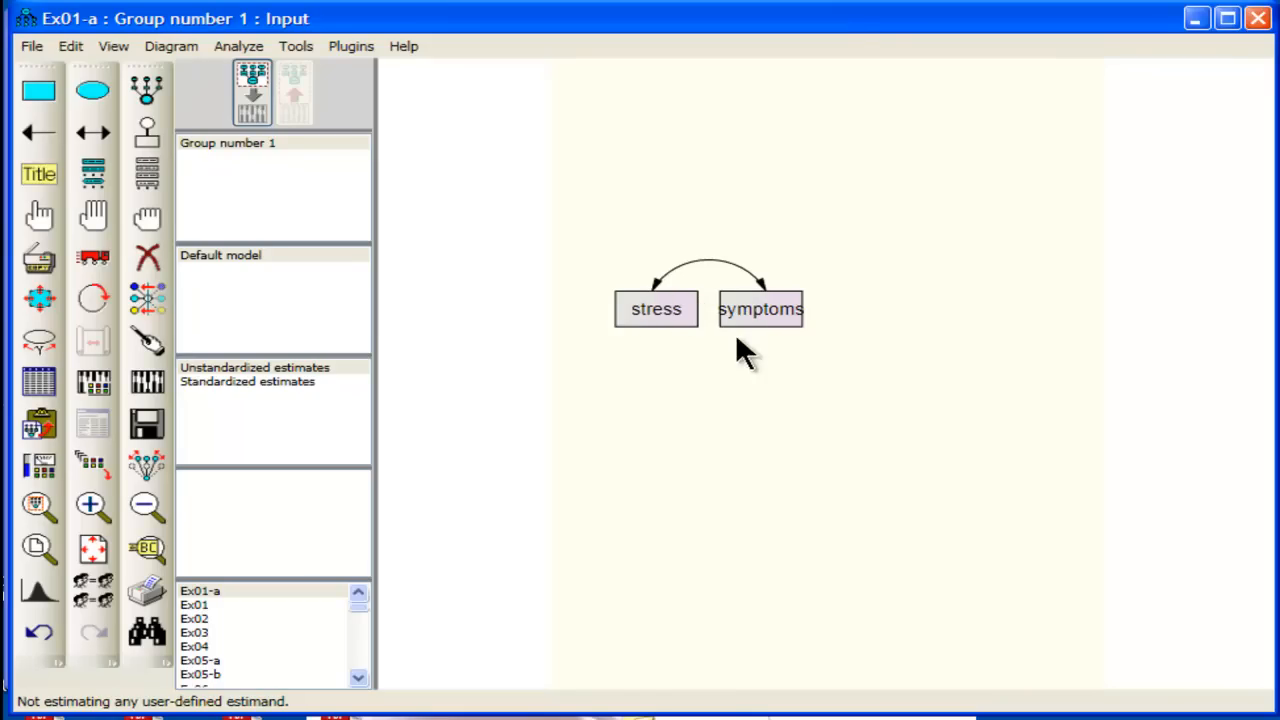
mouse_move(790, 344)
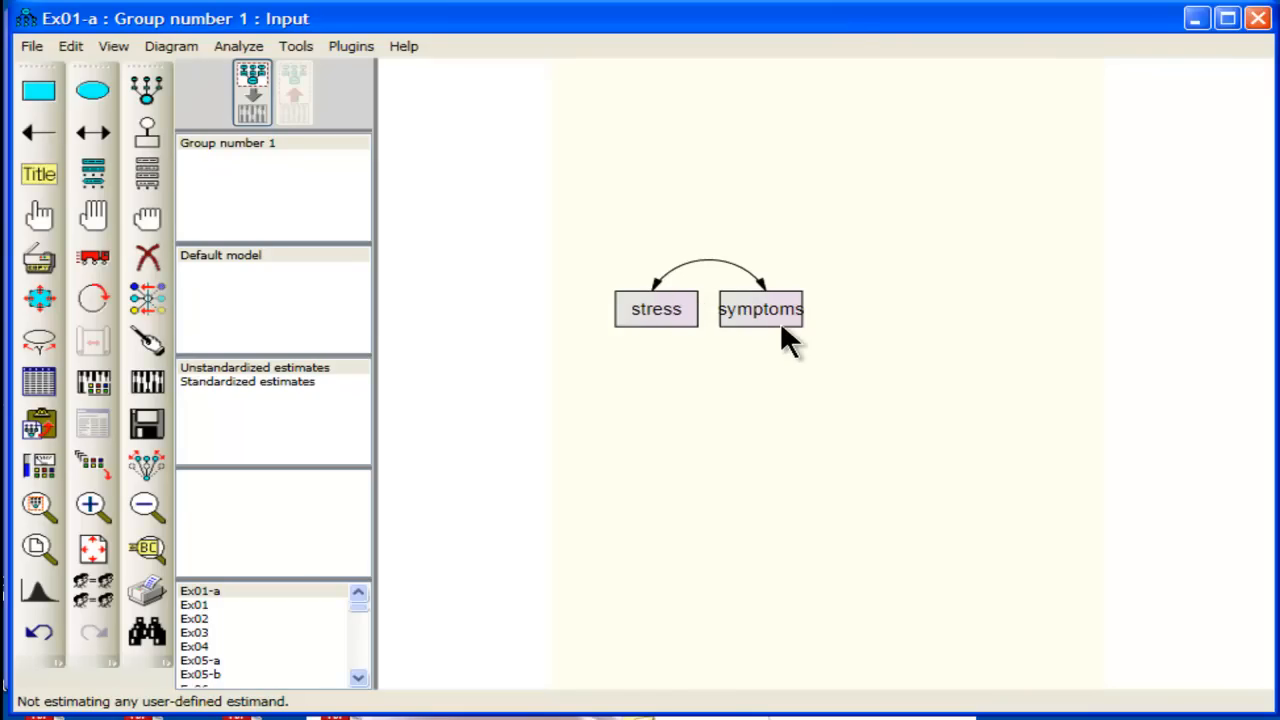
mouse_move(40, 384)
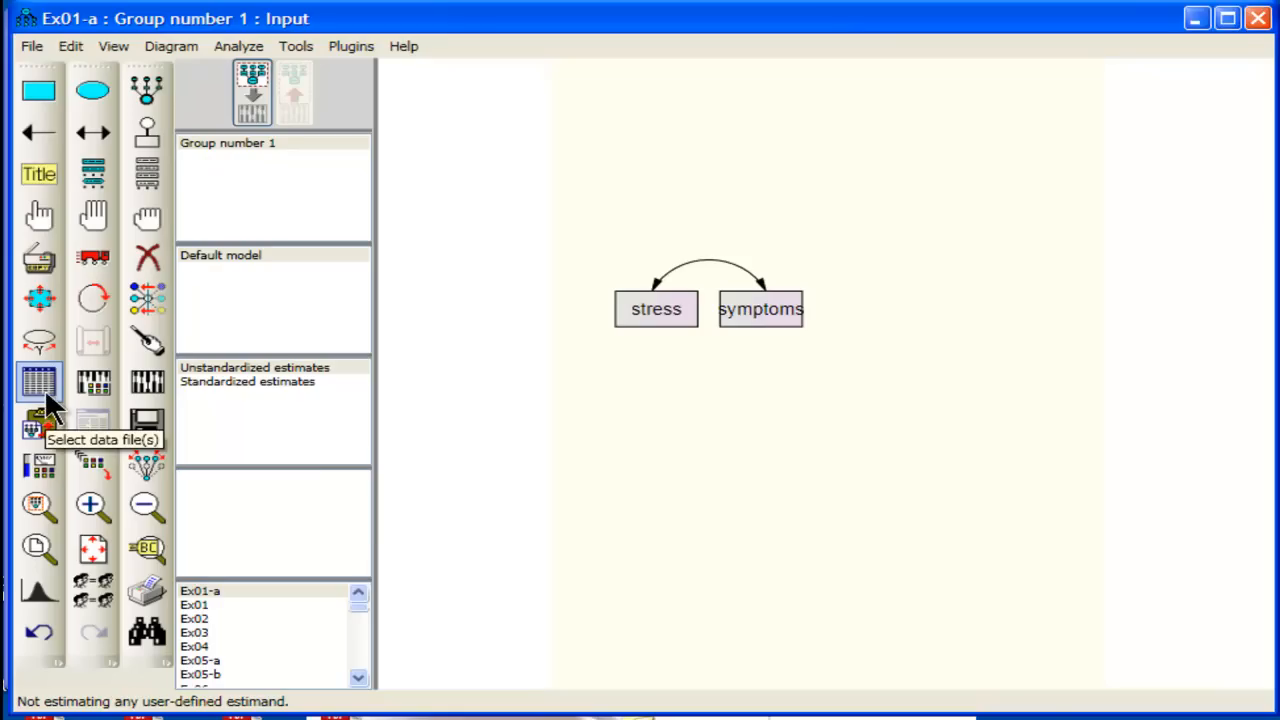
Check in Data Files that the Amos model uses stress_symptoms.sav with 107 cases
left_click(38, 382)
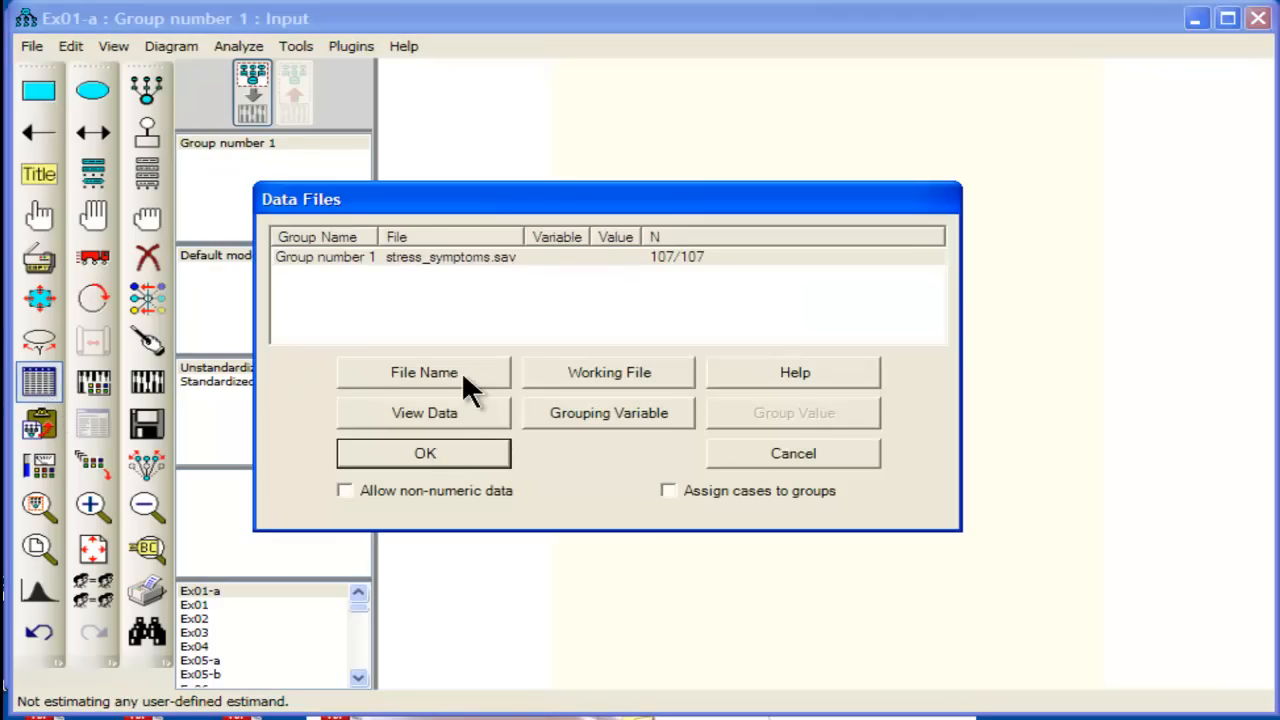
left_click(424, 452)
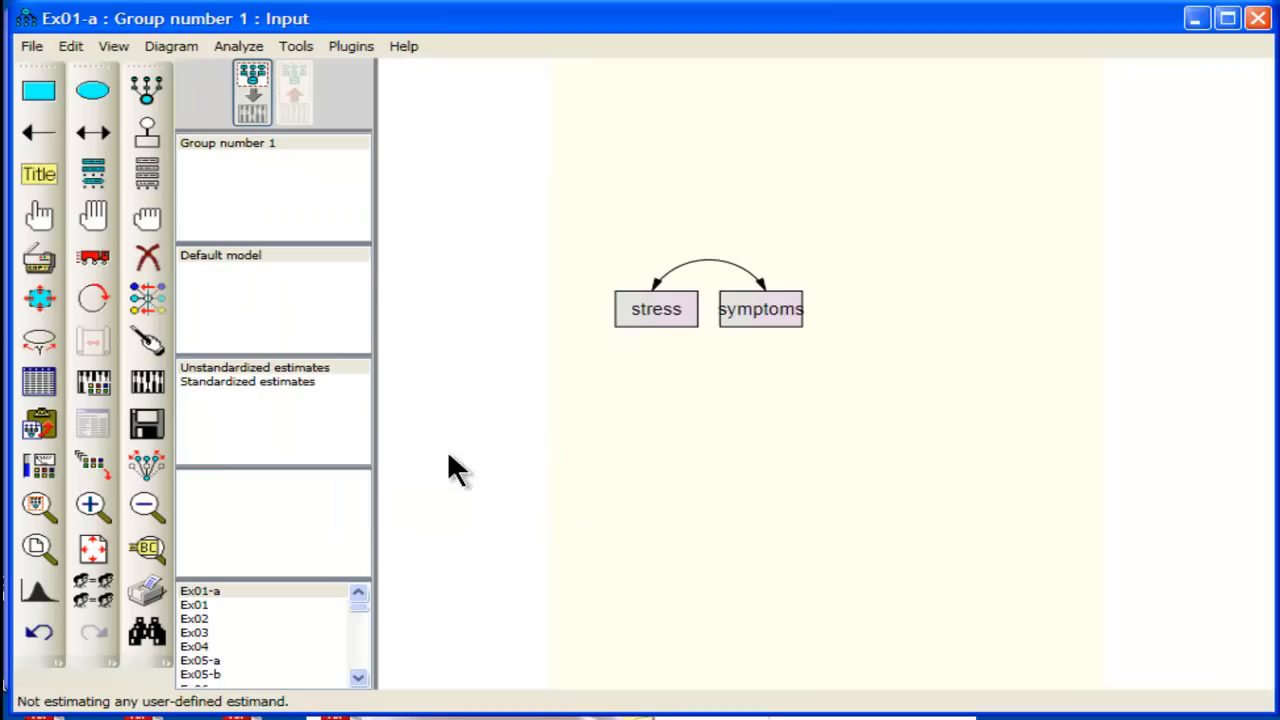
mouse_move(92, 384)
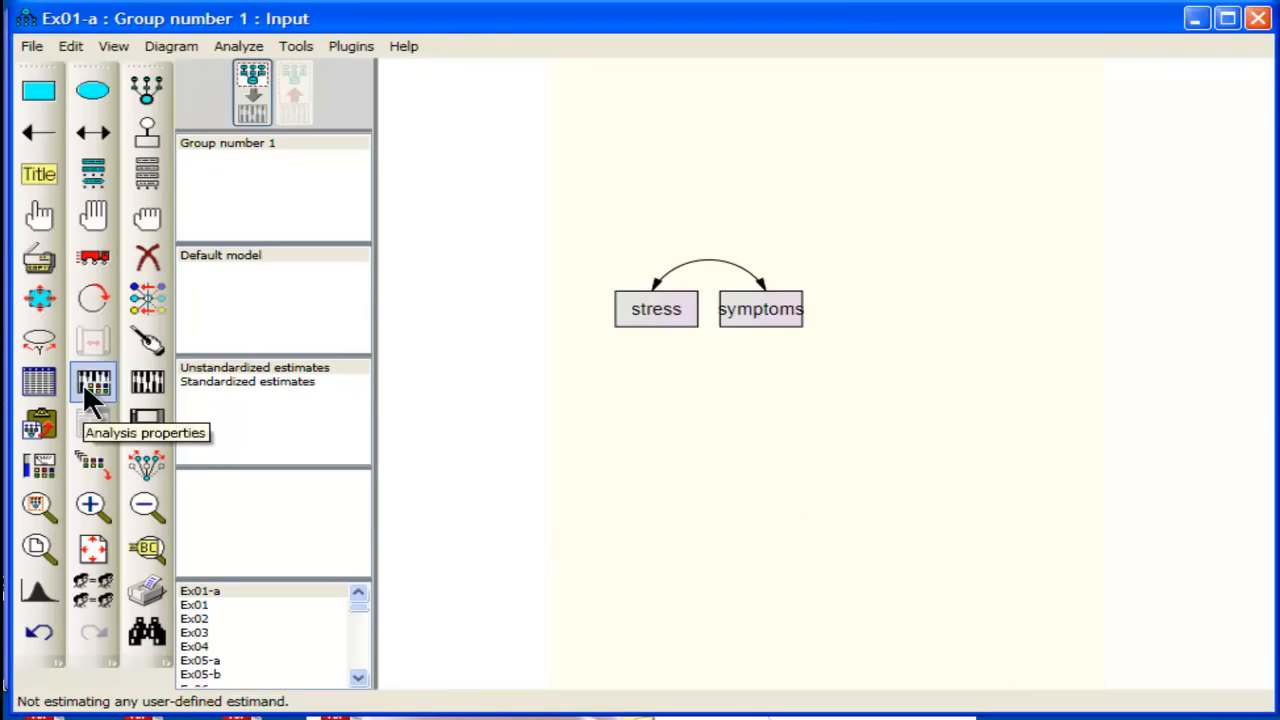
In Analysis Properties enable bootstrap with 1000 samples and 95% percentile confidence intervals
left_click(92, 382)
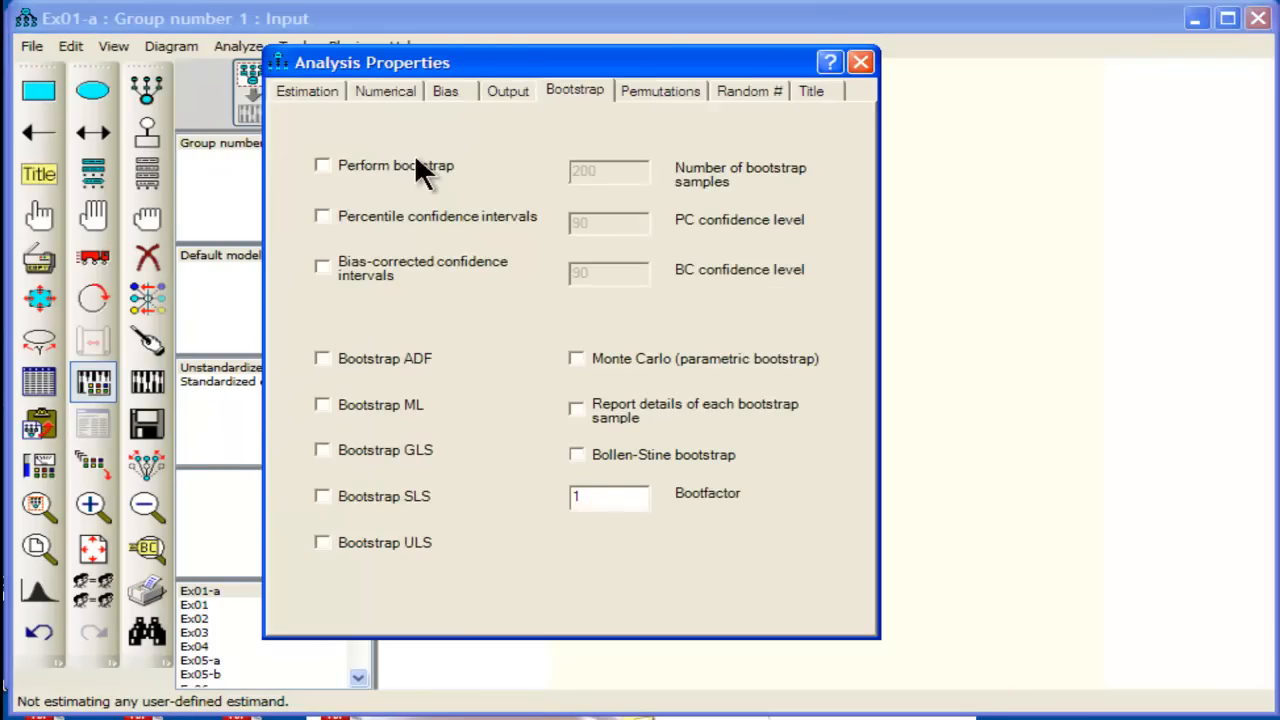
mouse_move(344, 200)
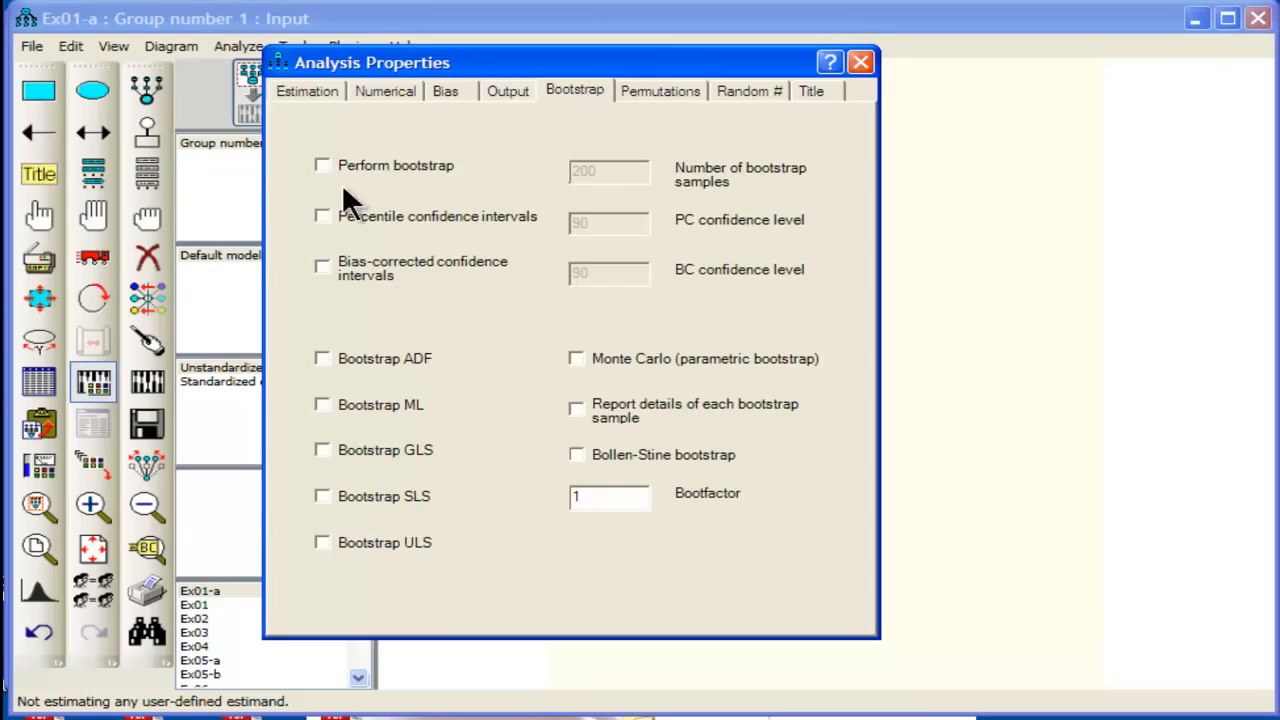
left_click(322, 164)
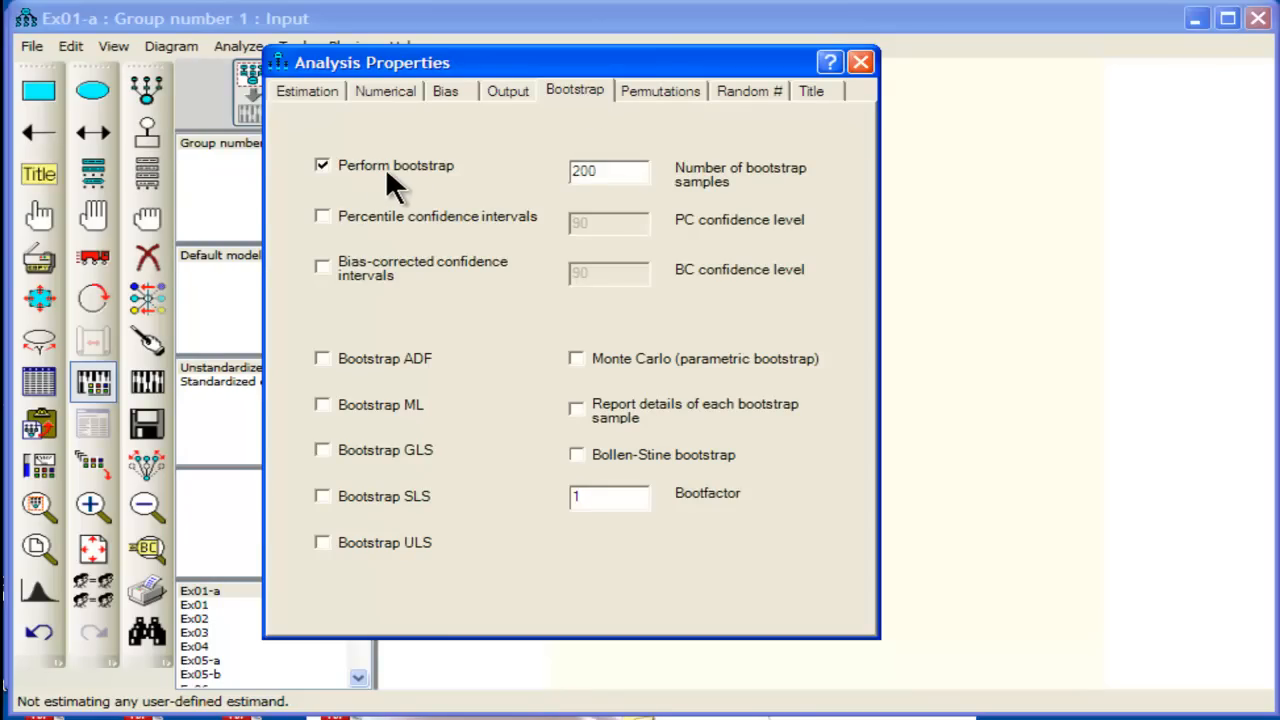
triple_click(608, 172)
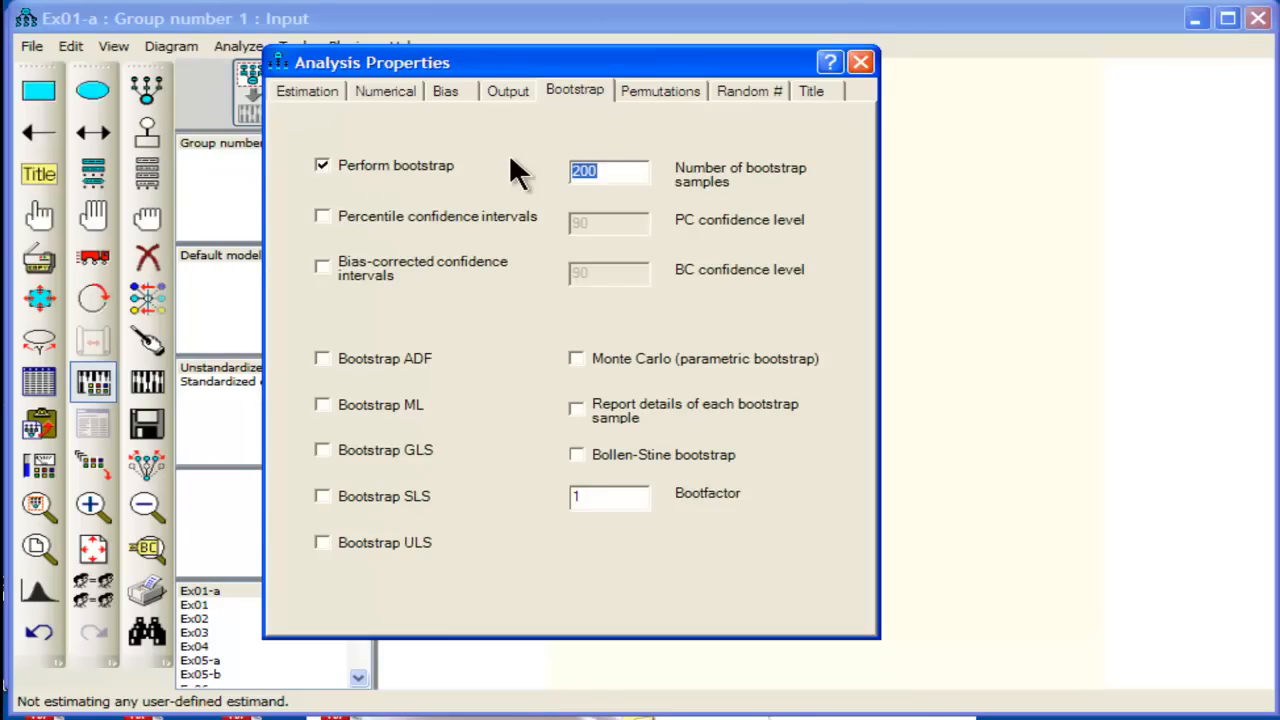
type("1000")
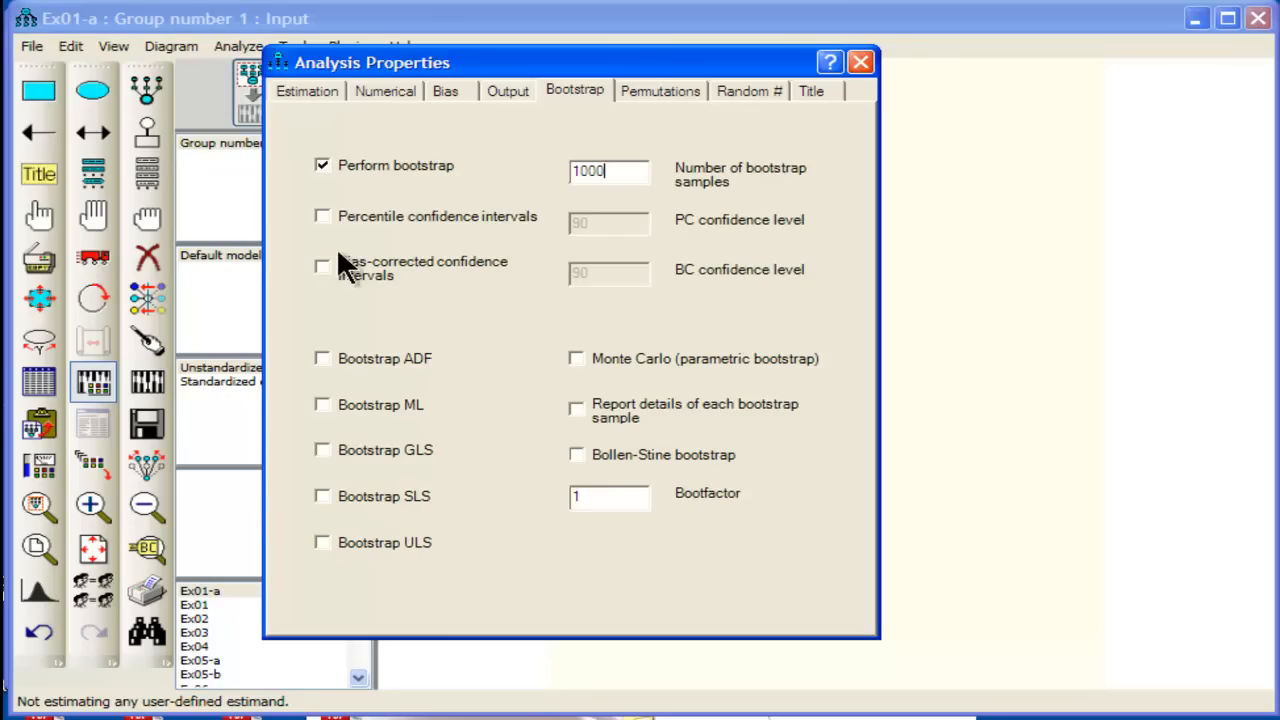
left_click(322, 216)
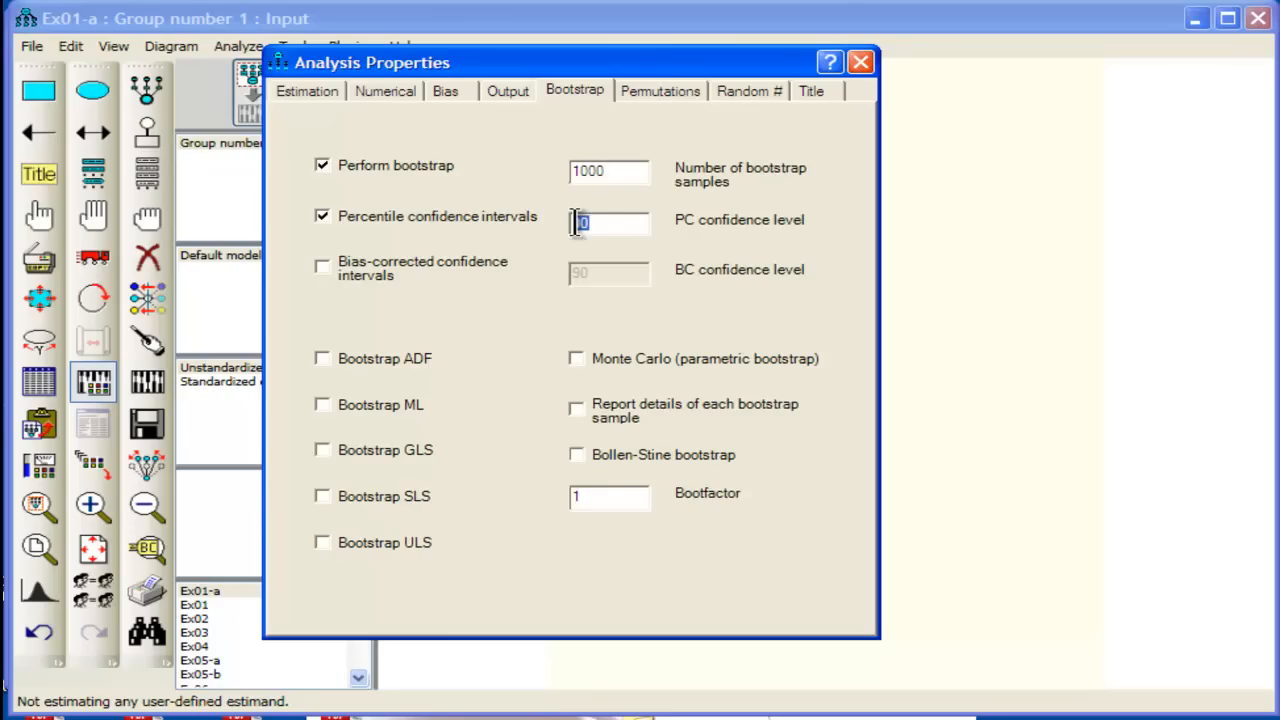
type("95")
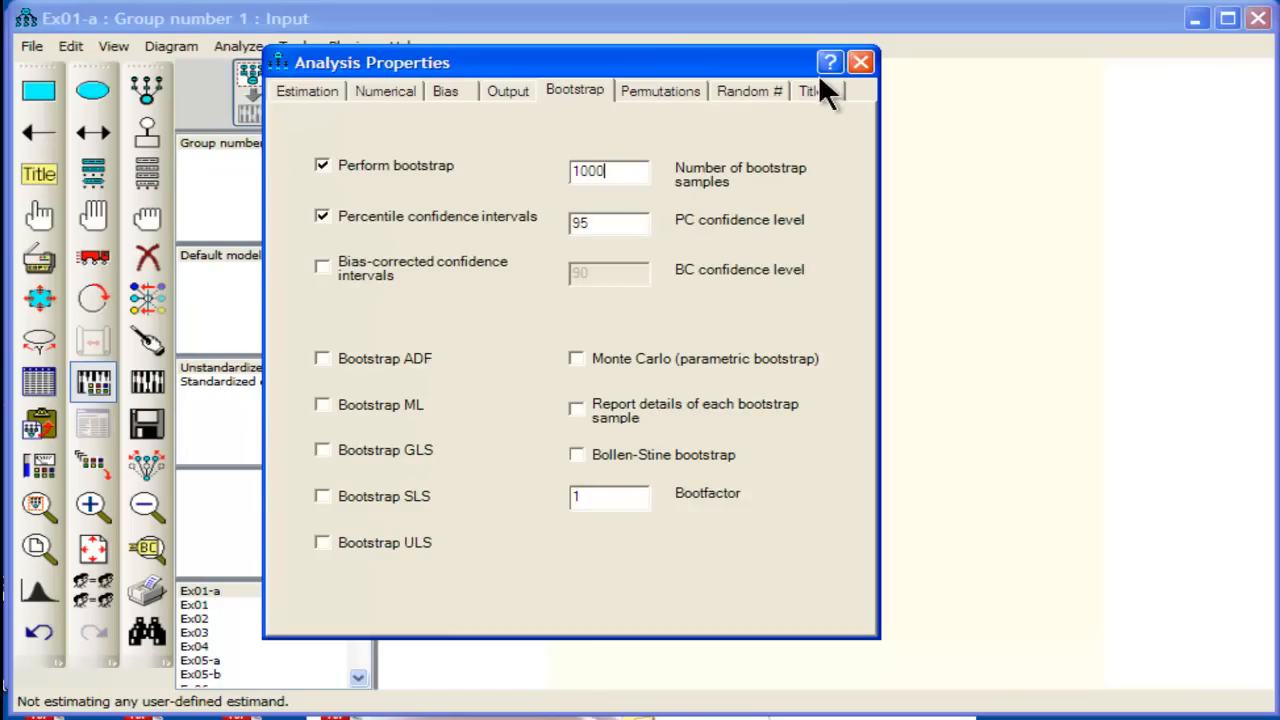
left_click(860, 62)
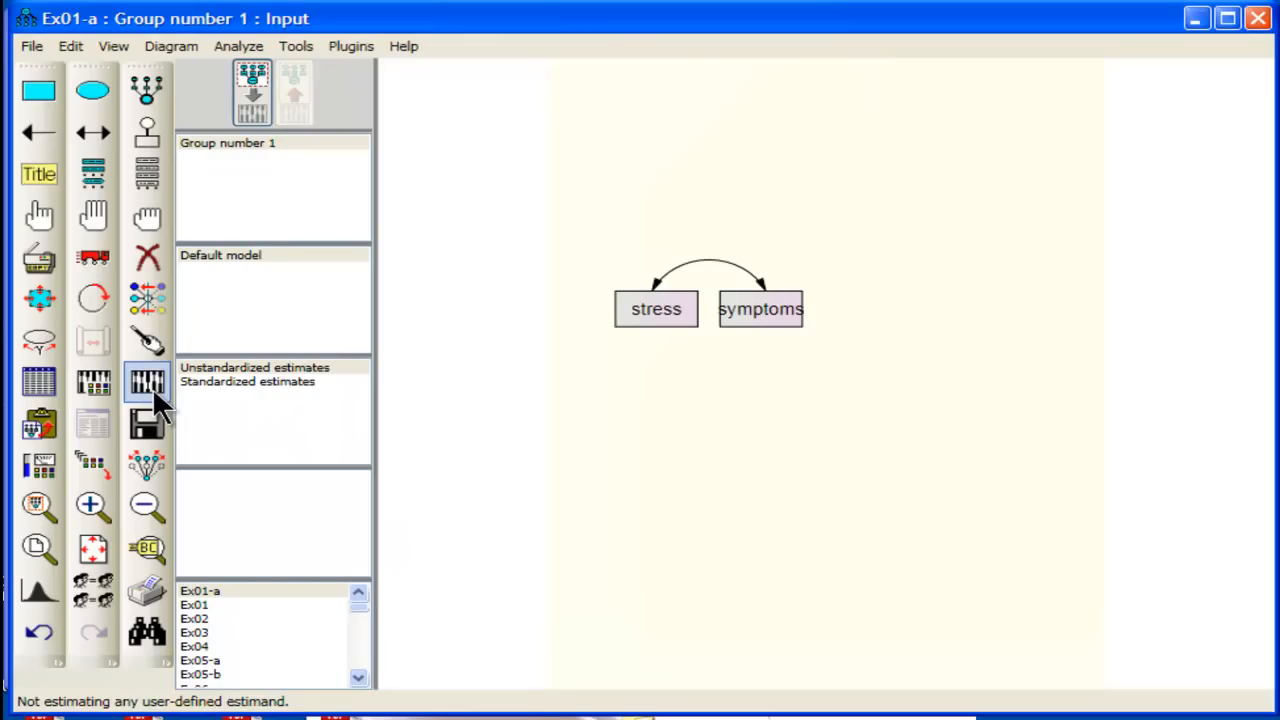
Calculate estimates and view the bootstrap correlation .525 with 95% bounds .366 to .651
left_click(146, 384)
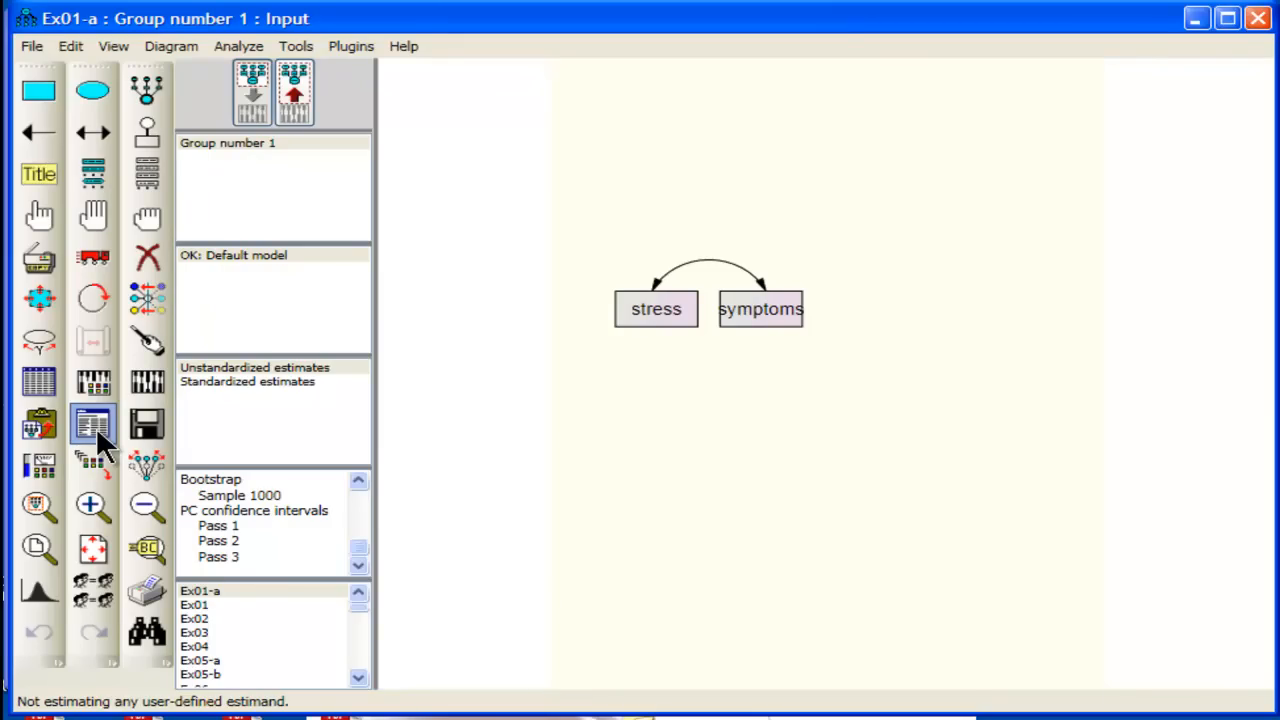
left_click(92, 424)
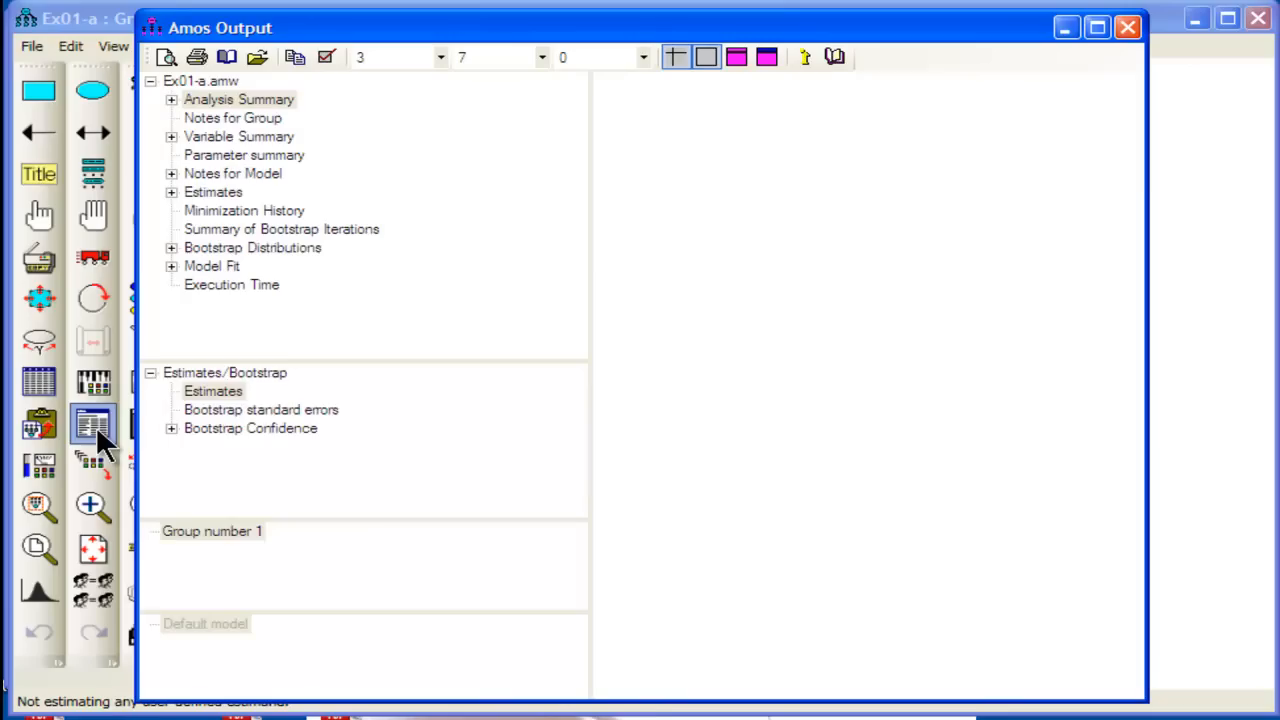
left_click(92, 424)
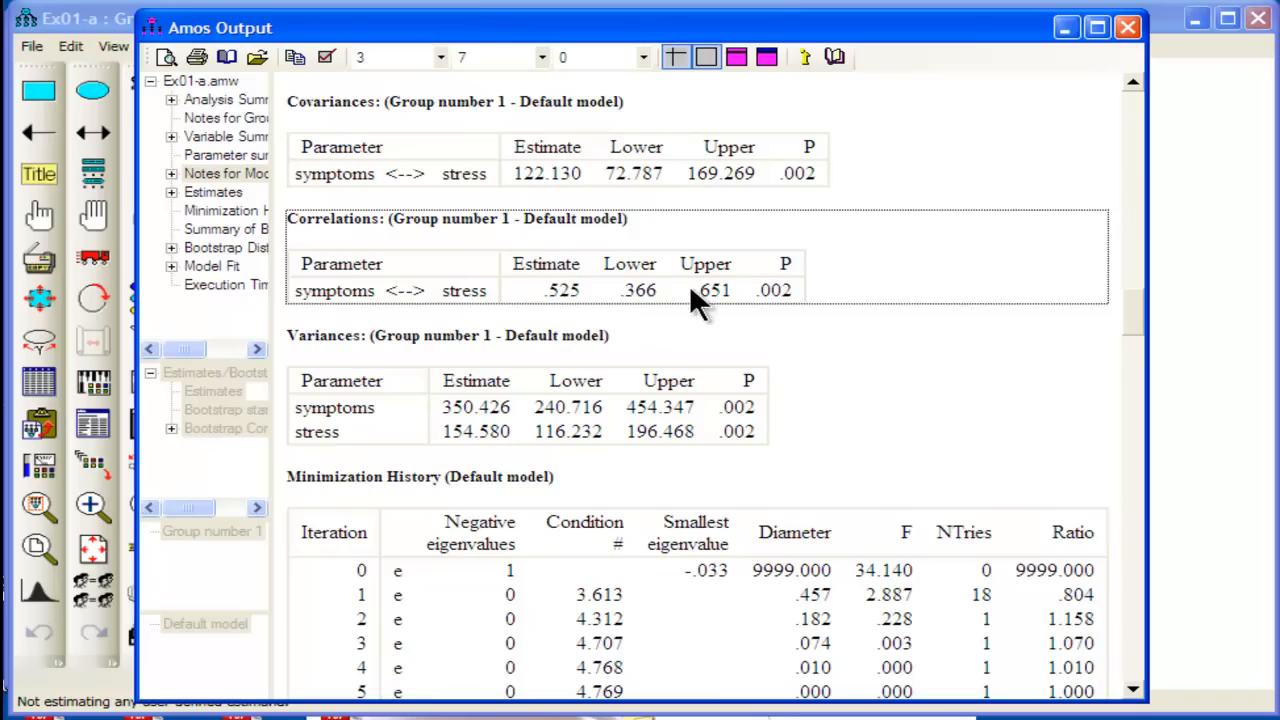
mouse_move(590, 580)
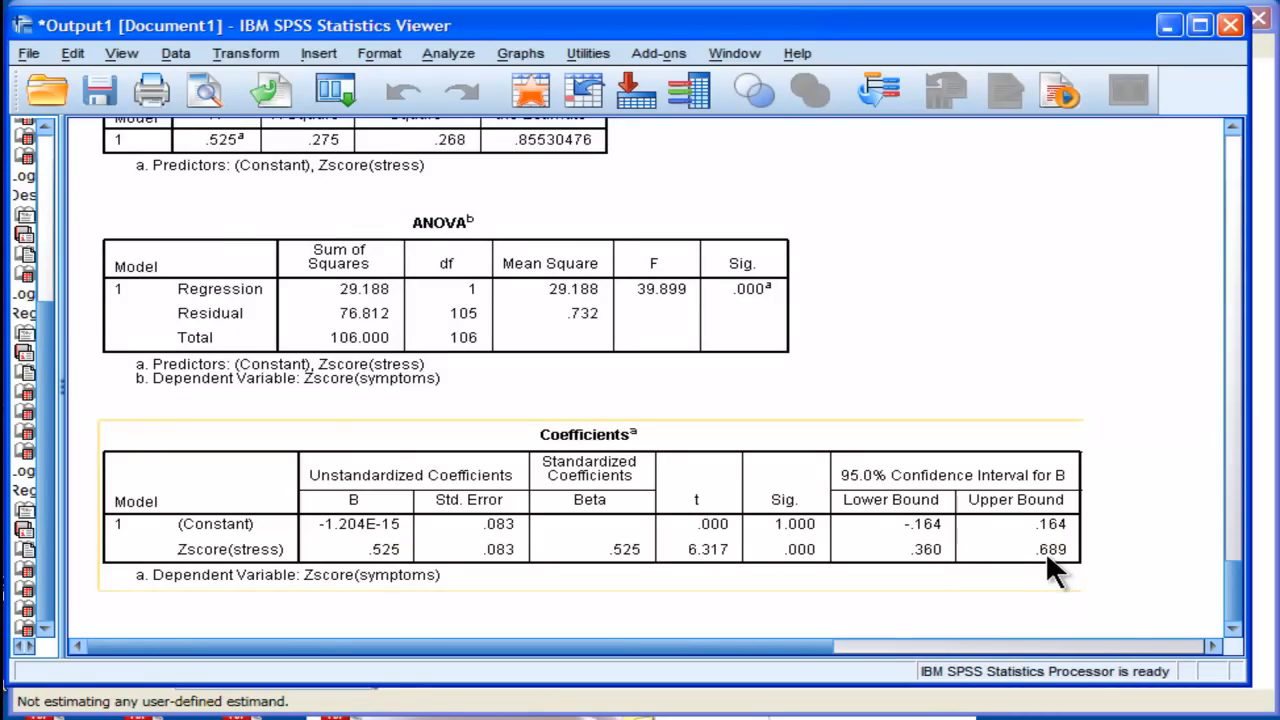
mouse_move(1060, 564)
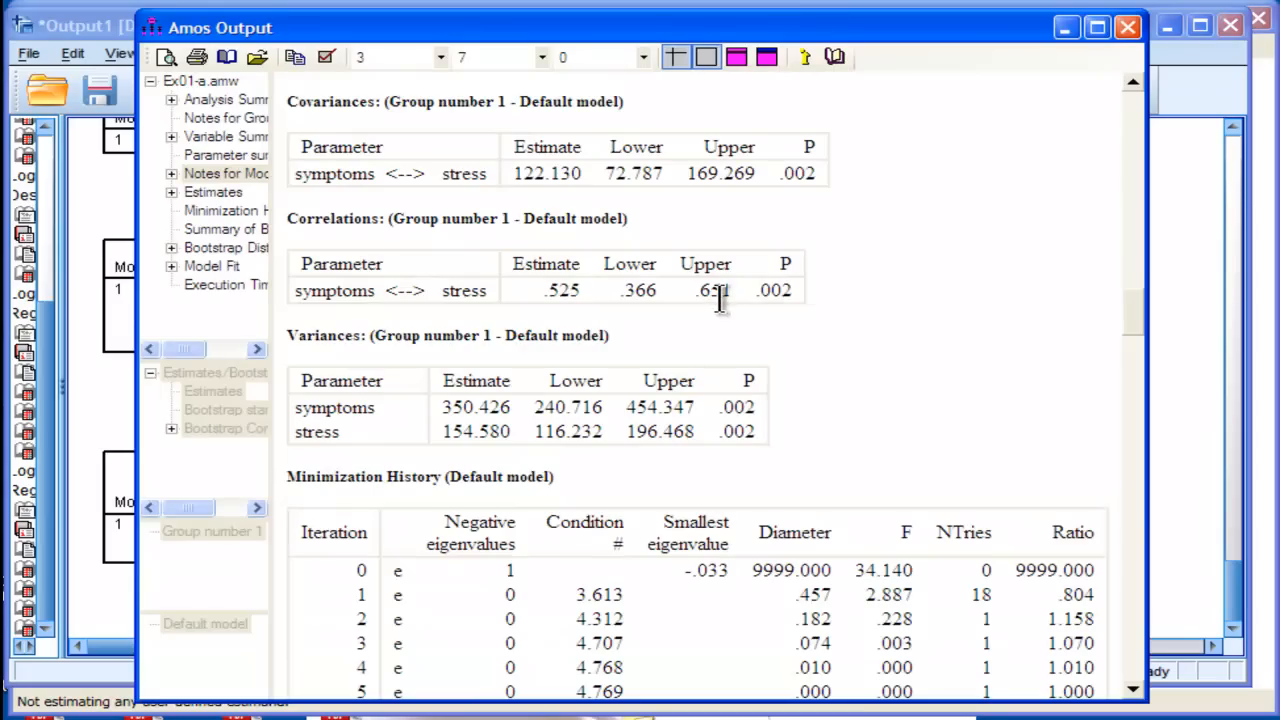
mouse_move(724, 316)
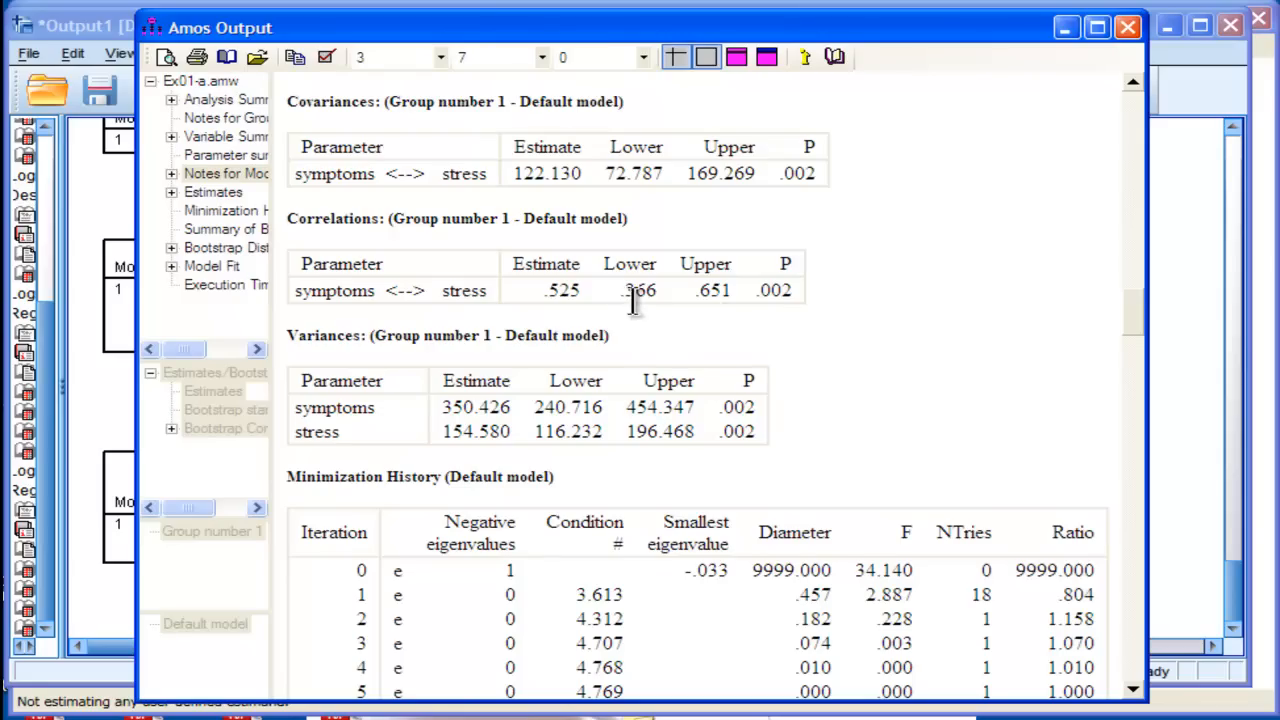
mouse_move(640, 320)
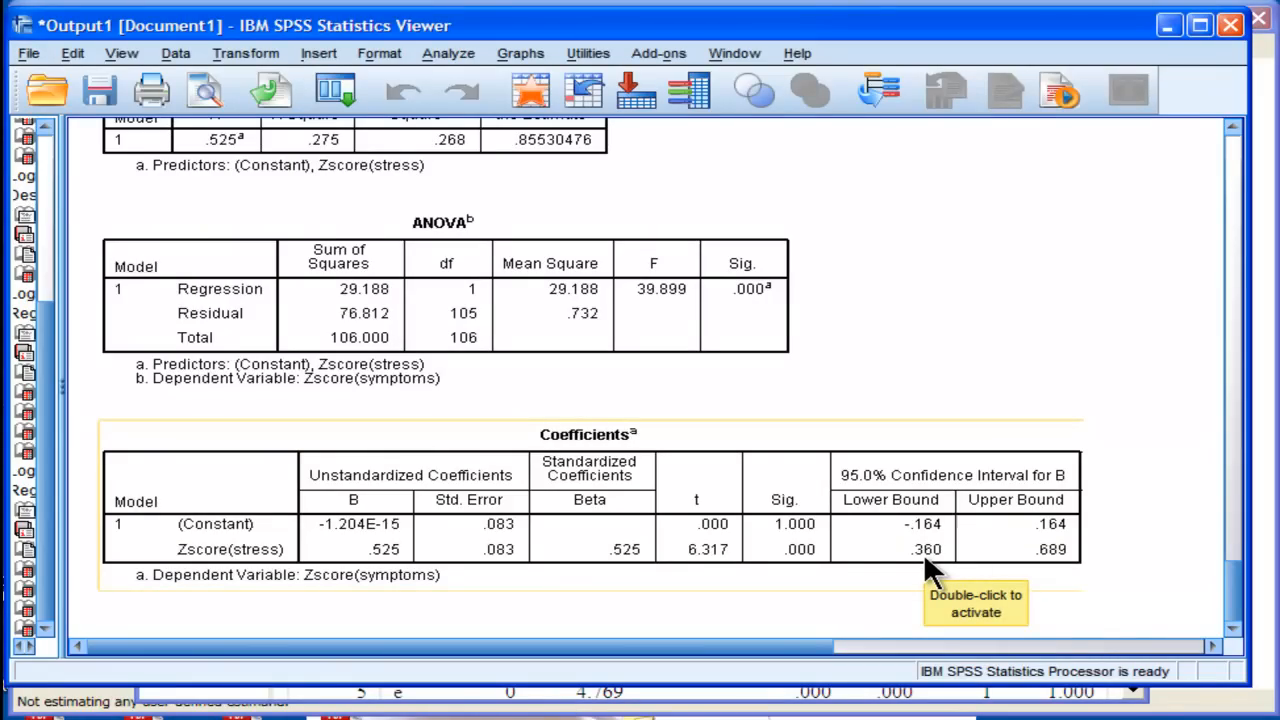
mouse_move(1070, 590)
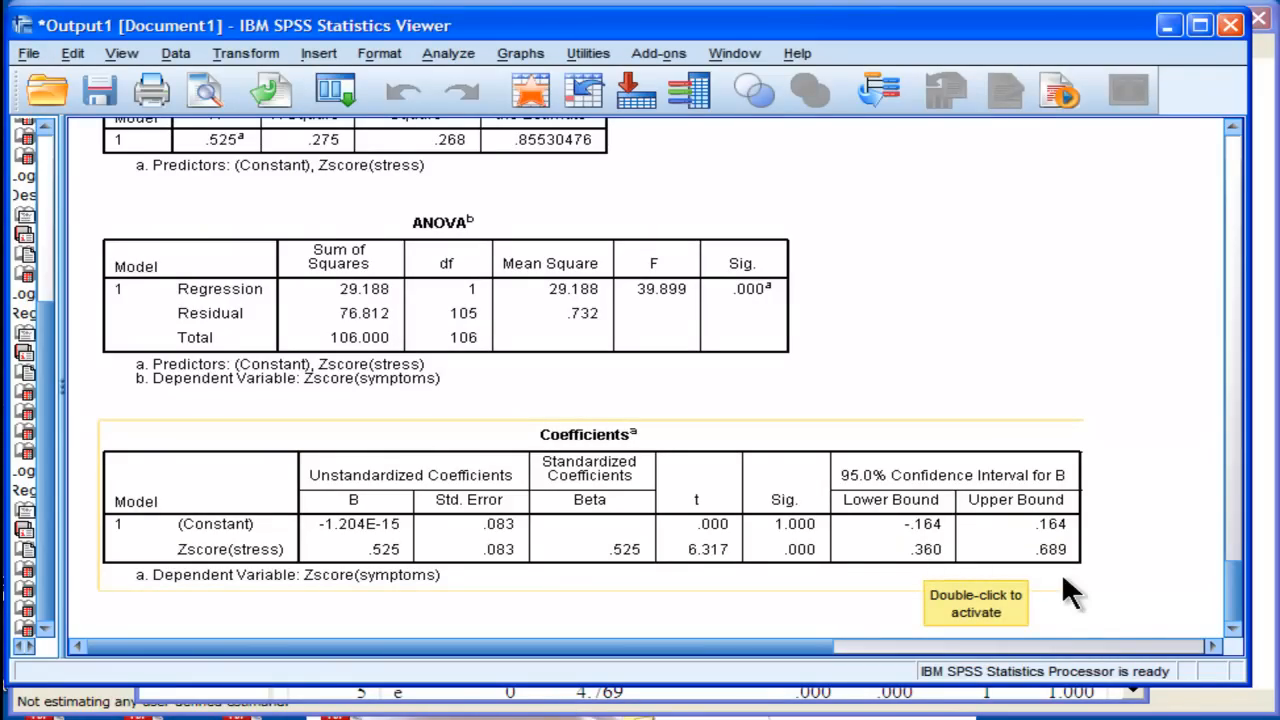